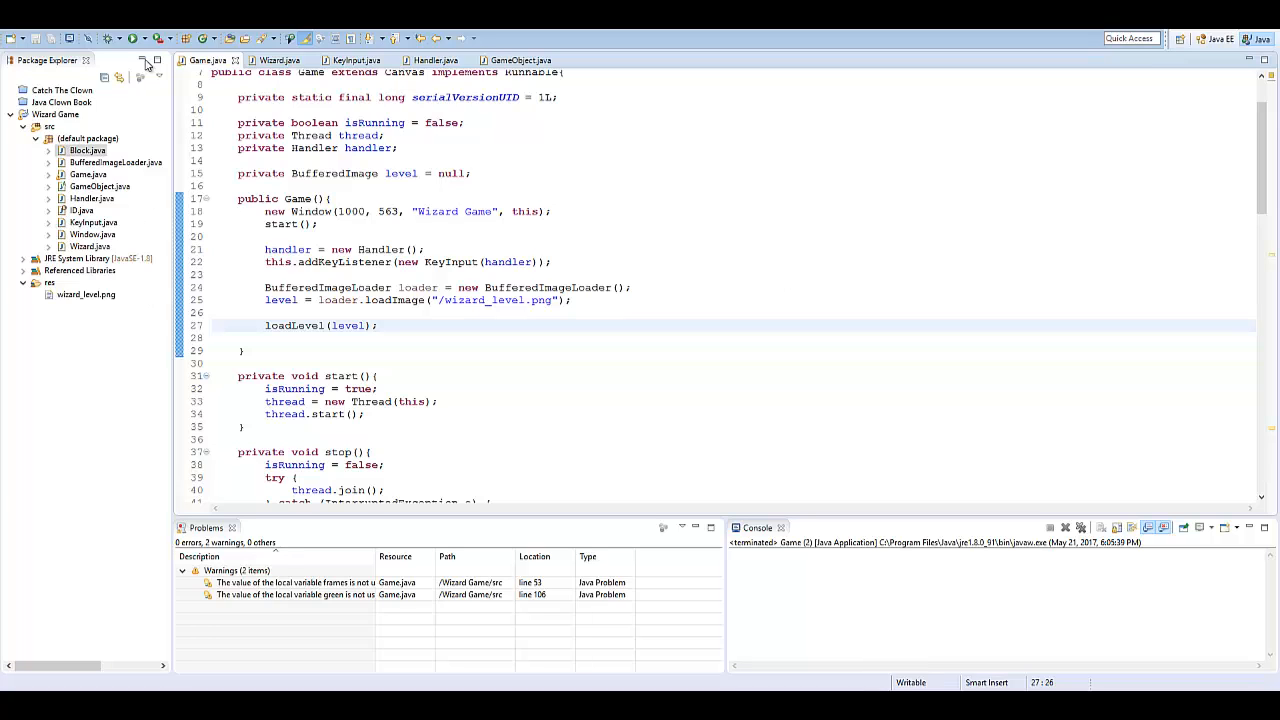
- Run the game to view the current level, then close the game window
click(132, 38)
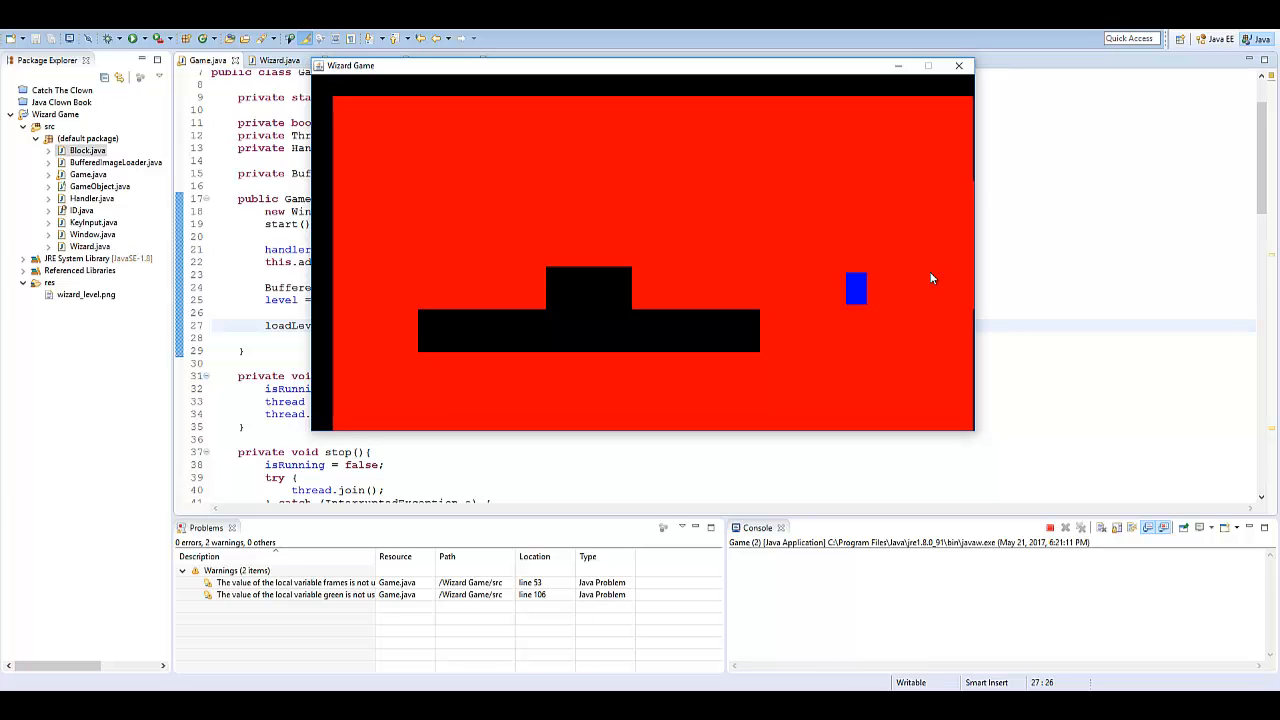
click(960, 64)
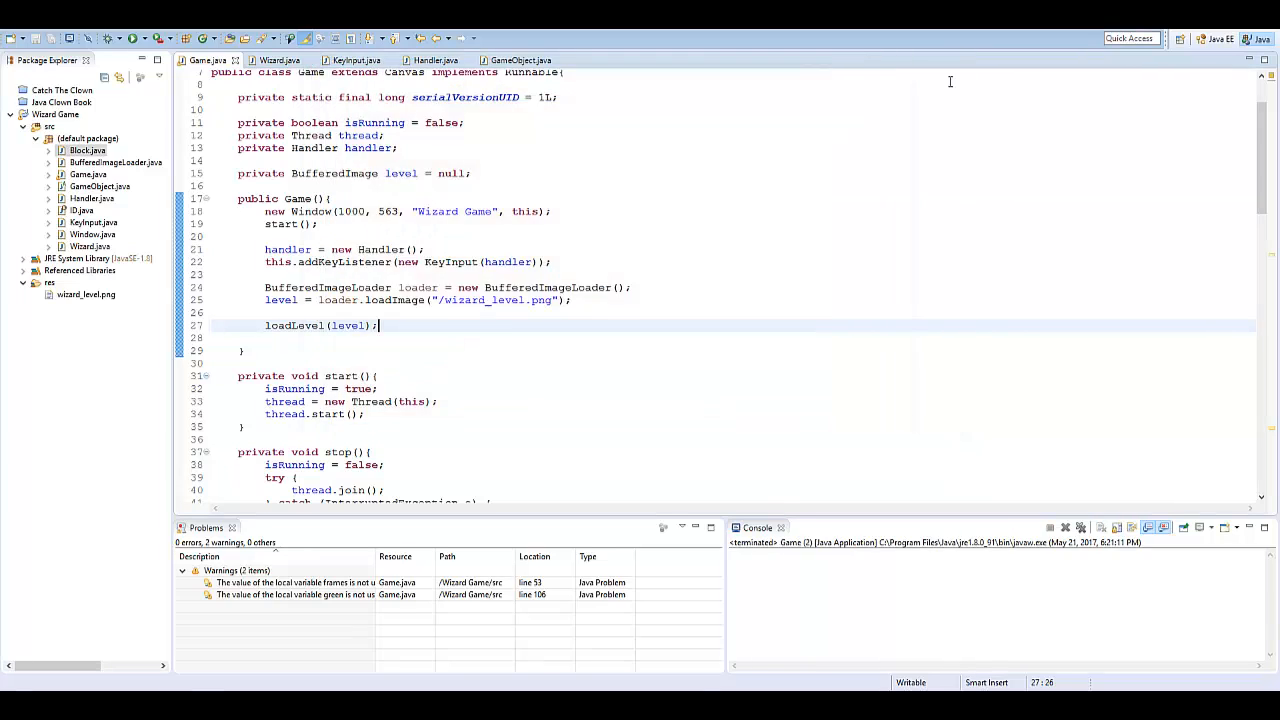
mouse_move(680, 174)
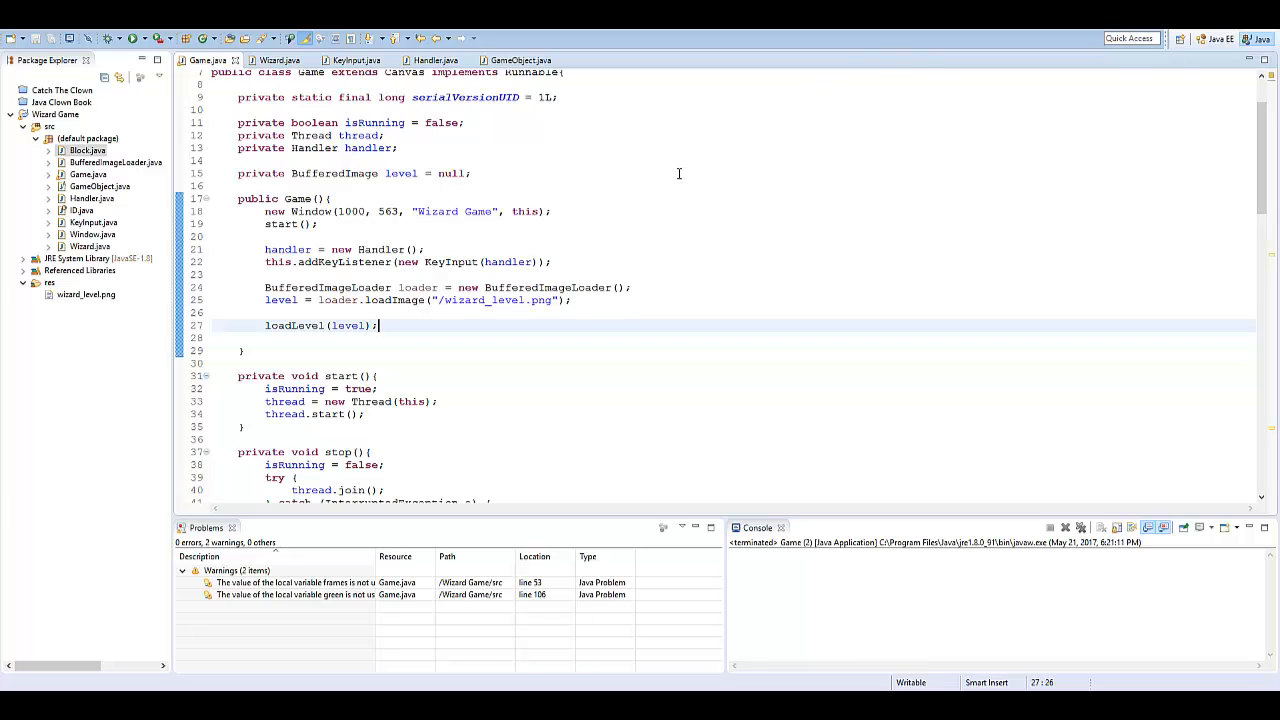
- Create a new class named Camera in the default package
right_click(88, 138)
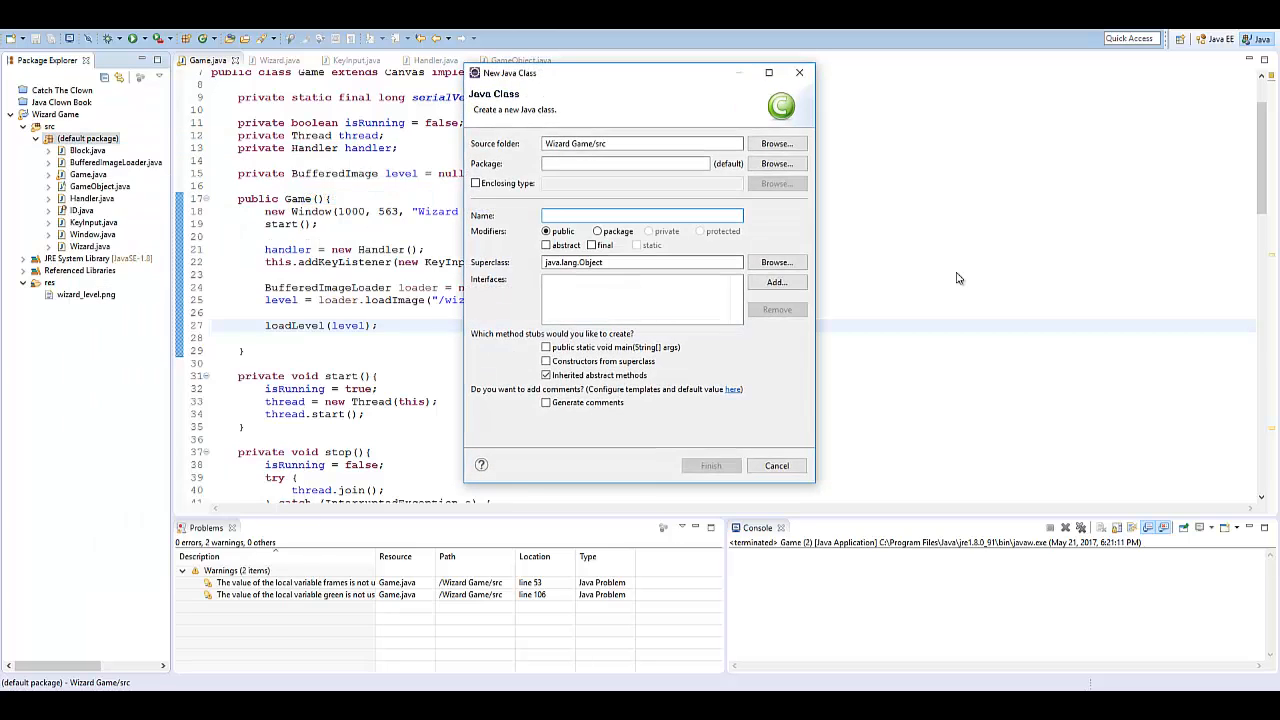
click(710, 464)
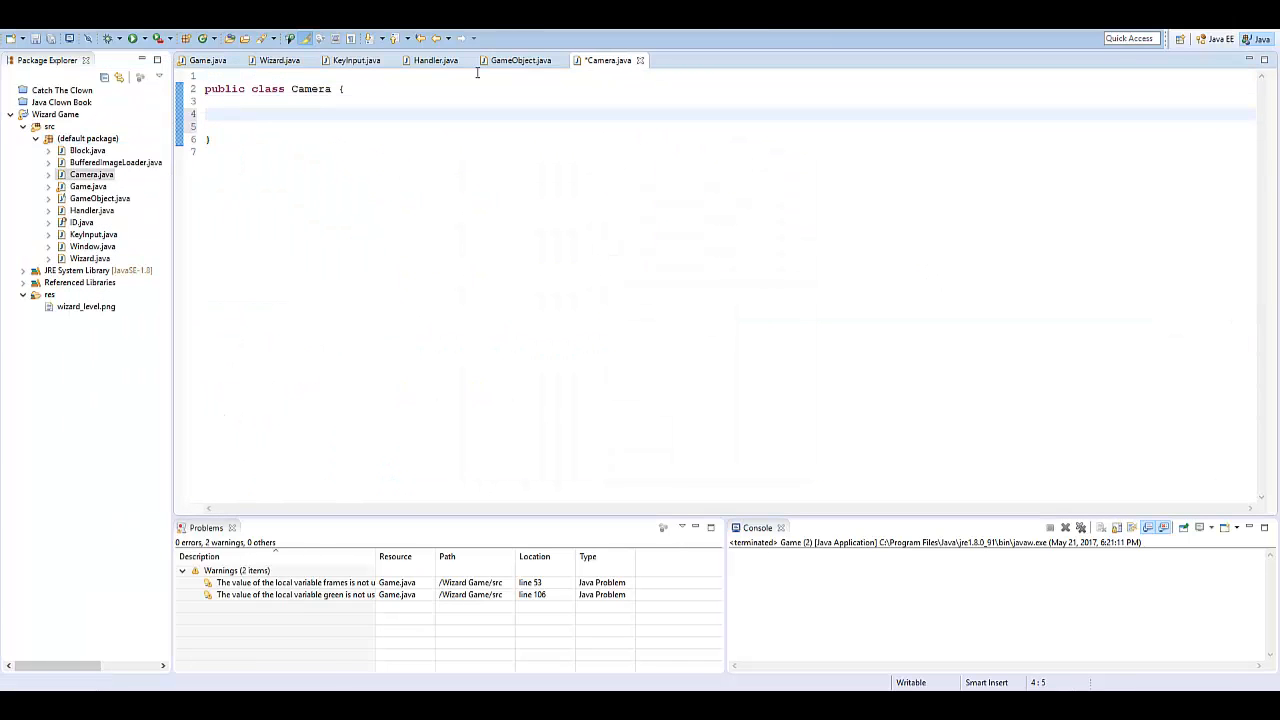
- Add private float x, y fields and a Camera(float x, float y) constructor assigning them
text(private float)
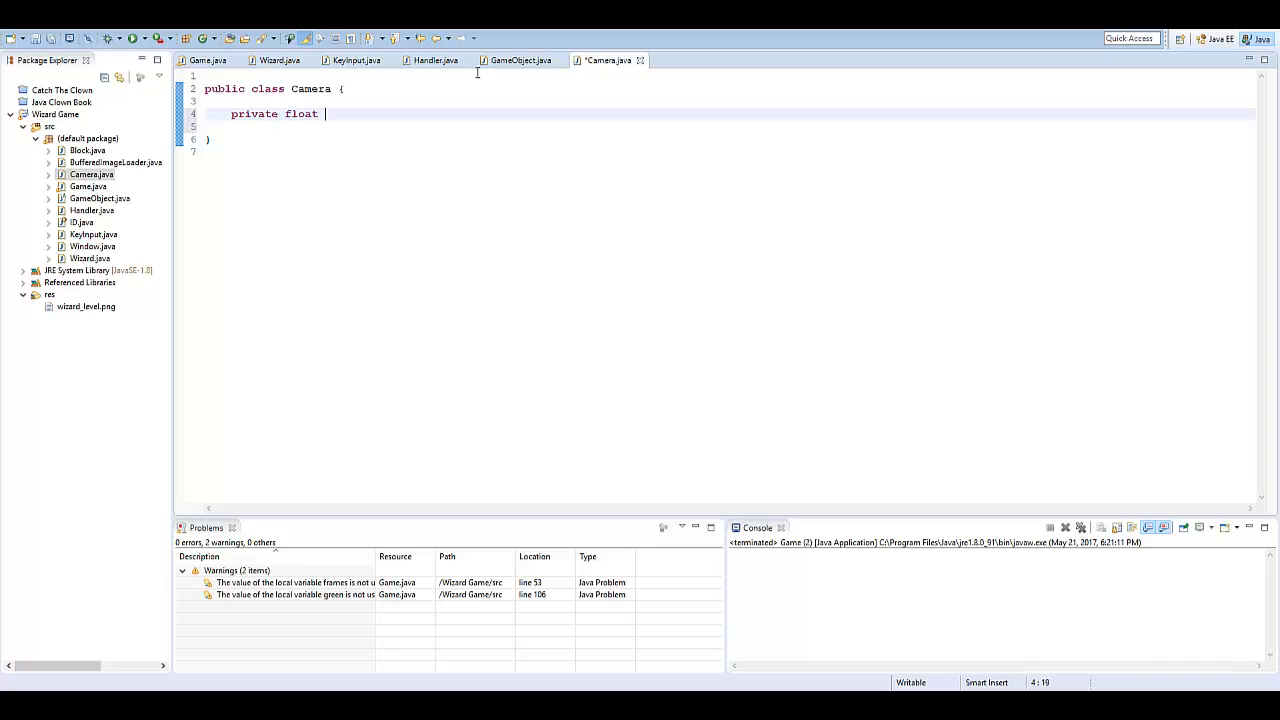
text(x, y;)
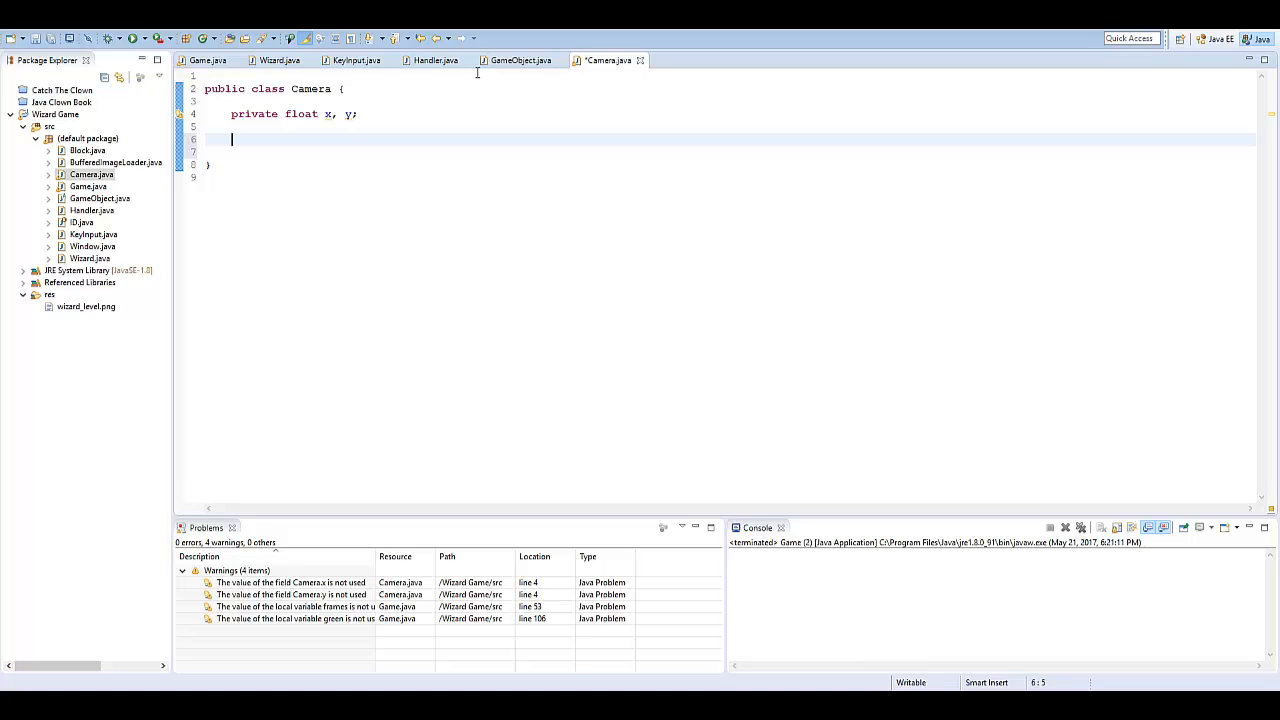
text(public Camera ()
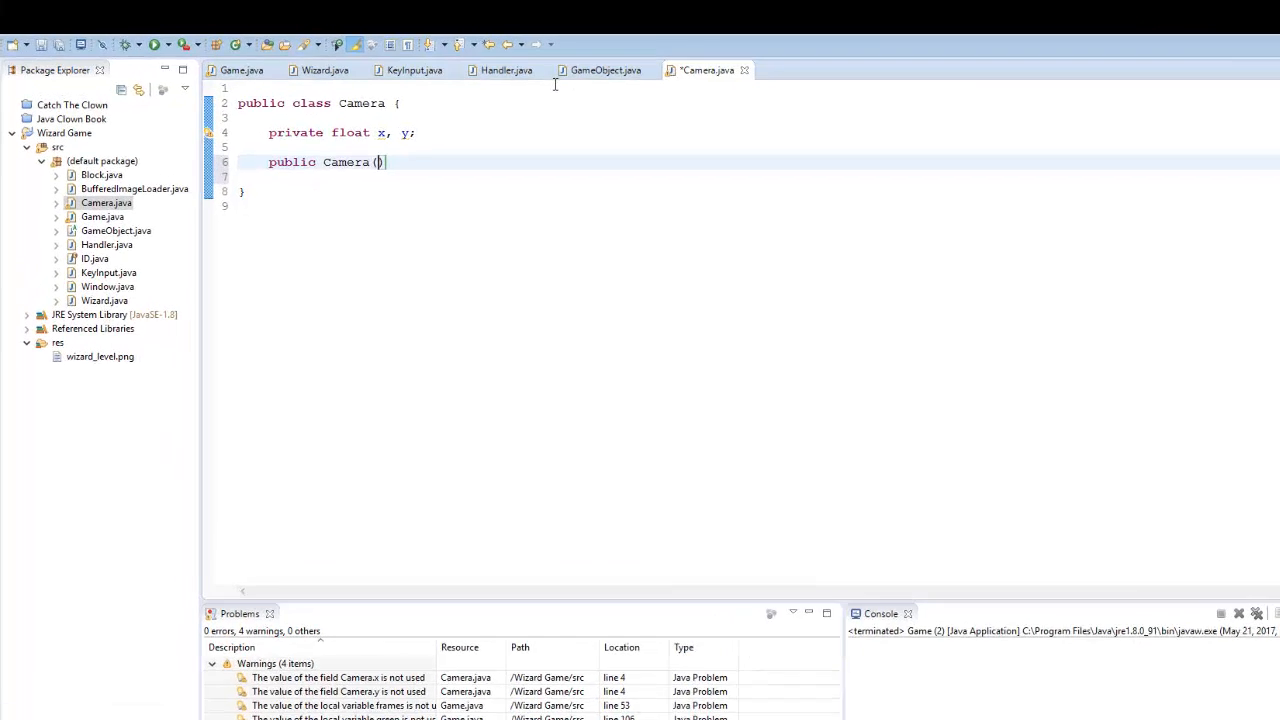
text(float x, float y)
click(758, 176)
text(this.x = x;)
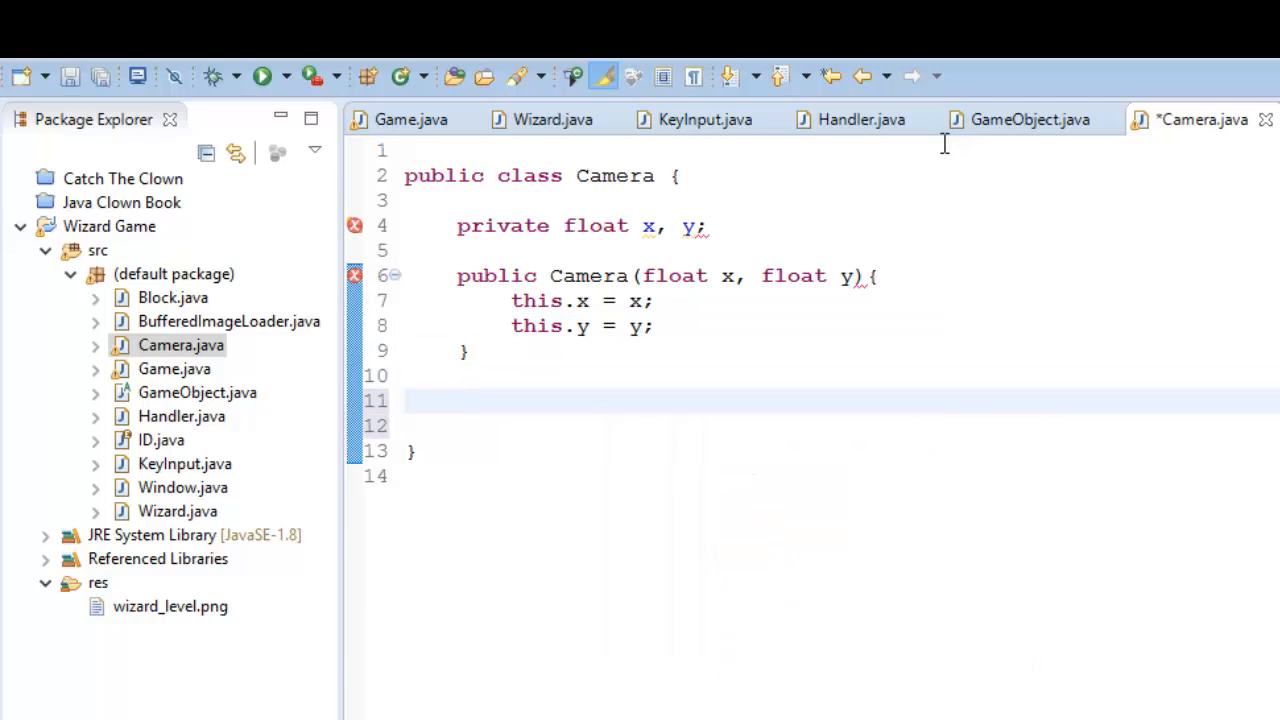
- Save Camera.java, review Game.java's render code, and return to the Camera class
key(ctrl+s)
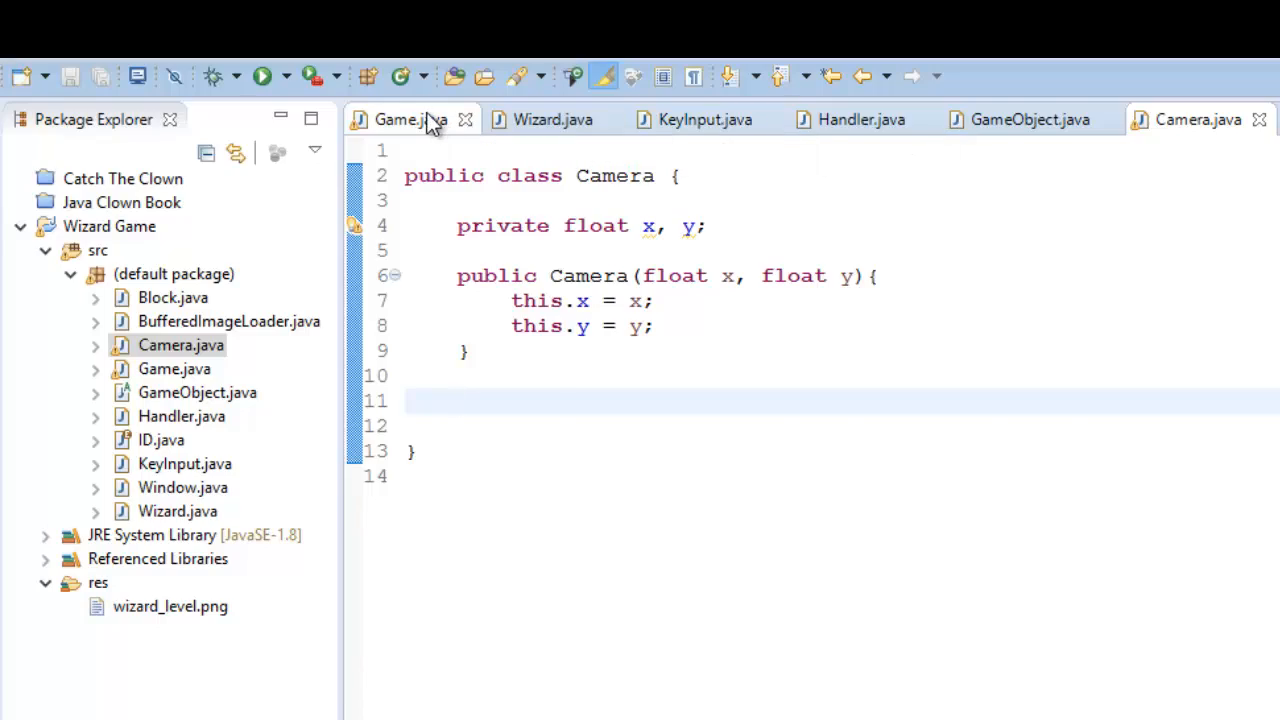
click(400, 120)
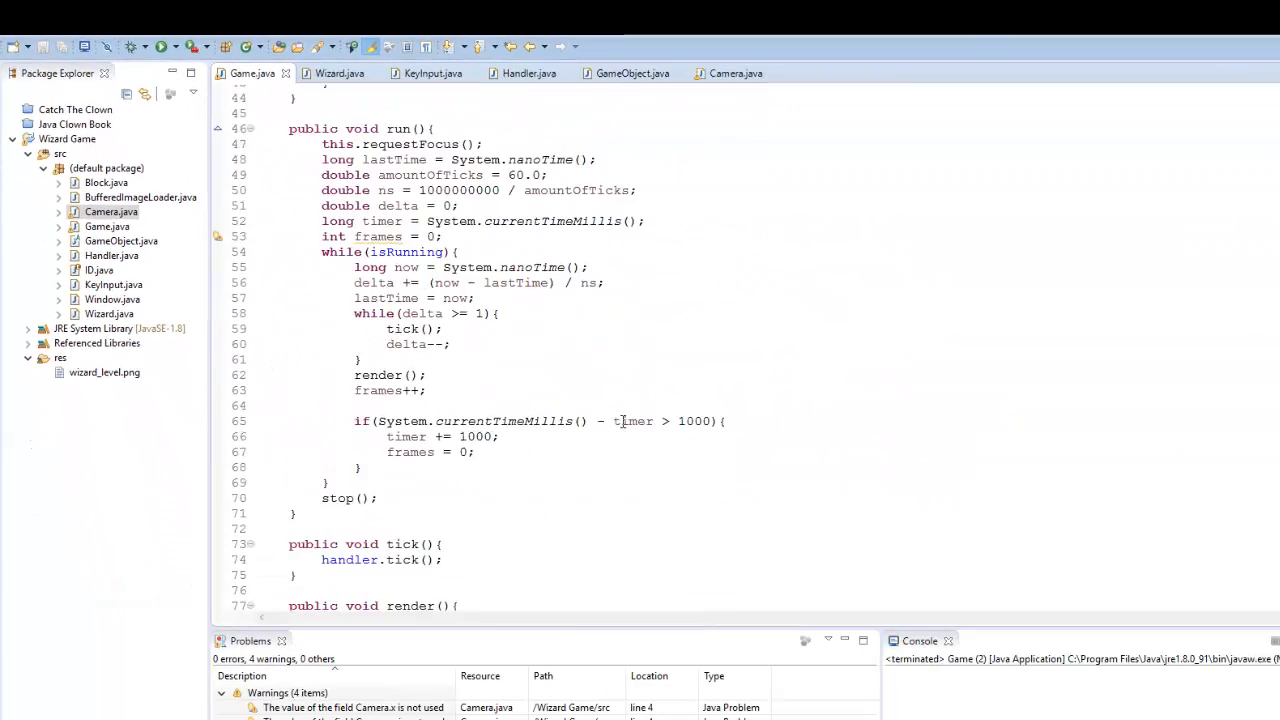
scroll(down, 3)
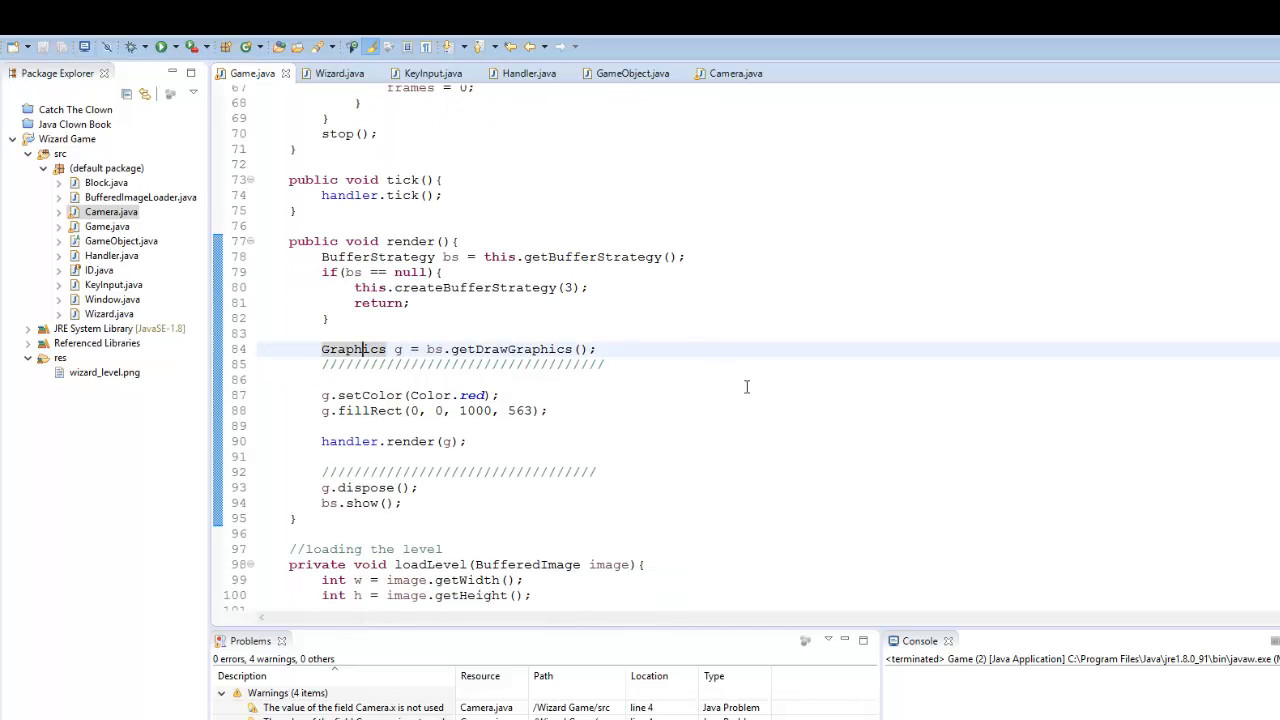
mouse_move(736, 376)
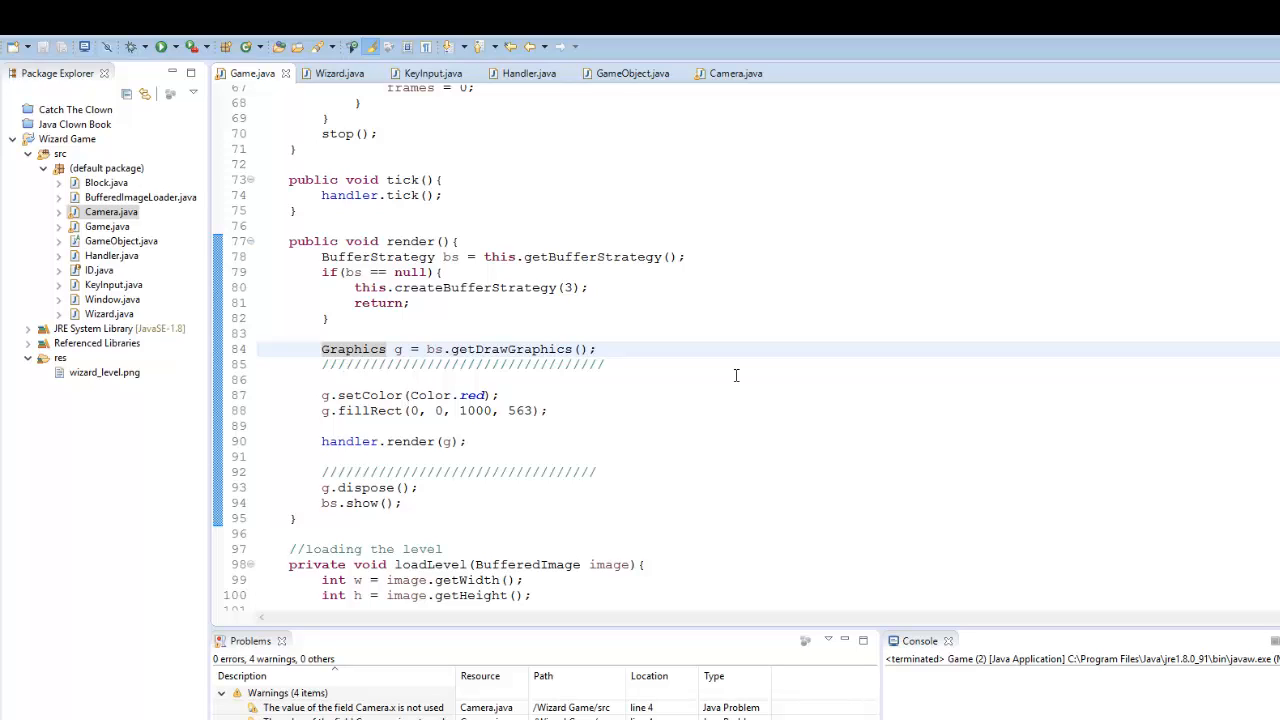
mouse_move(864, 388)
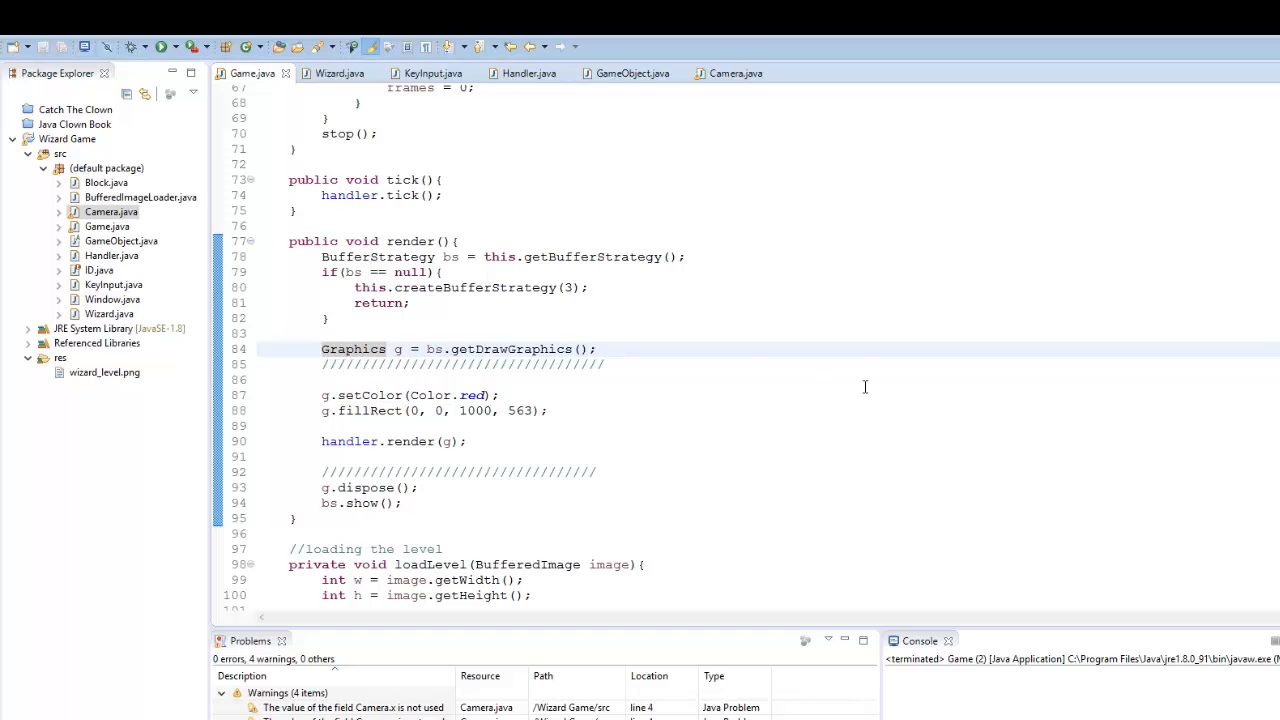
click(736, 72)
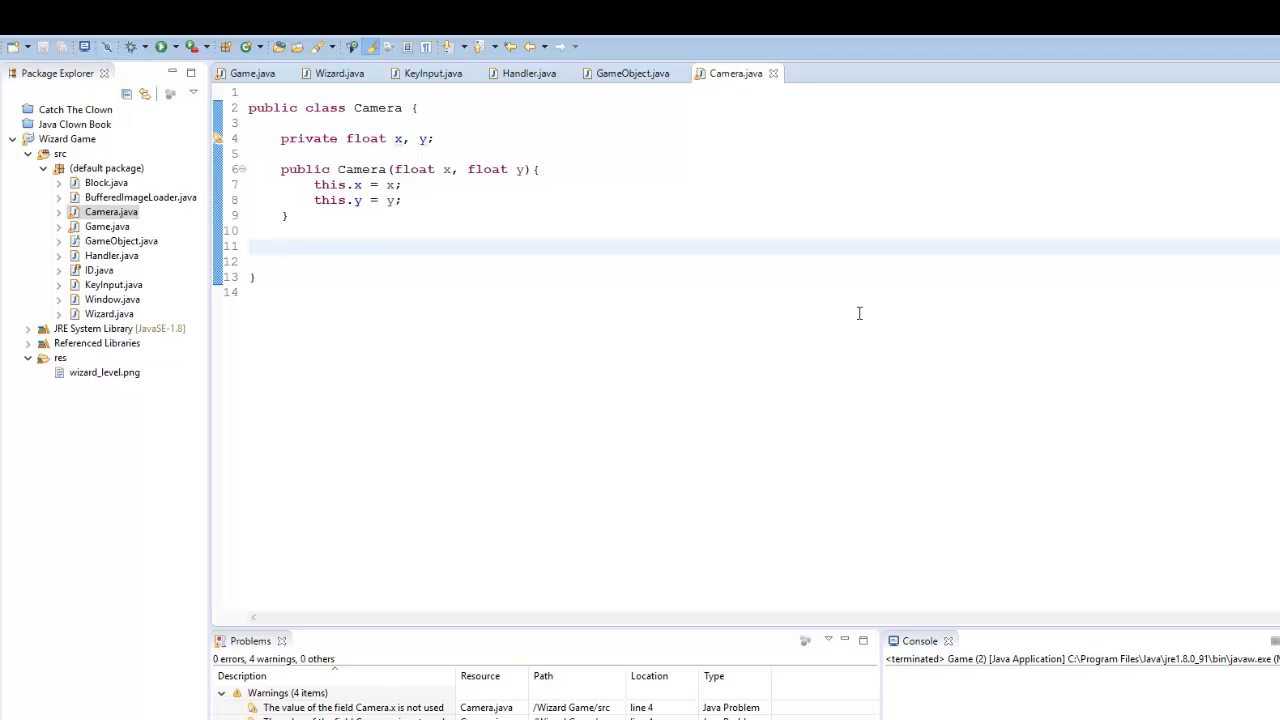
- Add an empty public void tick(GameObject object) method to Camera and save it
text(public void)
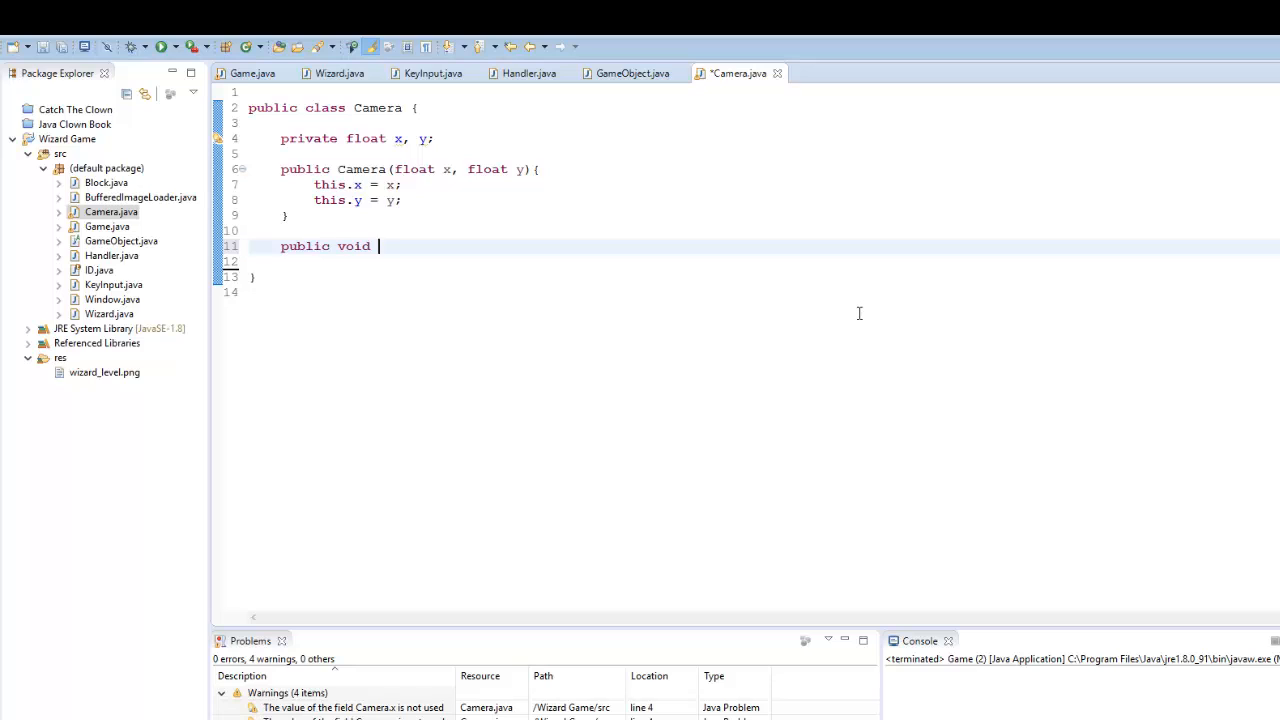
text(tick())
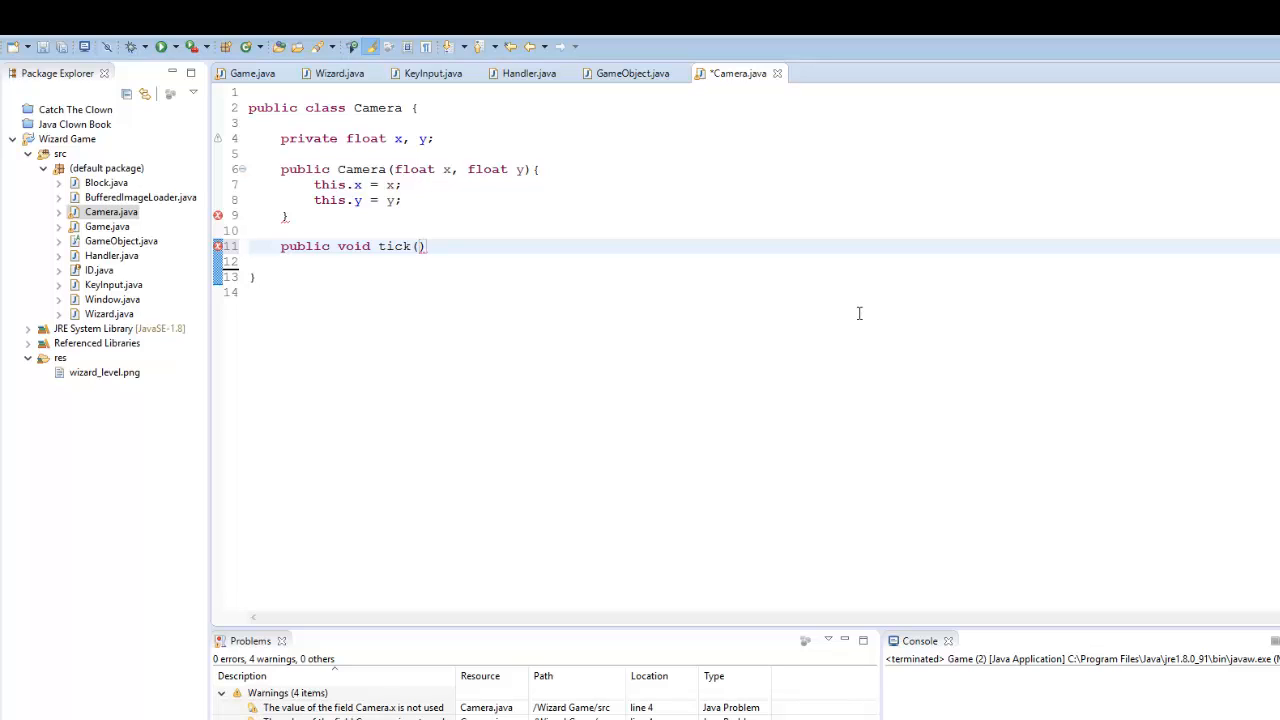
text(GameO)
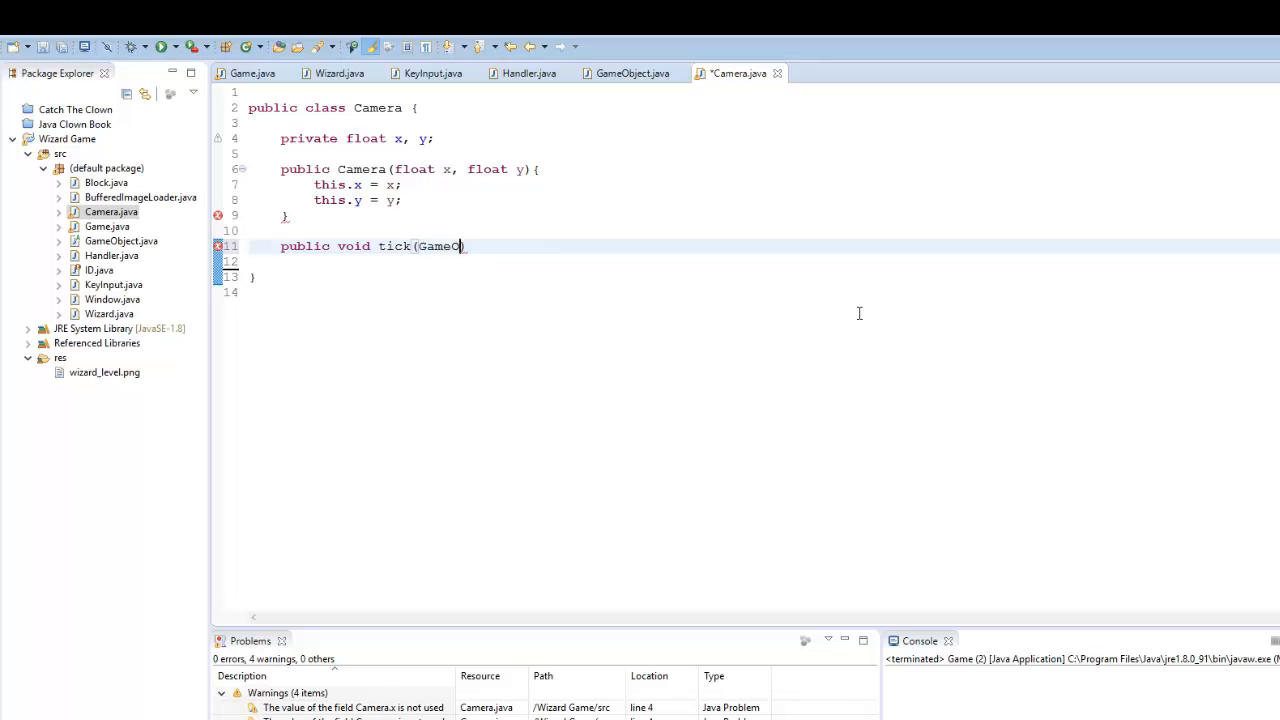
text(bject objectr)
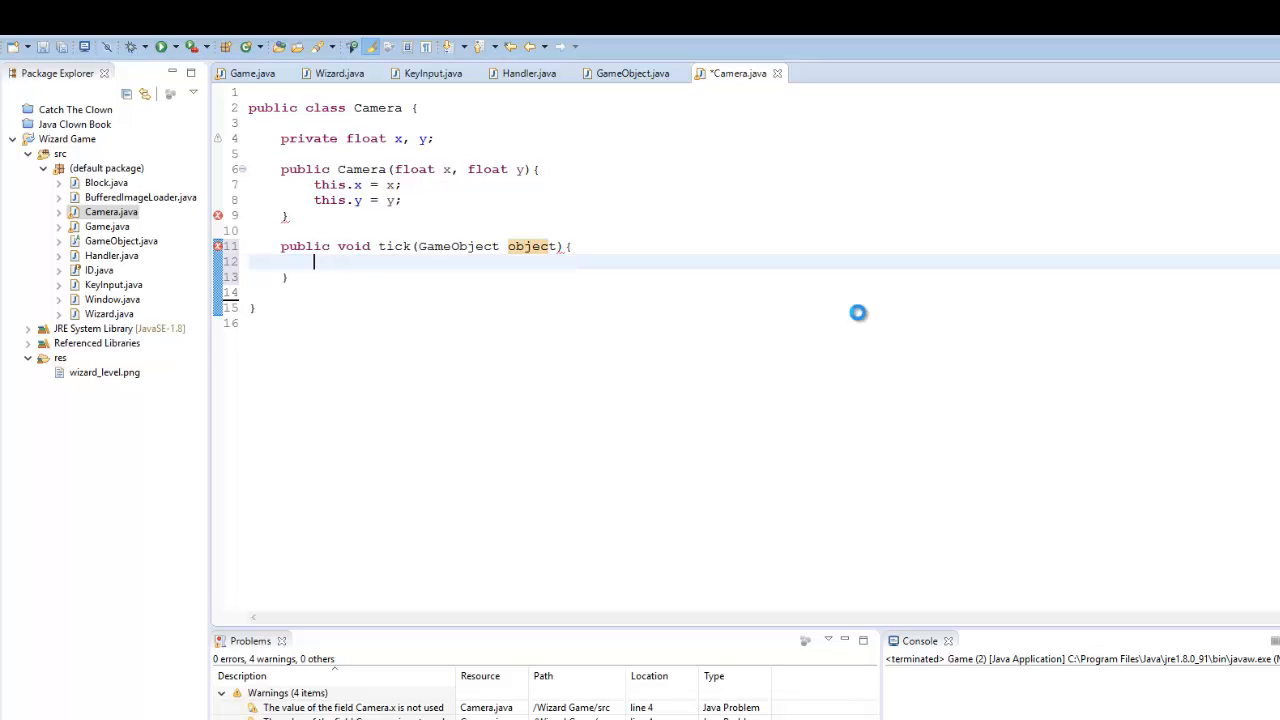
key(ctrl+s)
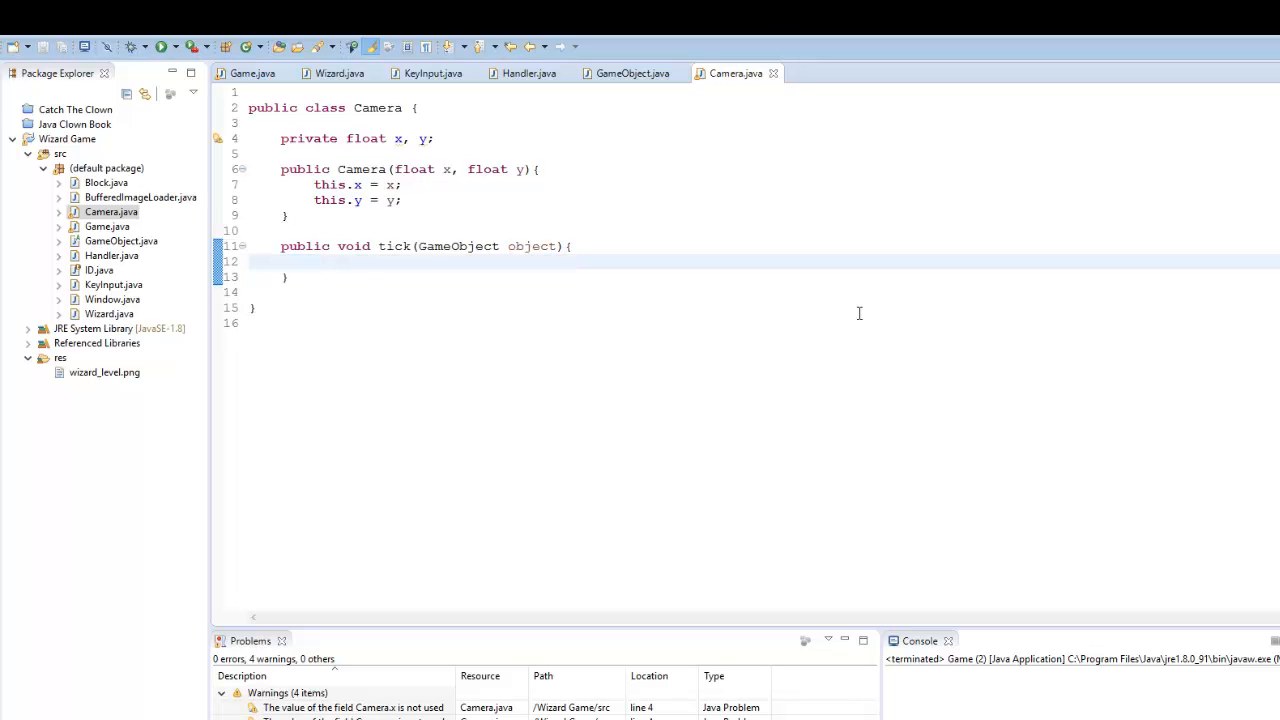
key(enter)
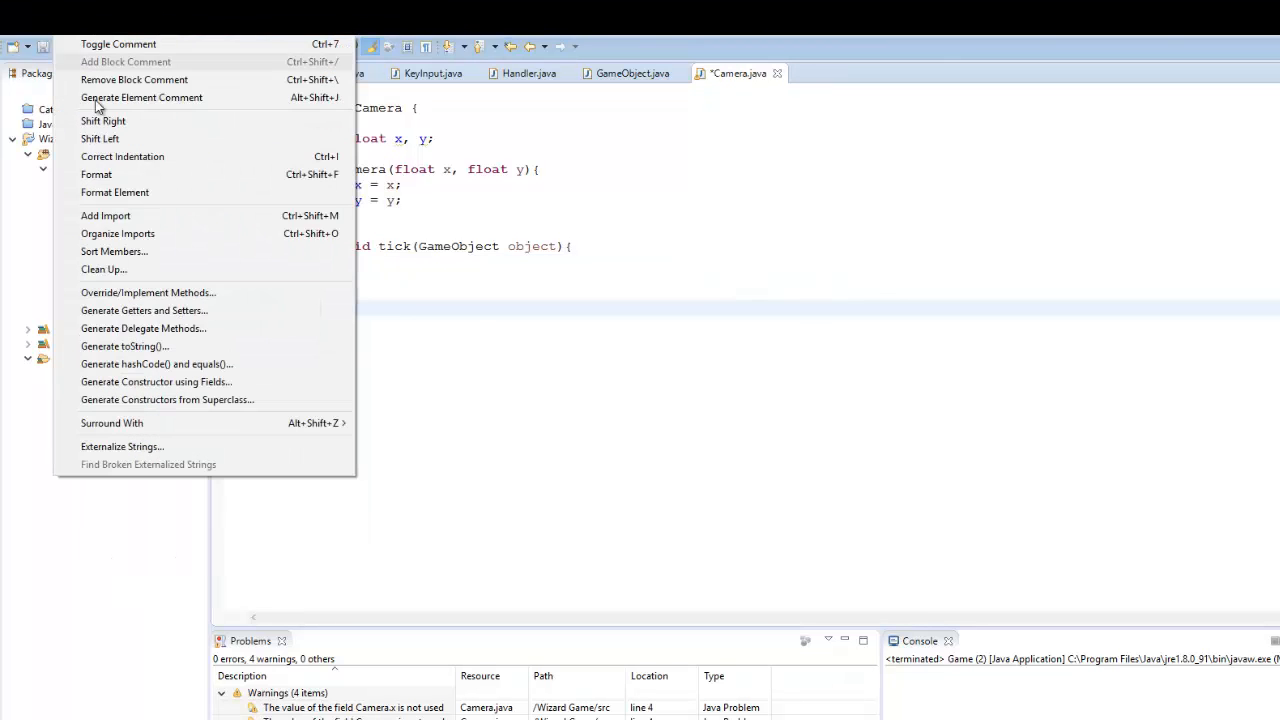
- Generate public getters and setters for Camera's x and y fields
click(144, 310)
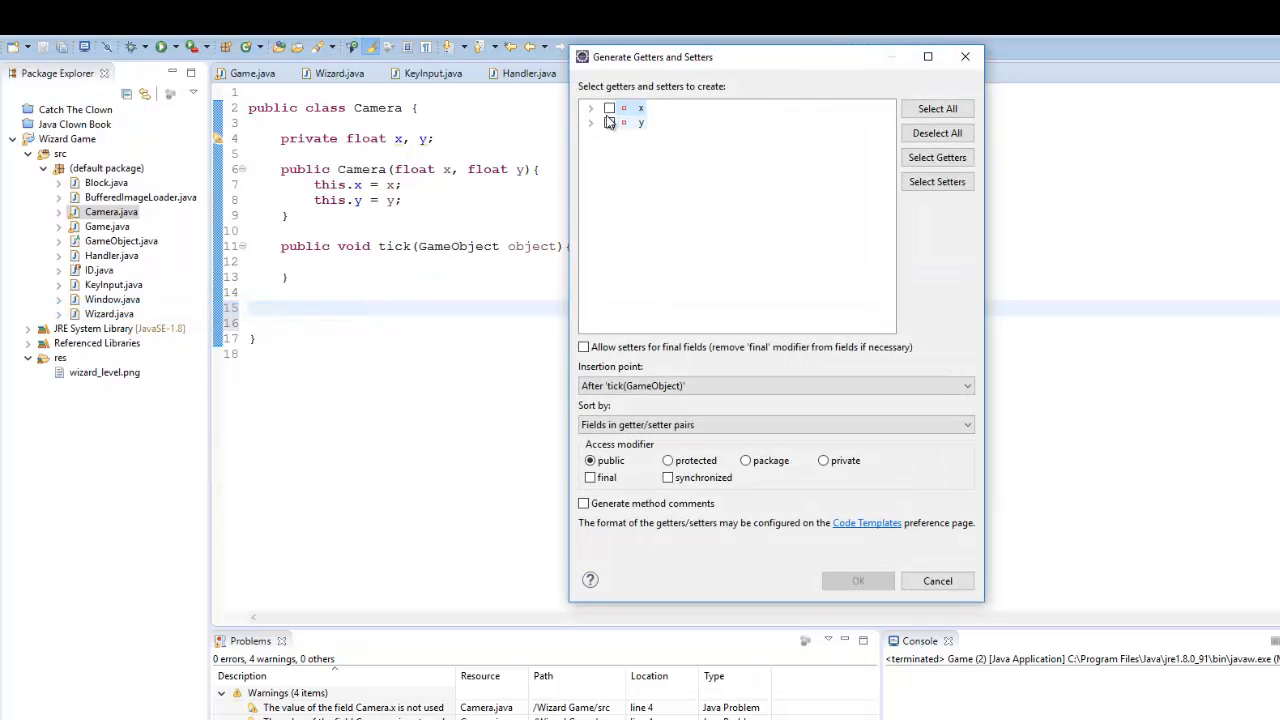
click(936, 108)
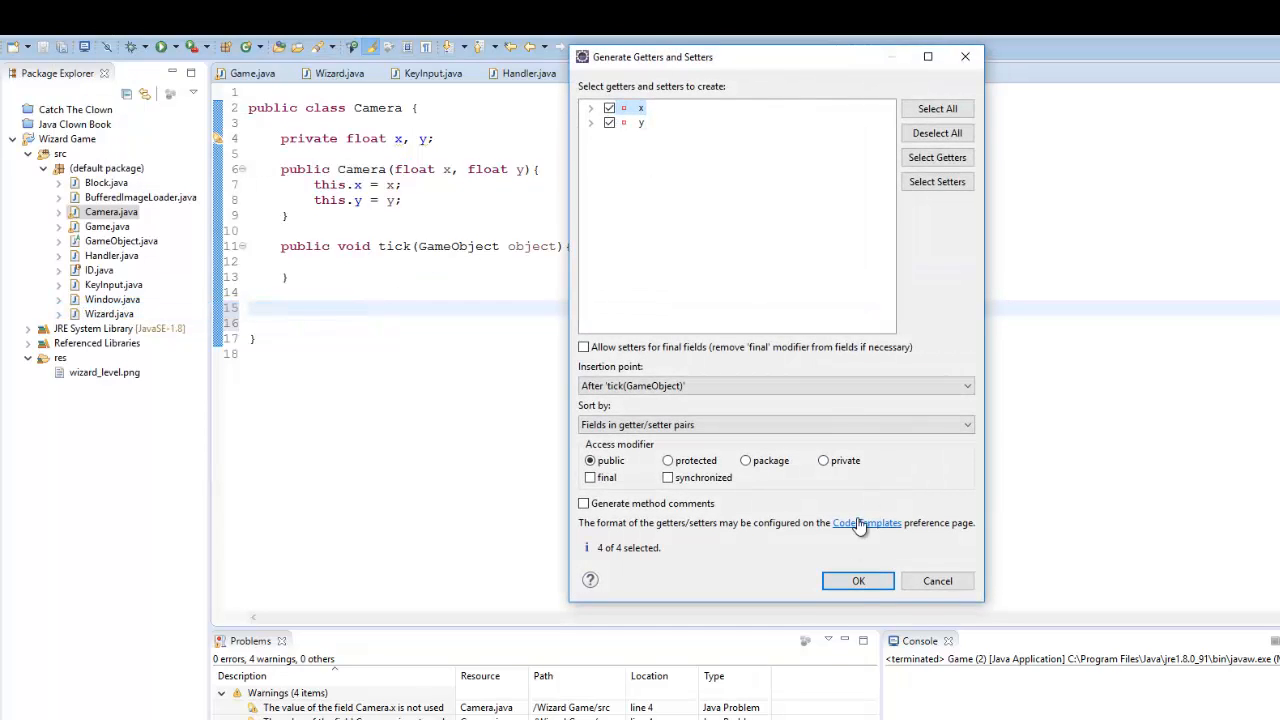
click(858, 580)
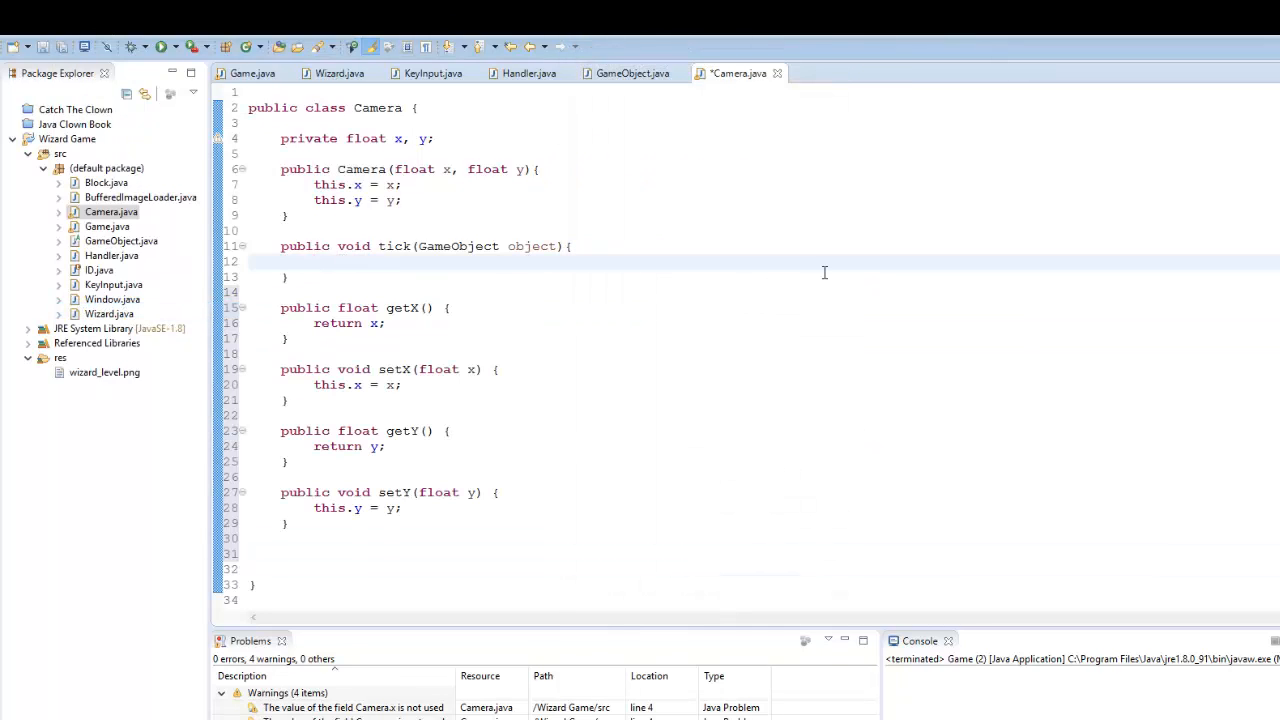
key(Return)
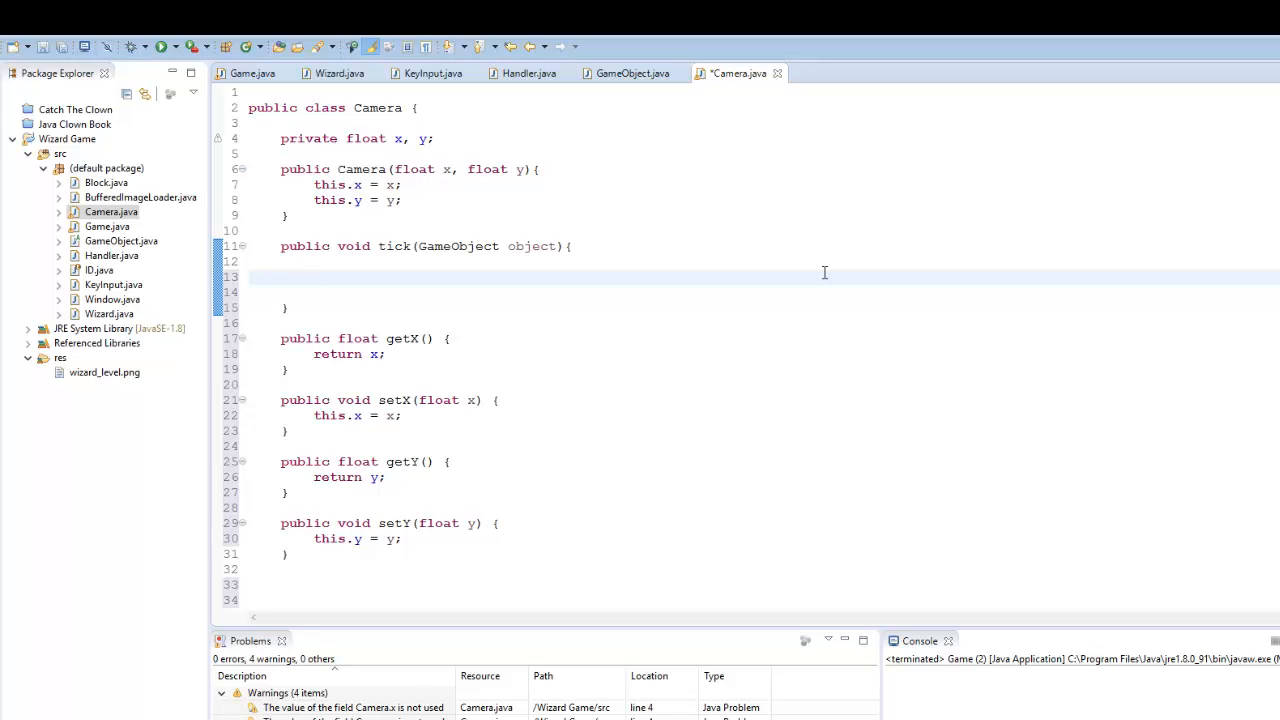
- Write x += ((object.getX() - x) - 1000/2) * 0.05f; in Camera.tick
text(x +=)
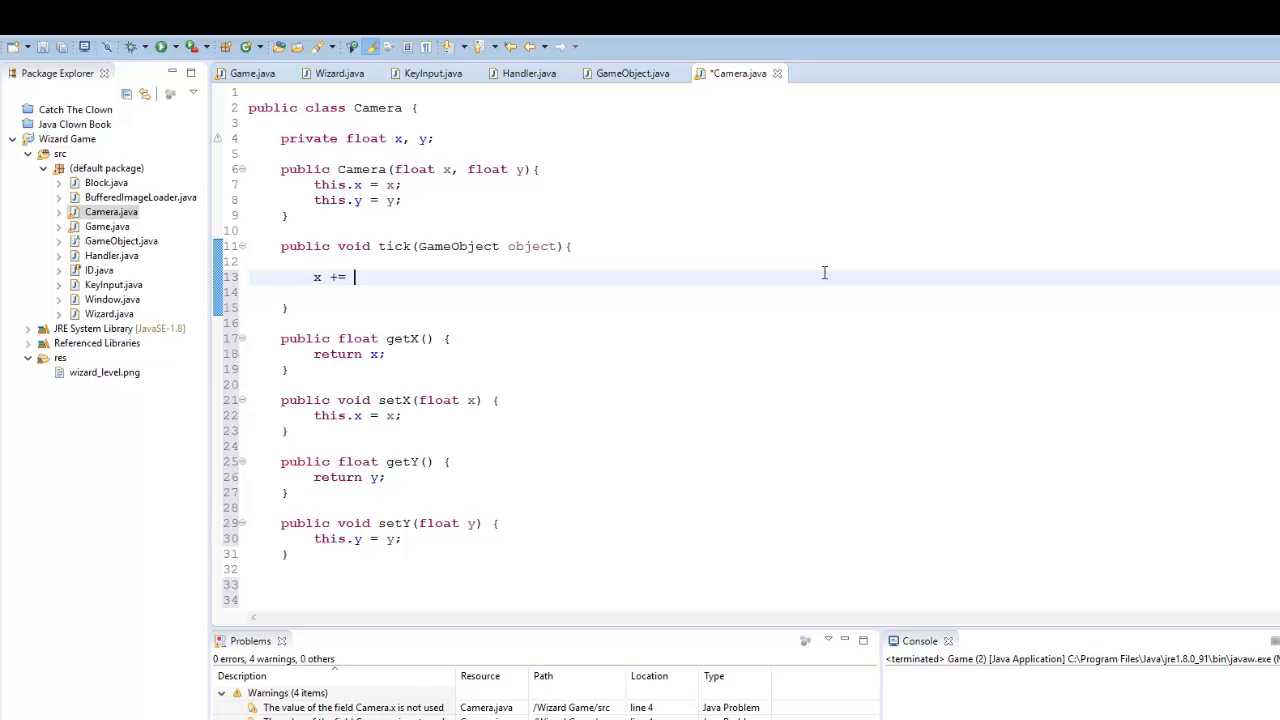
text(())
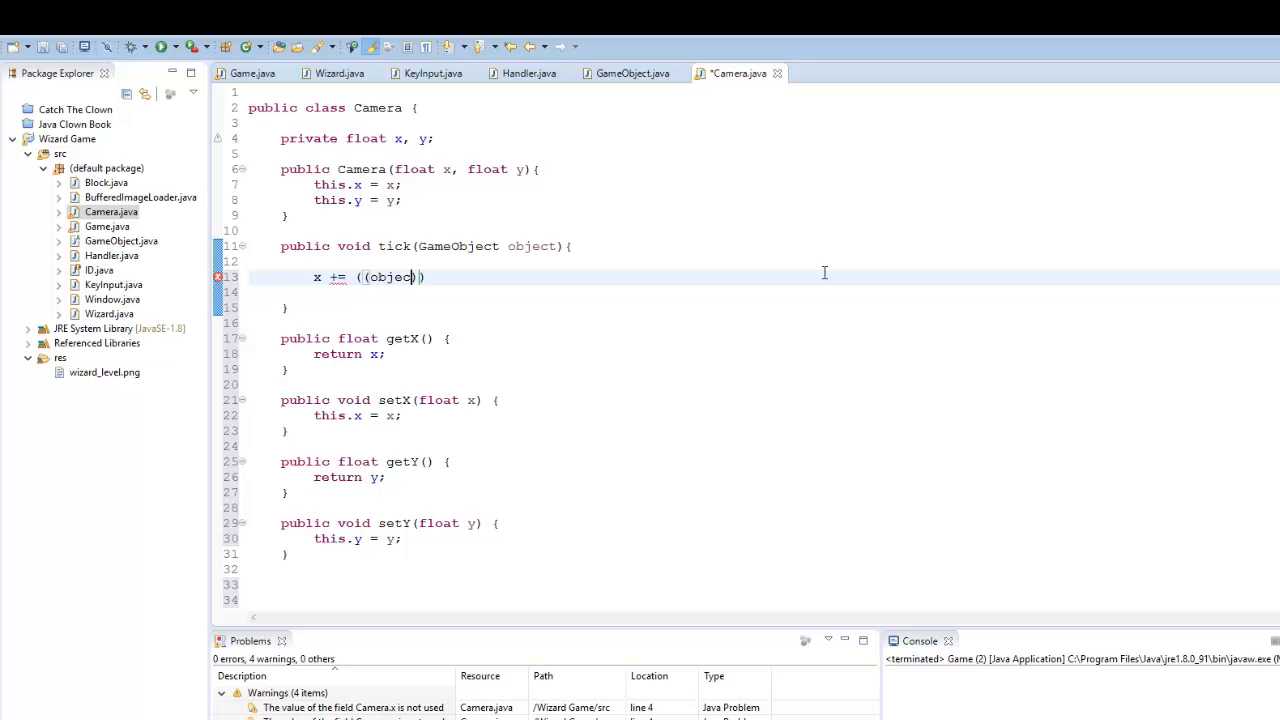
text(.getX()
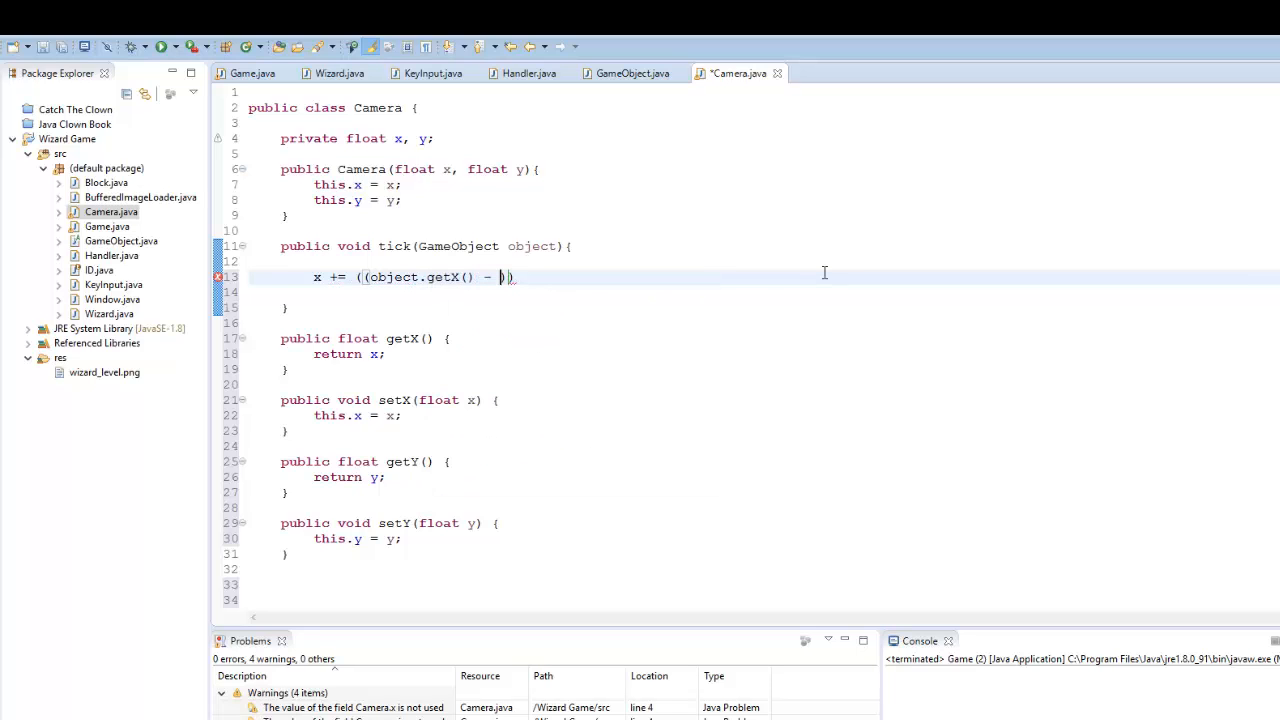
text(x)
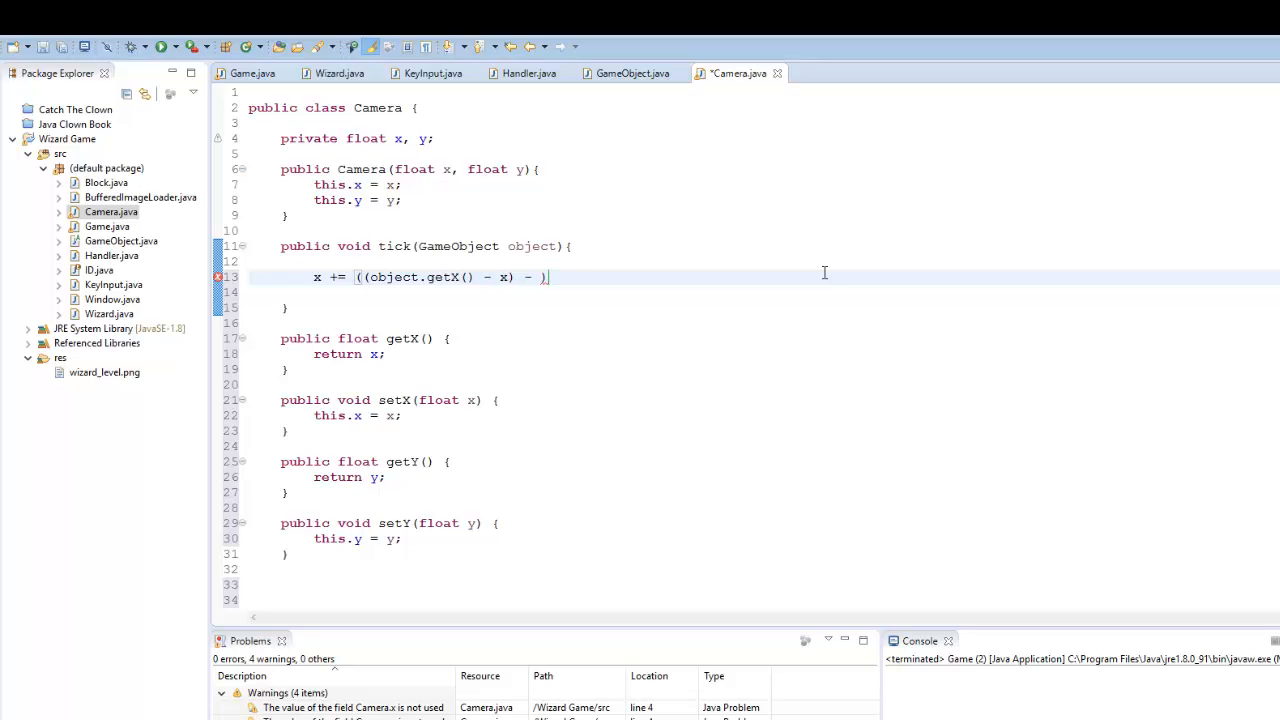
text(1000/2)
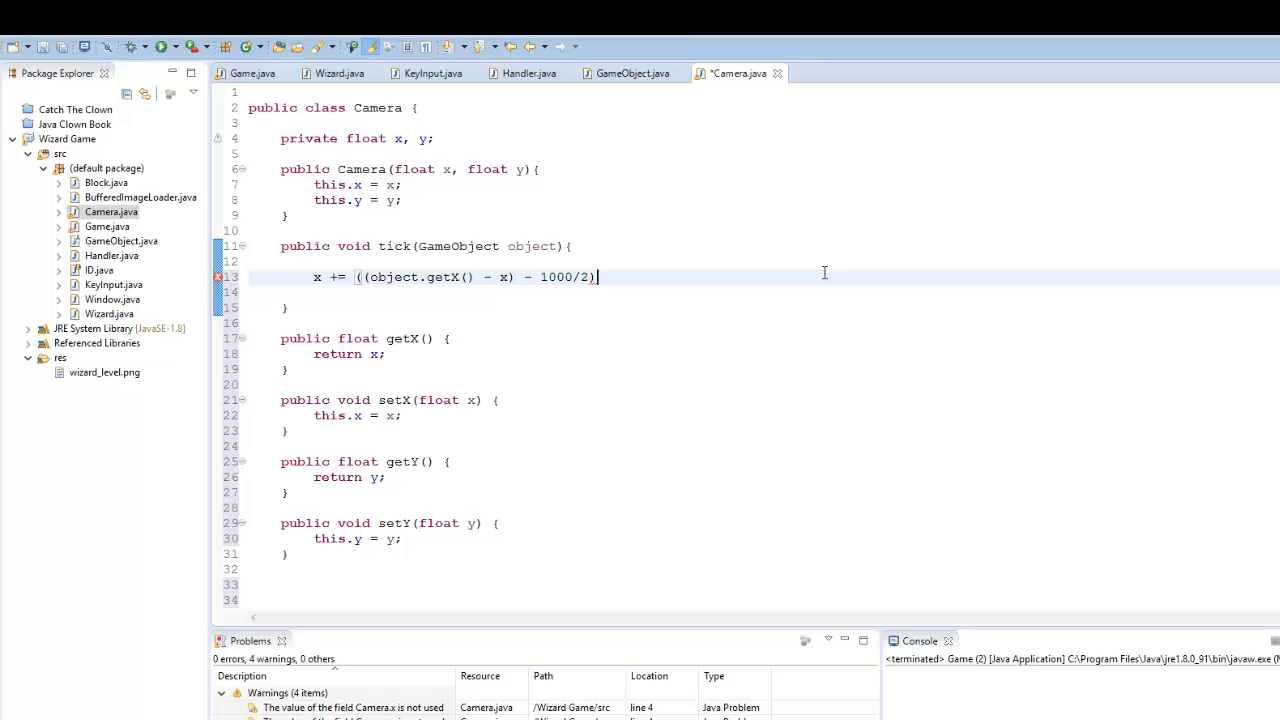
text(* 0.0)
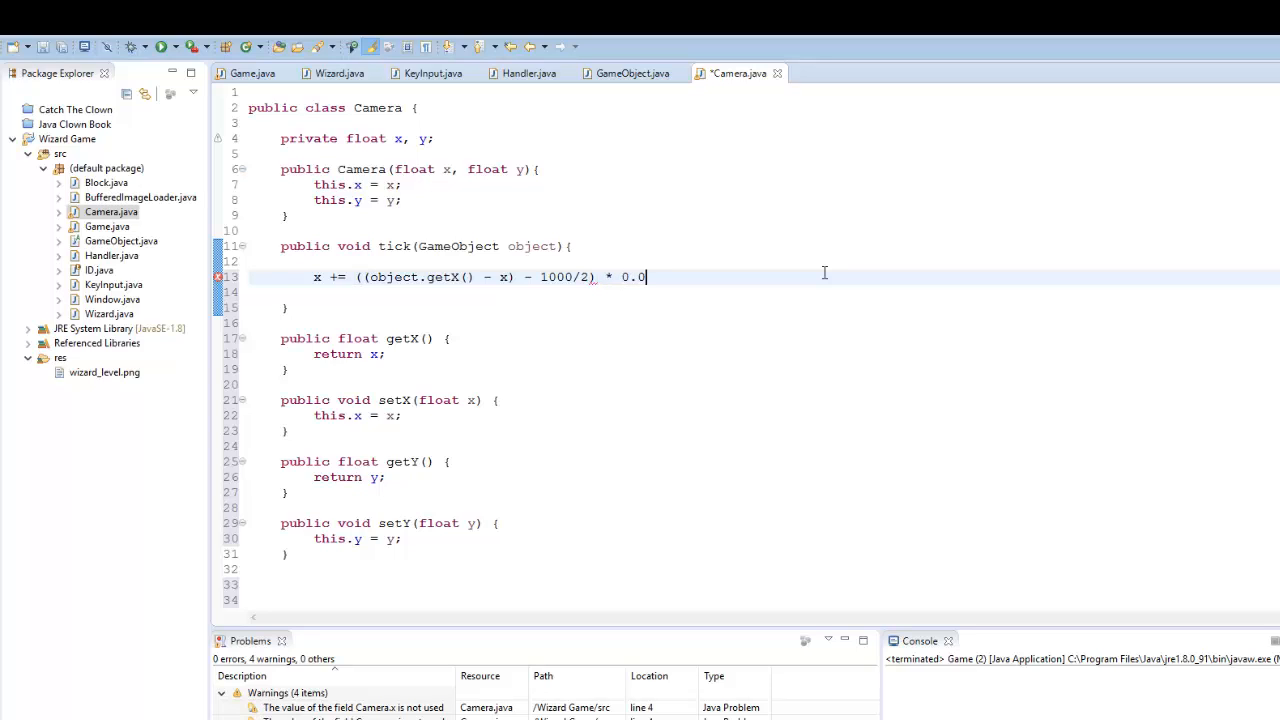
text(5;)
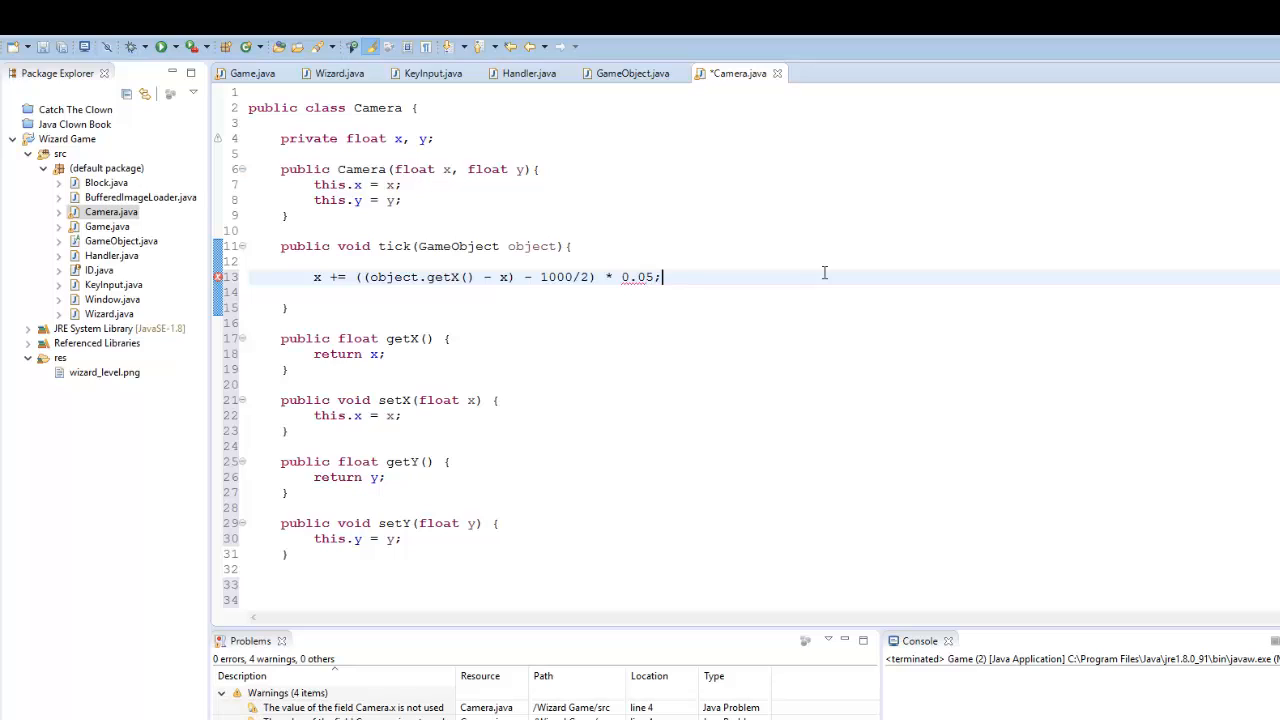
text(fg)
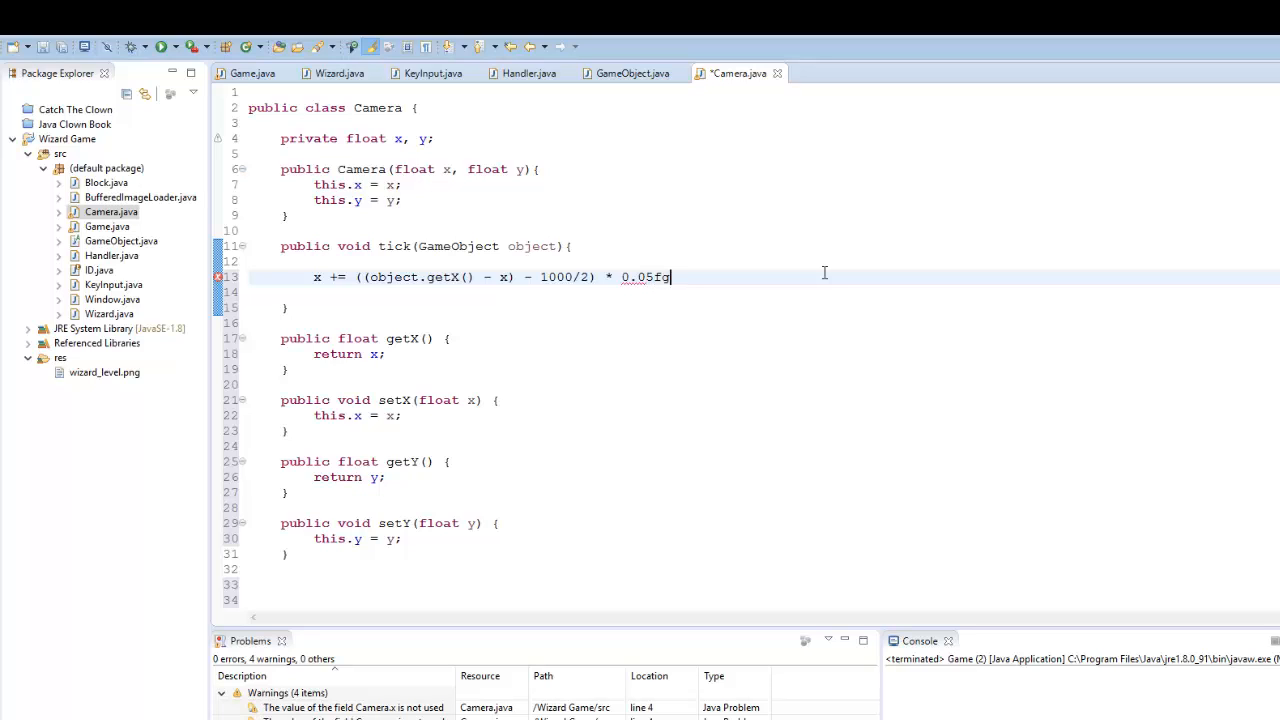
text(;)
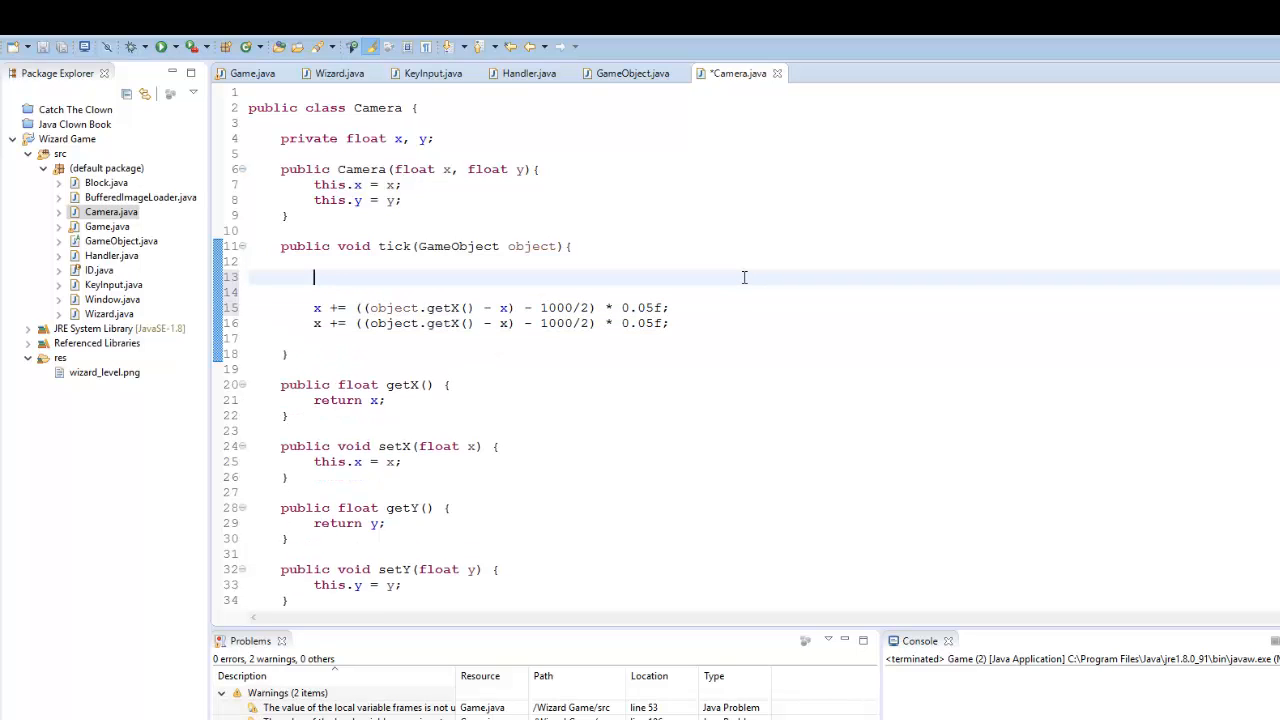
- Add the matching y line easing toward object.getY() offset by 563/2, and save Camera.java
text(x = object.getX()
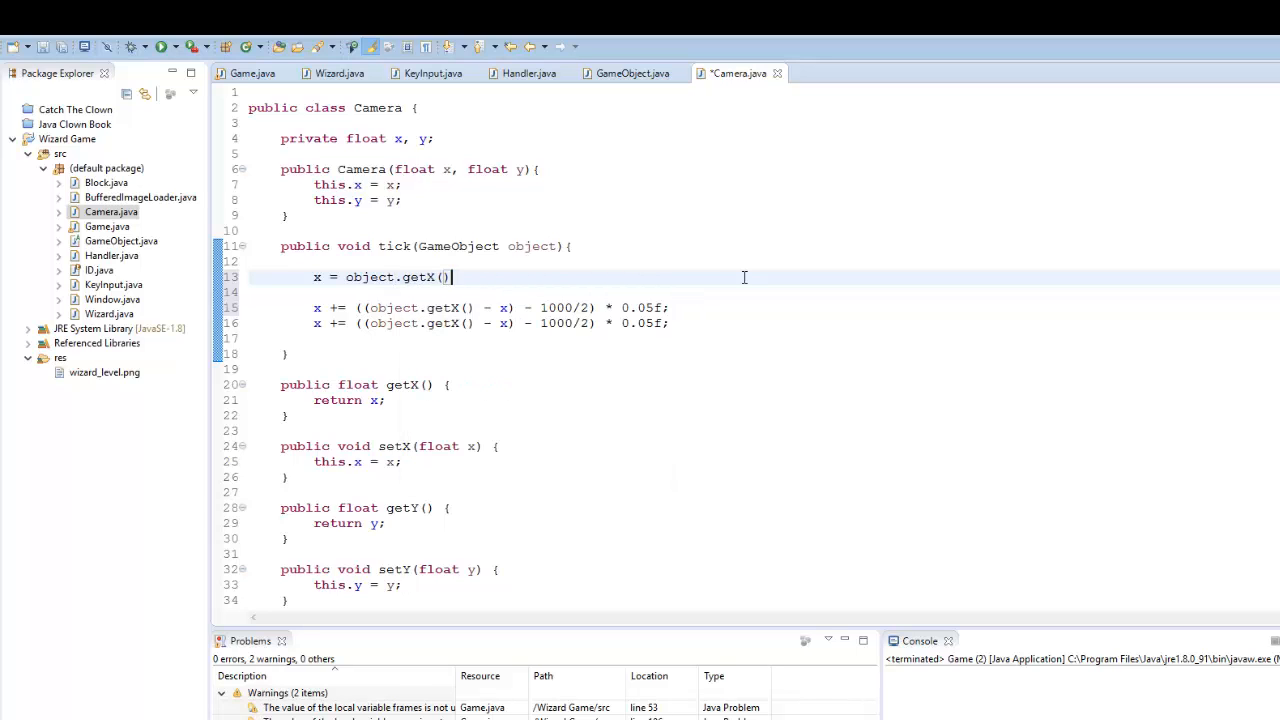
text(+ 100/)
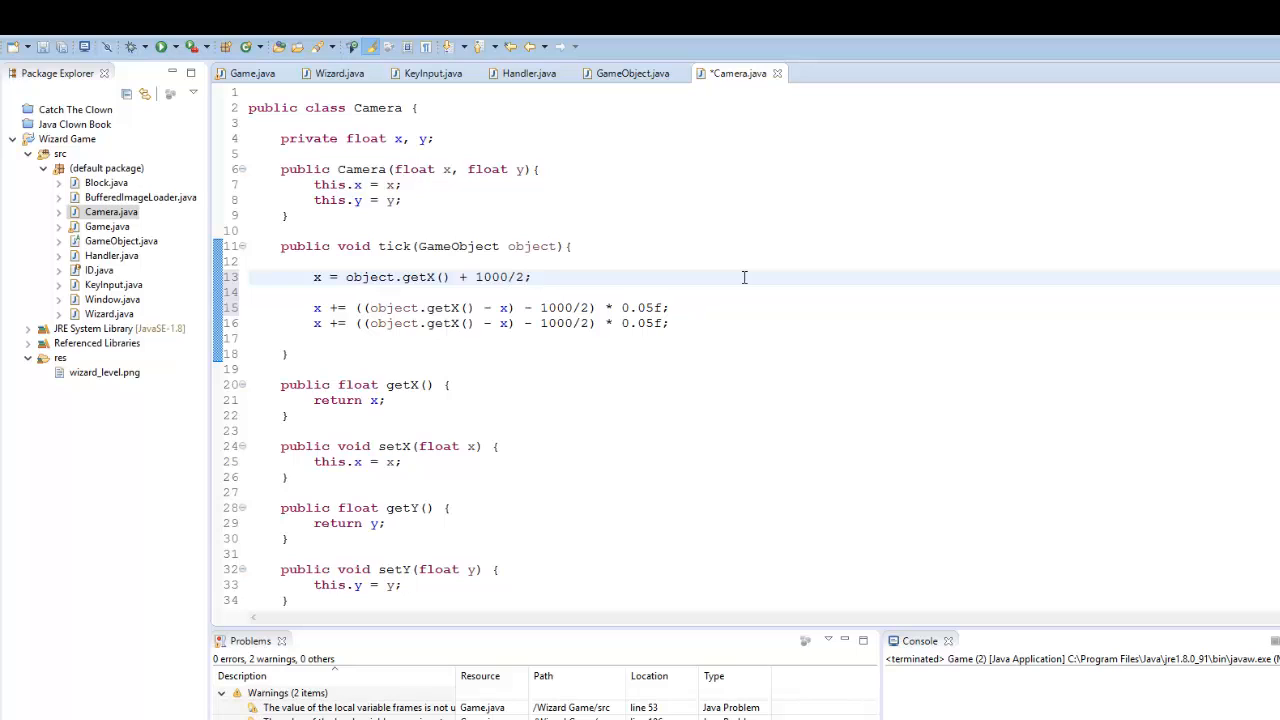
click(536, 276)
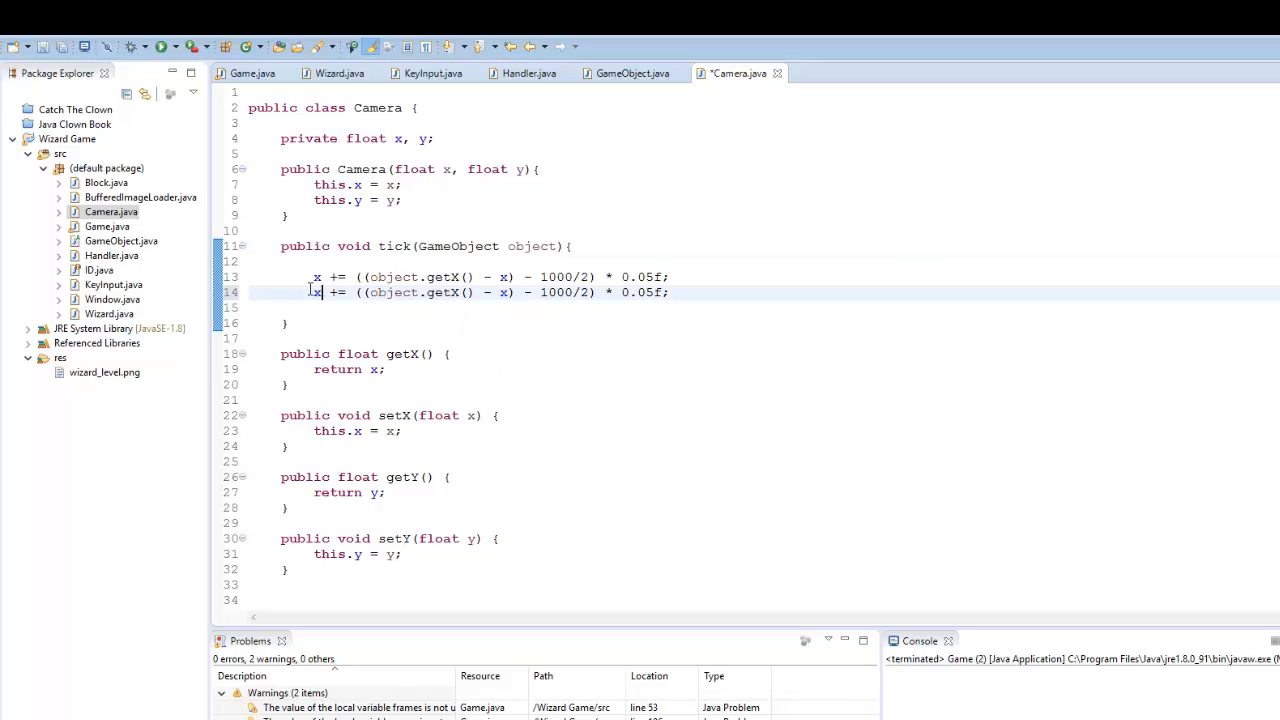
text(y)
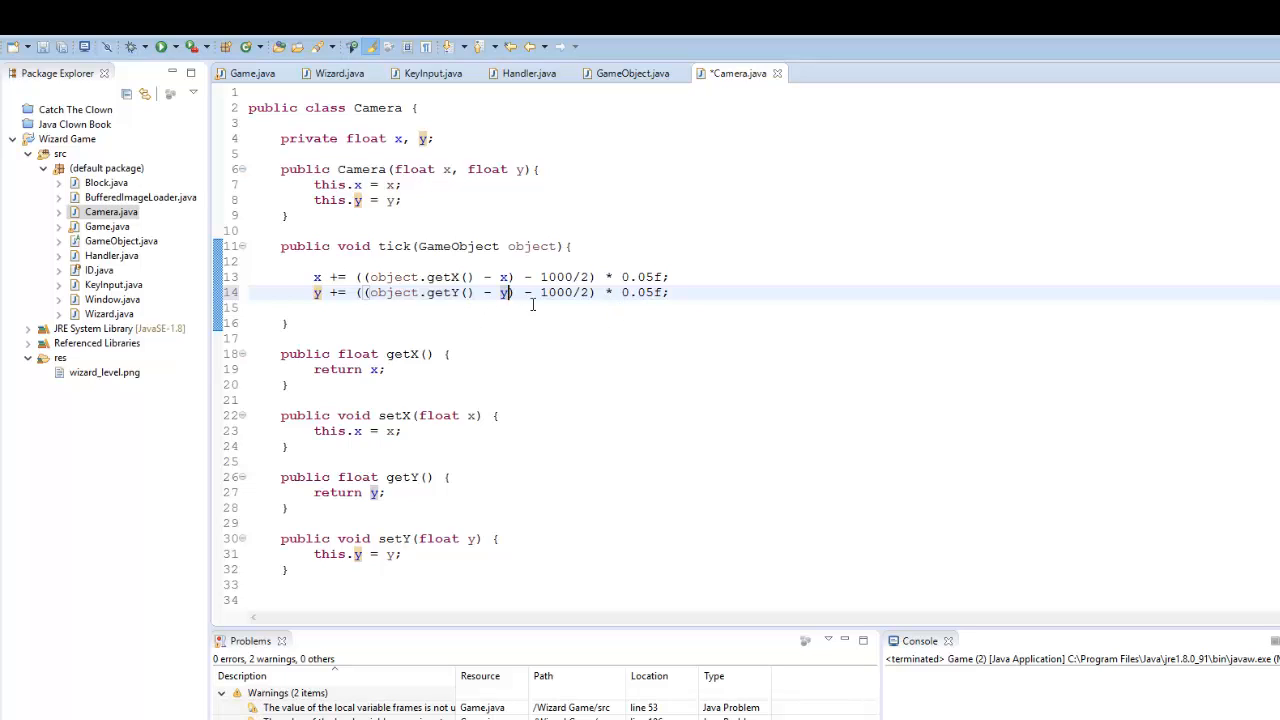
text(56)
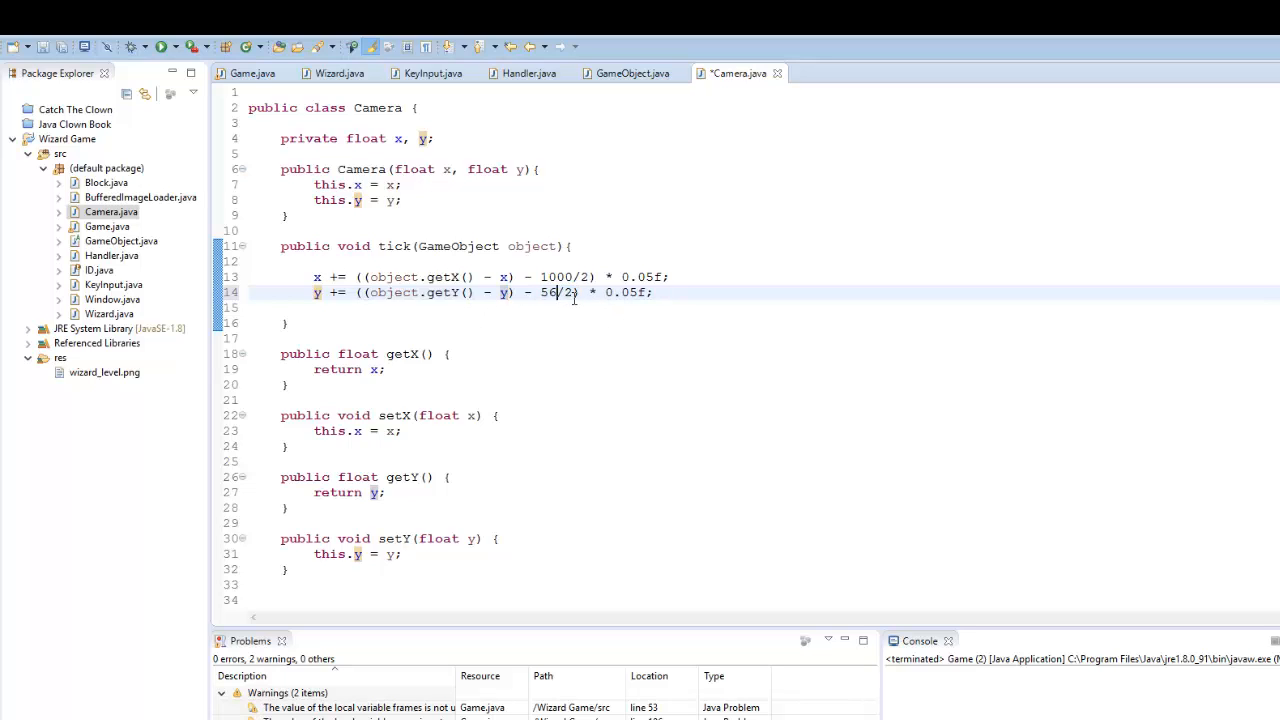
text(3)
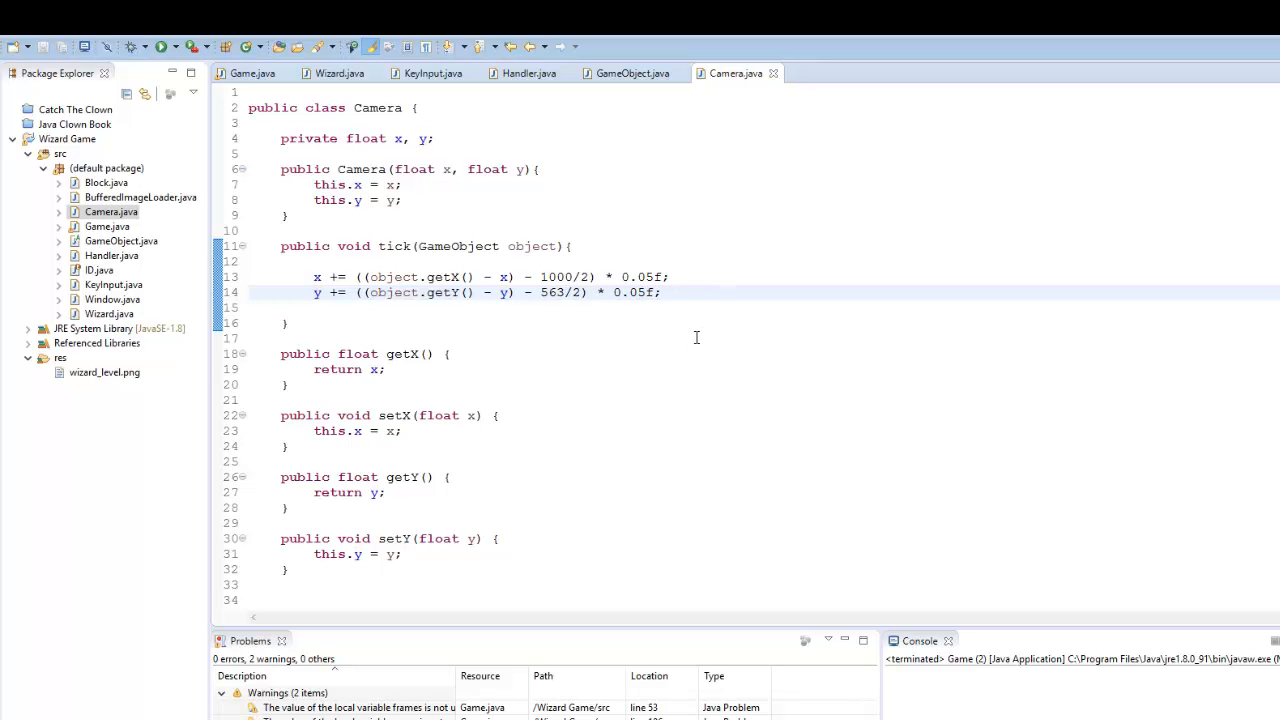
scroll(up, 3)
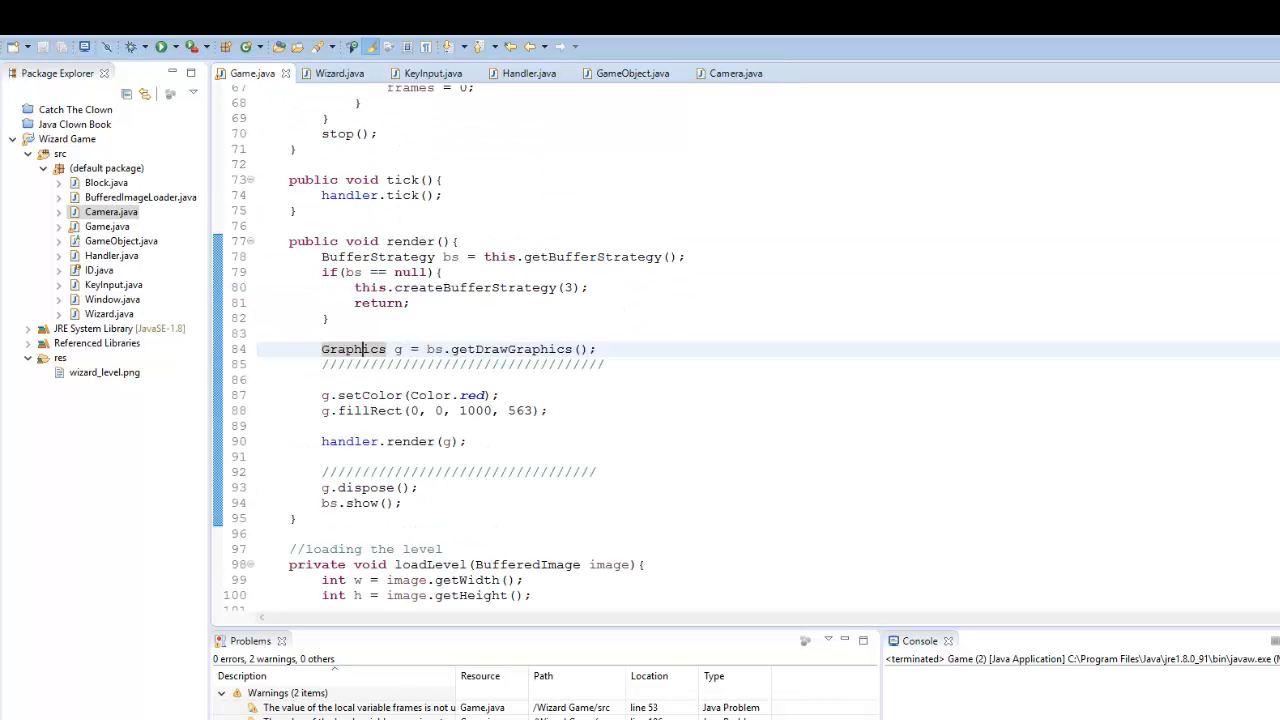
- Declare private Camera camera in Game and create it as new Camera(0, 0) in the constructor
scroll(up, 3)
text(private)
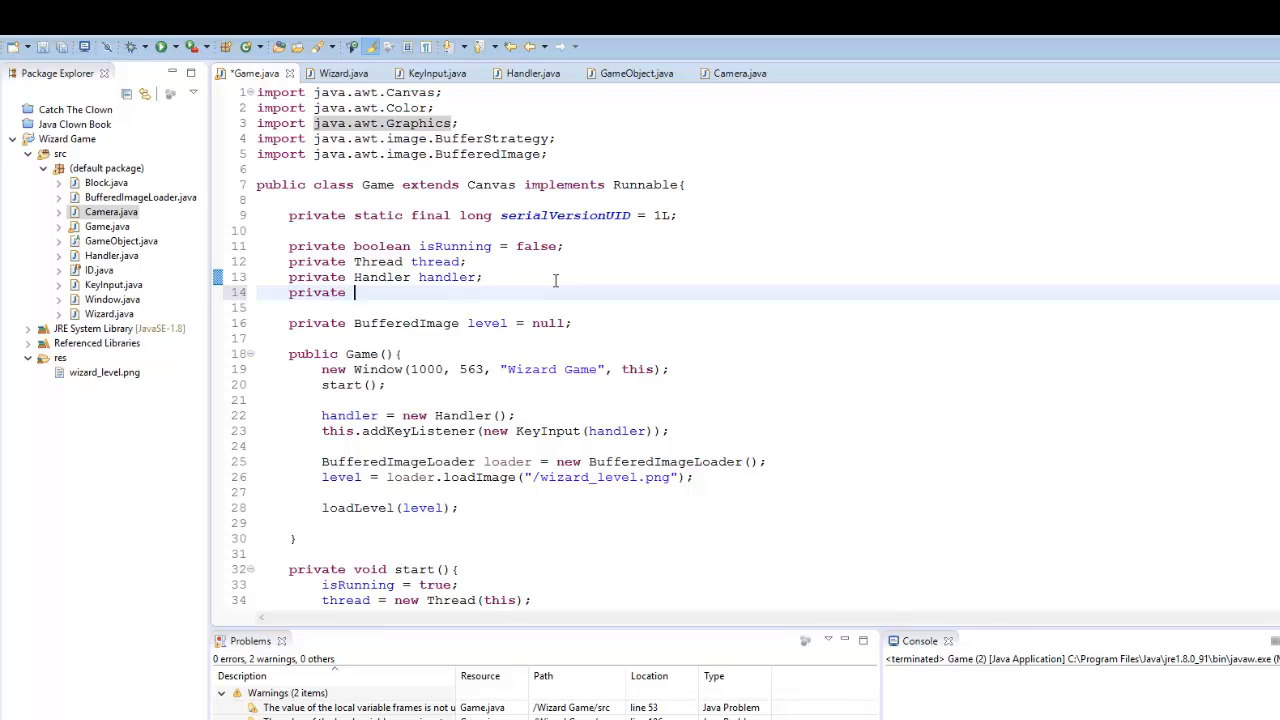
text(Camera camera;)
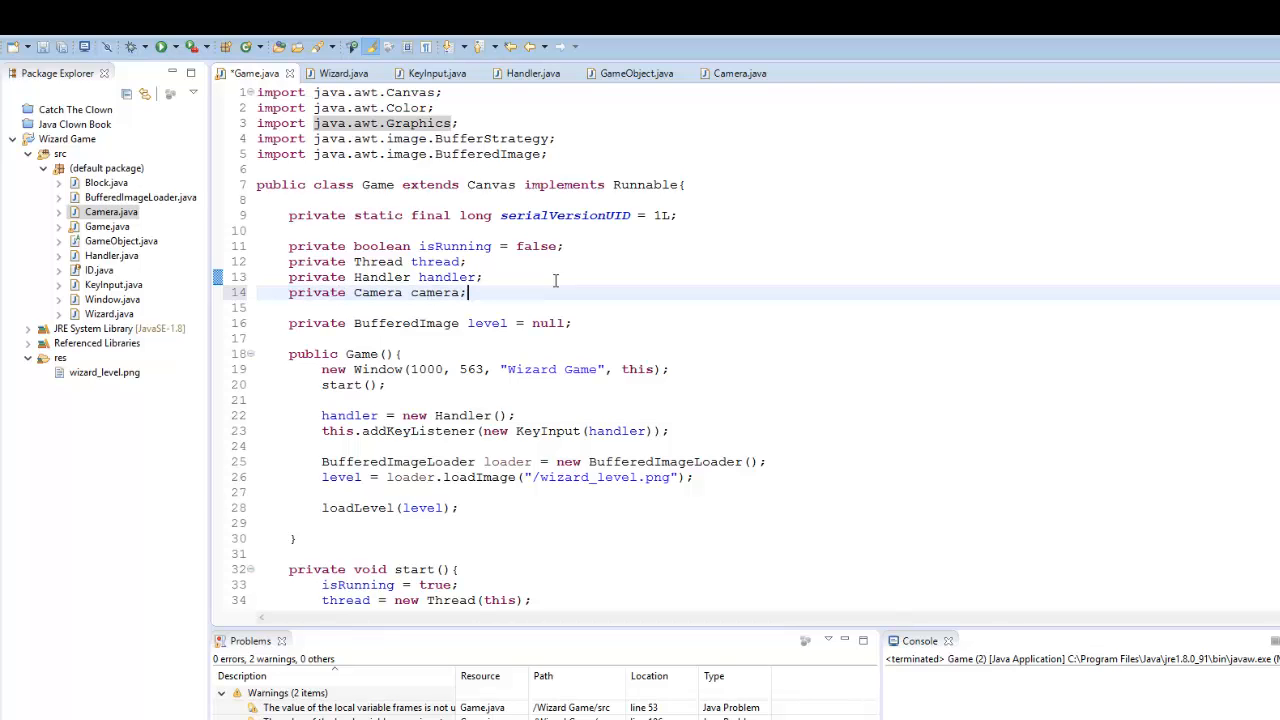
scroll(down, 3)
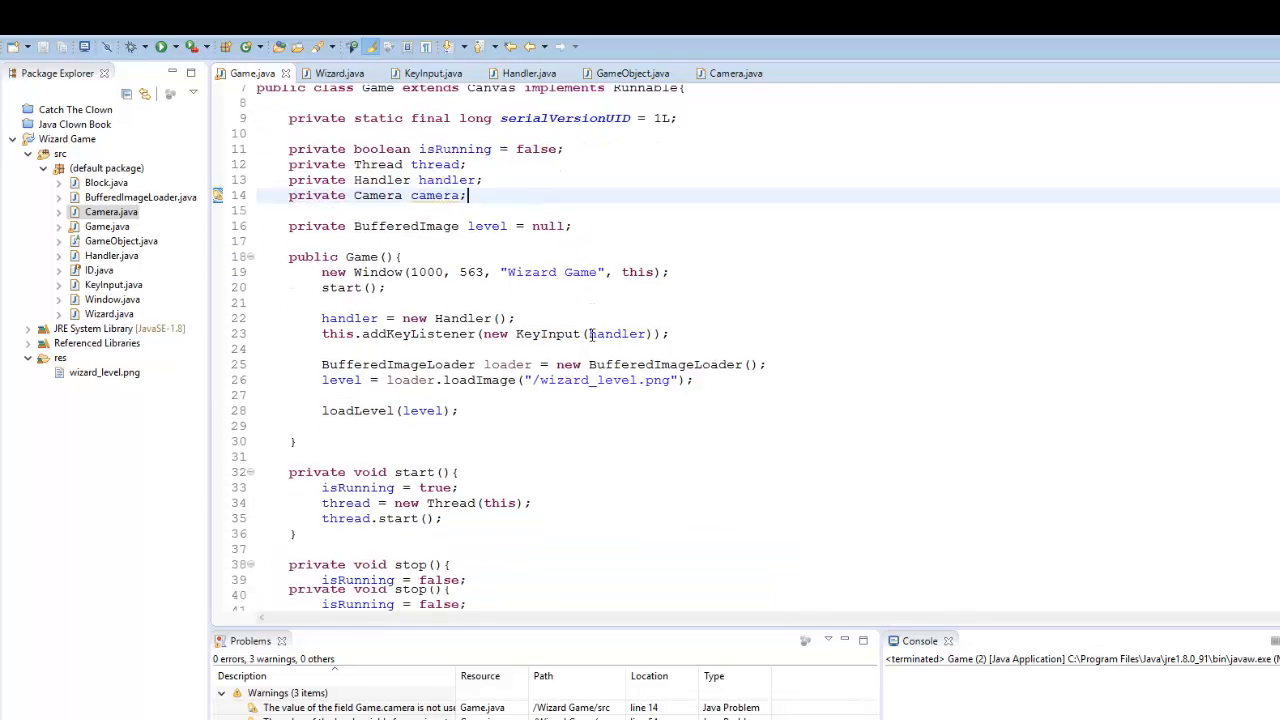
scroll(down, 3)
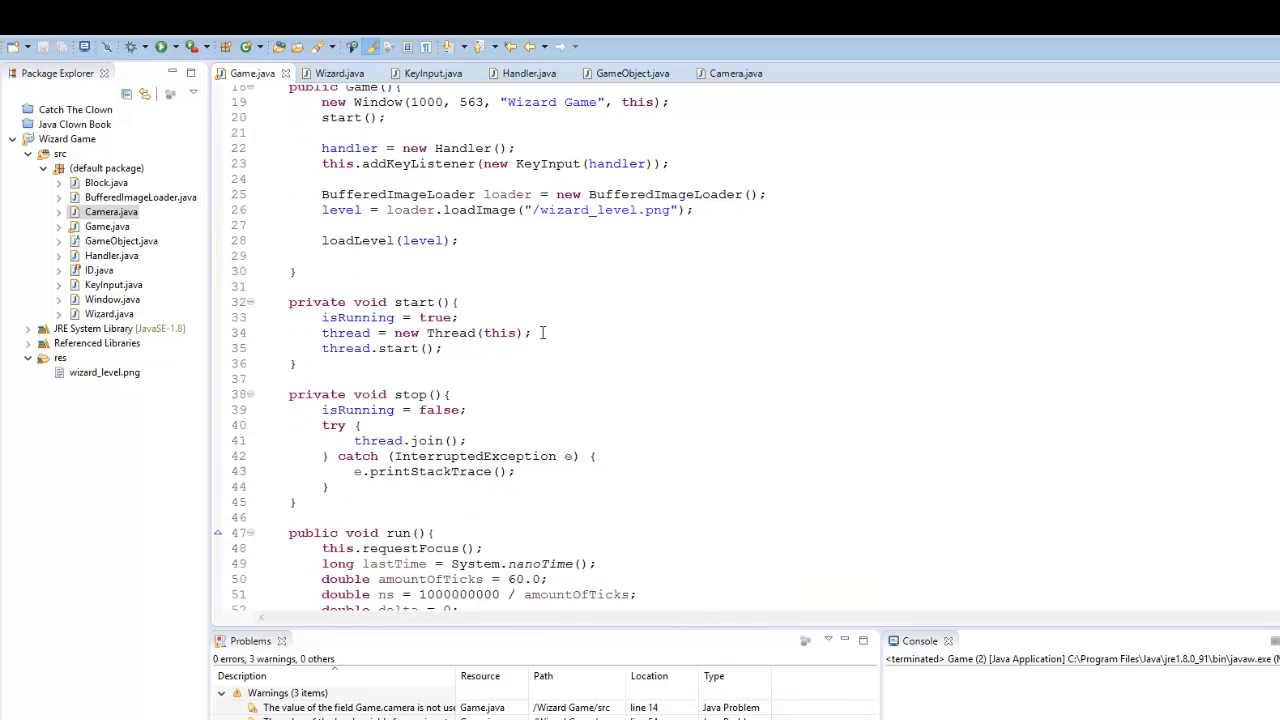
text(ca,)
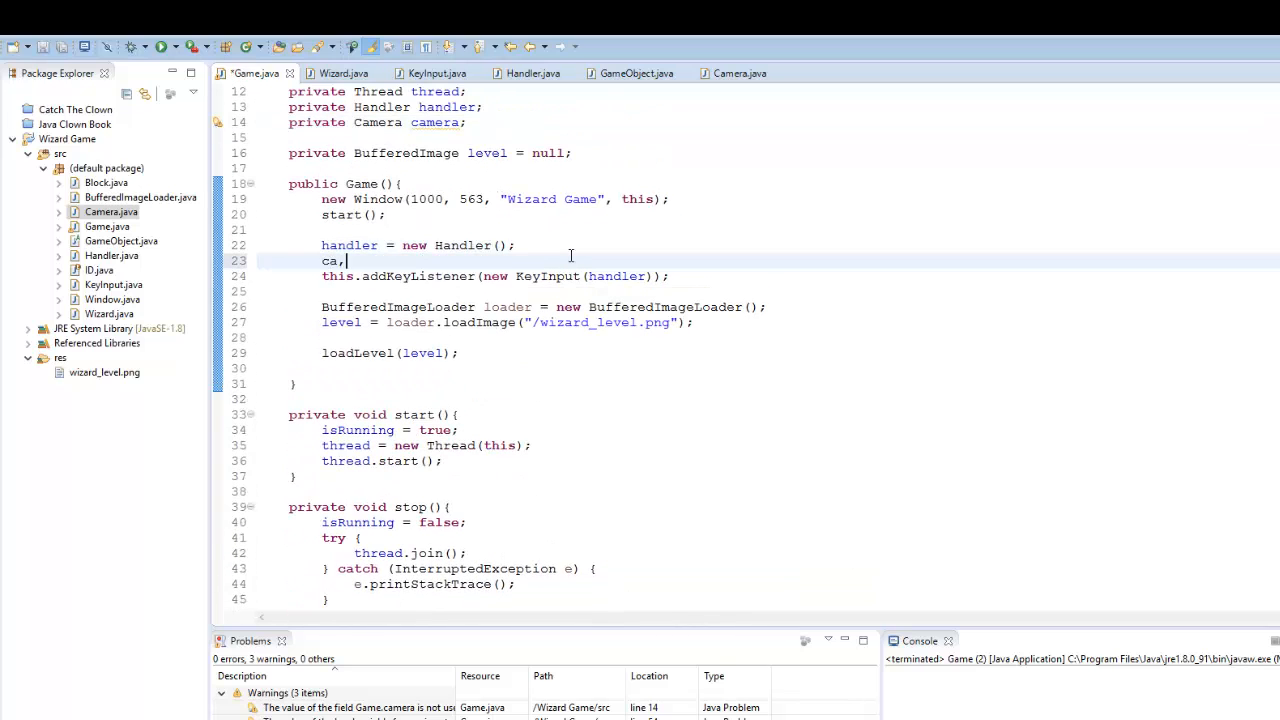
text(camera = new Camera()
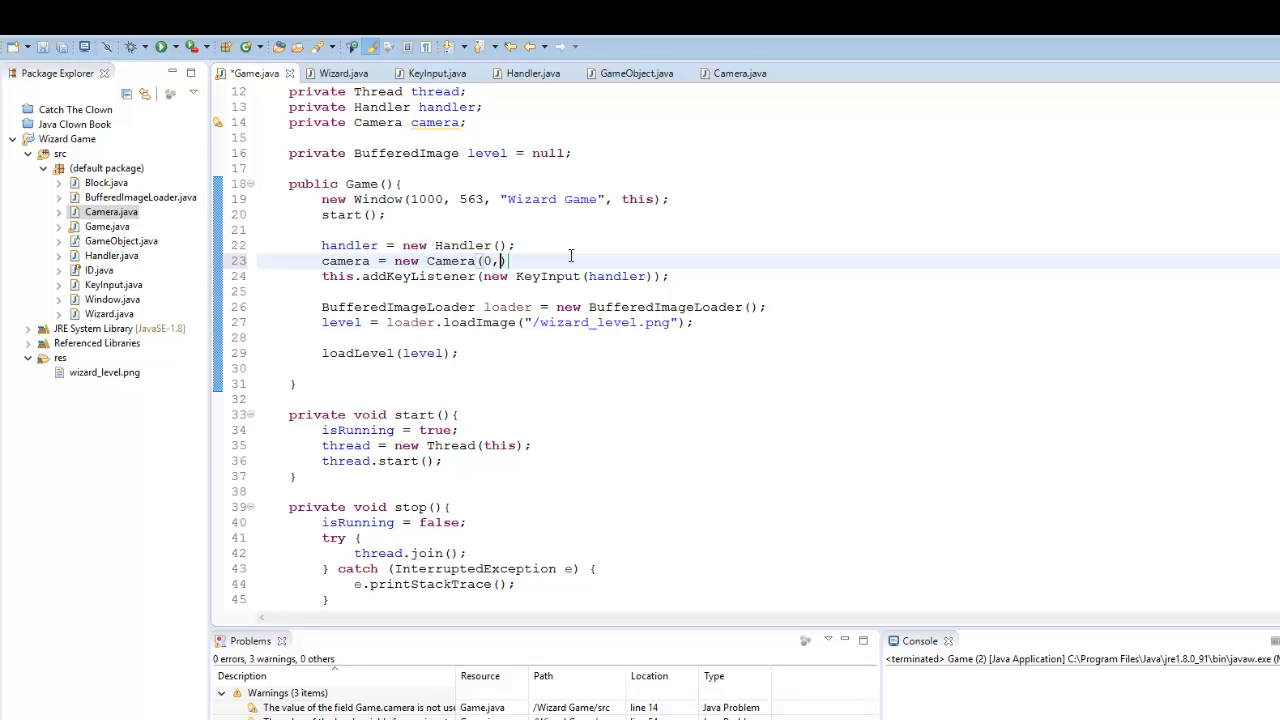
text(0);)
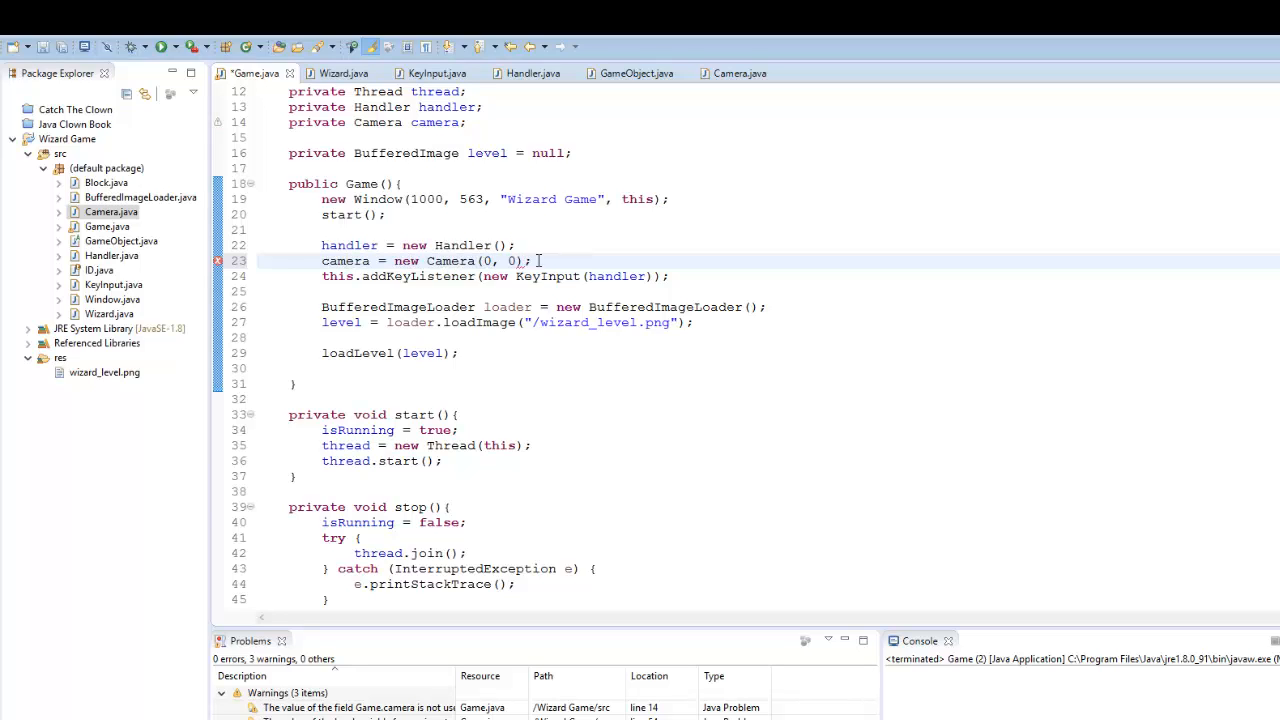
scroll(down, 3)
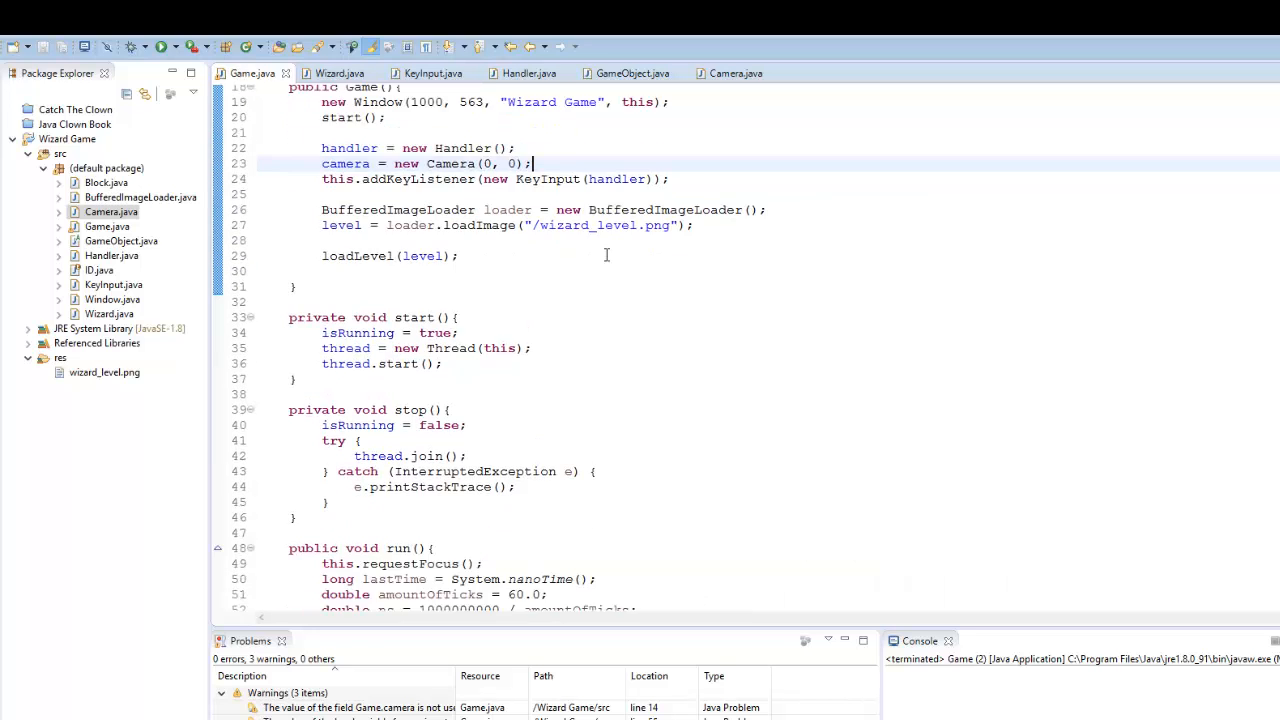
scroll(down, 3)
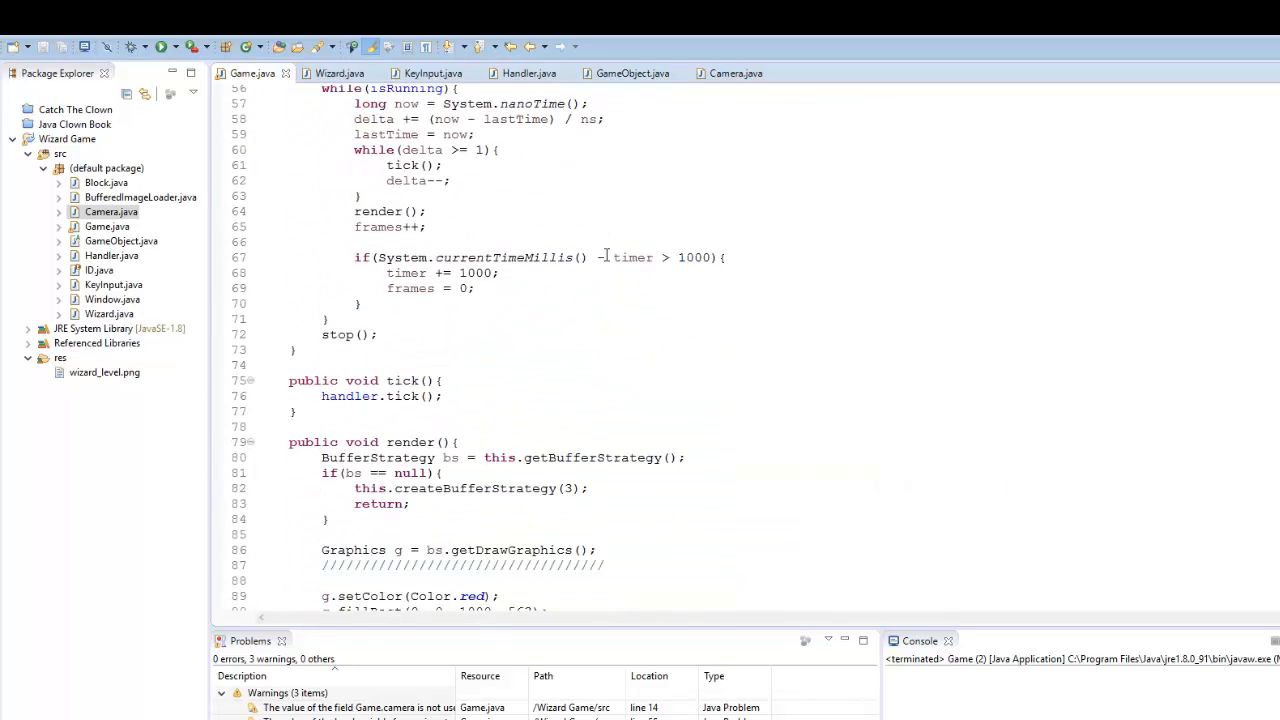
scroll(down, 3)
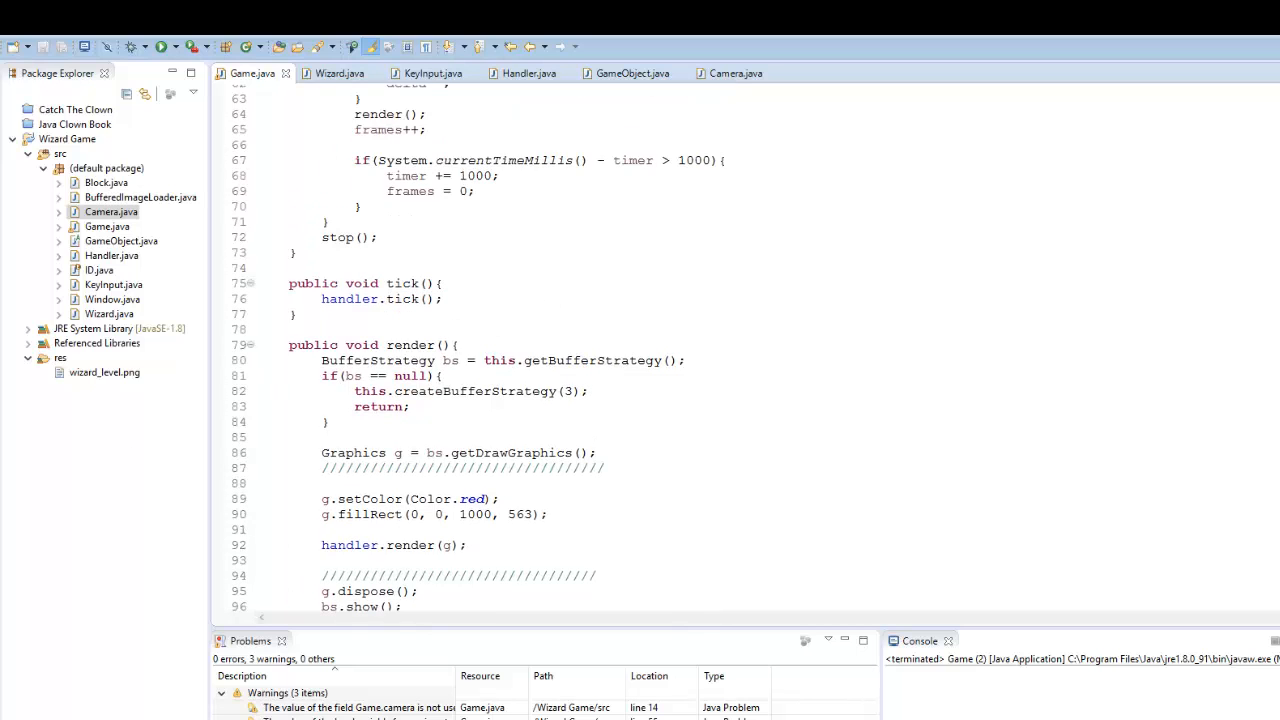
mouse_move(528, 316)
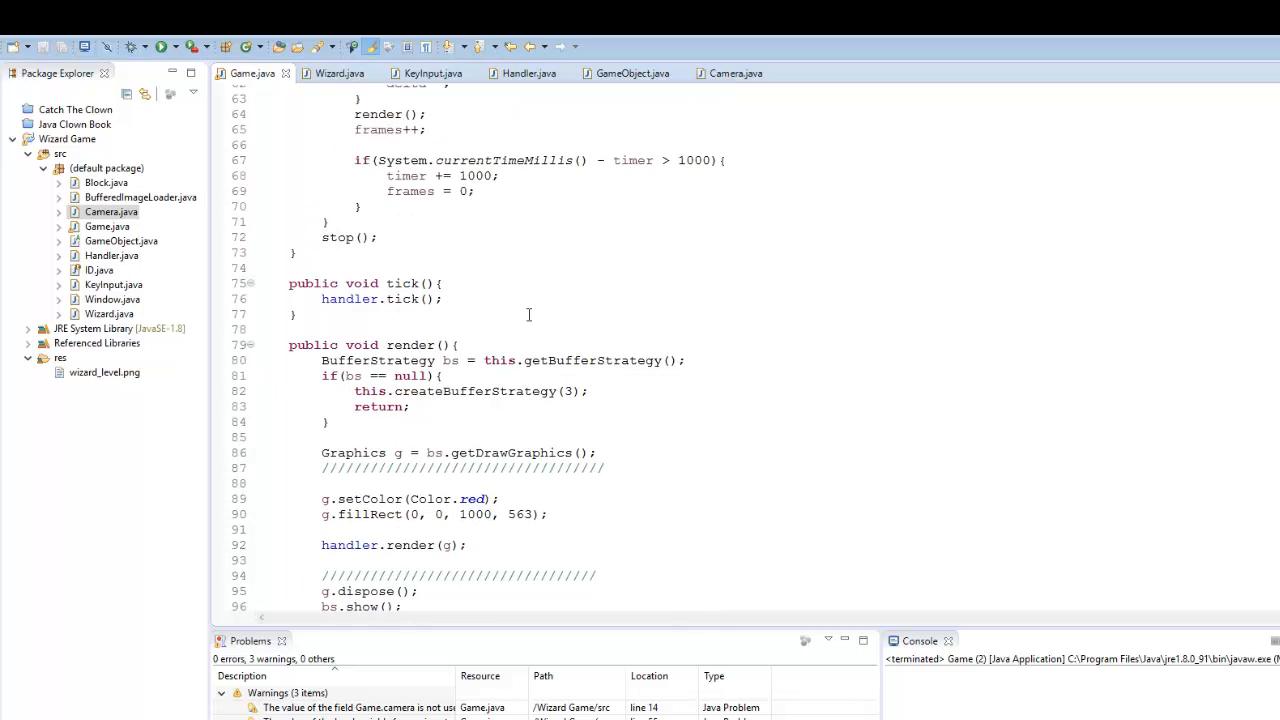
- Add a for loop over handler.object in Game's tick method
click(444, 298)
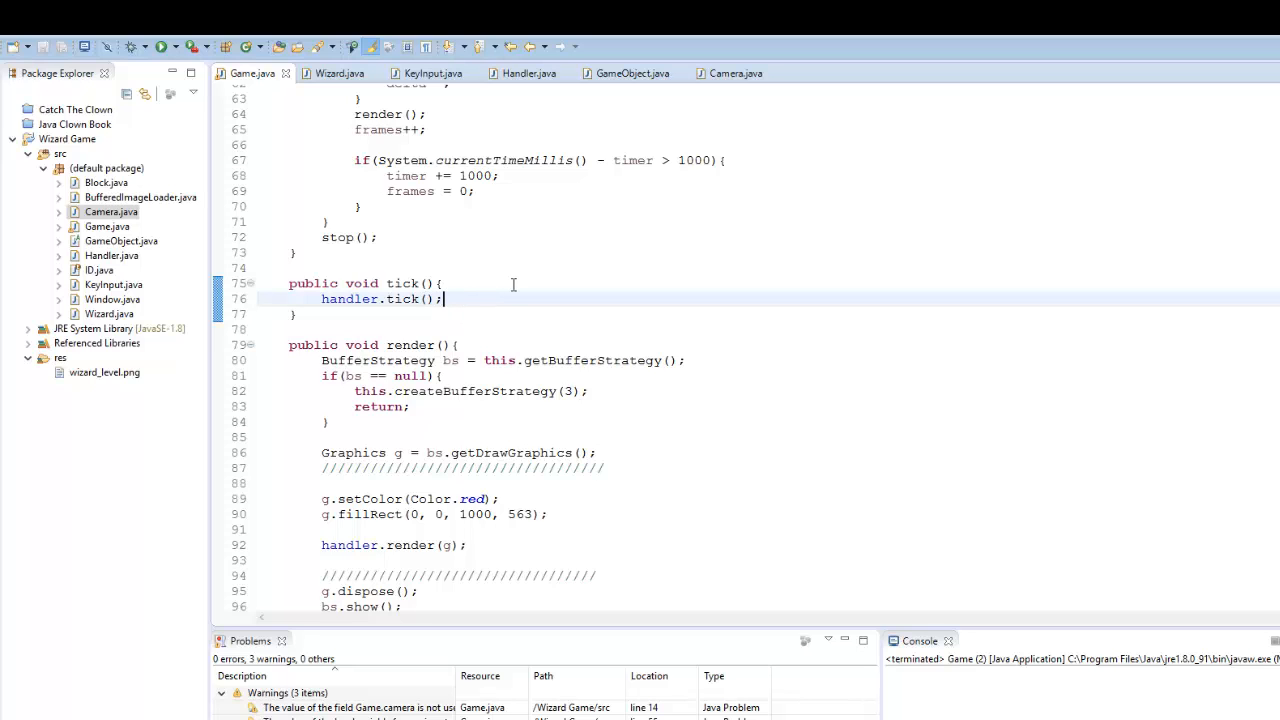
key(Return)
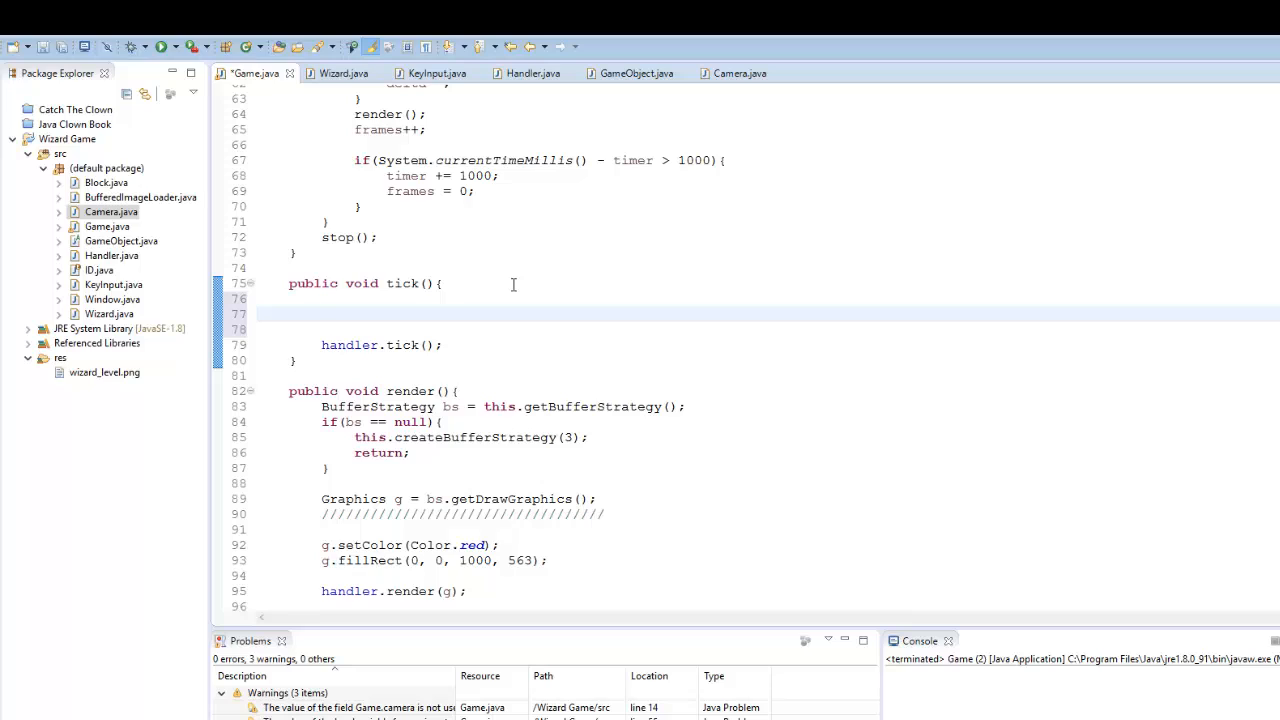
click(322, 314)
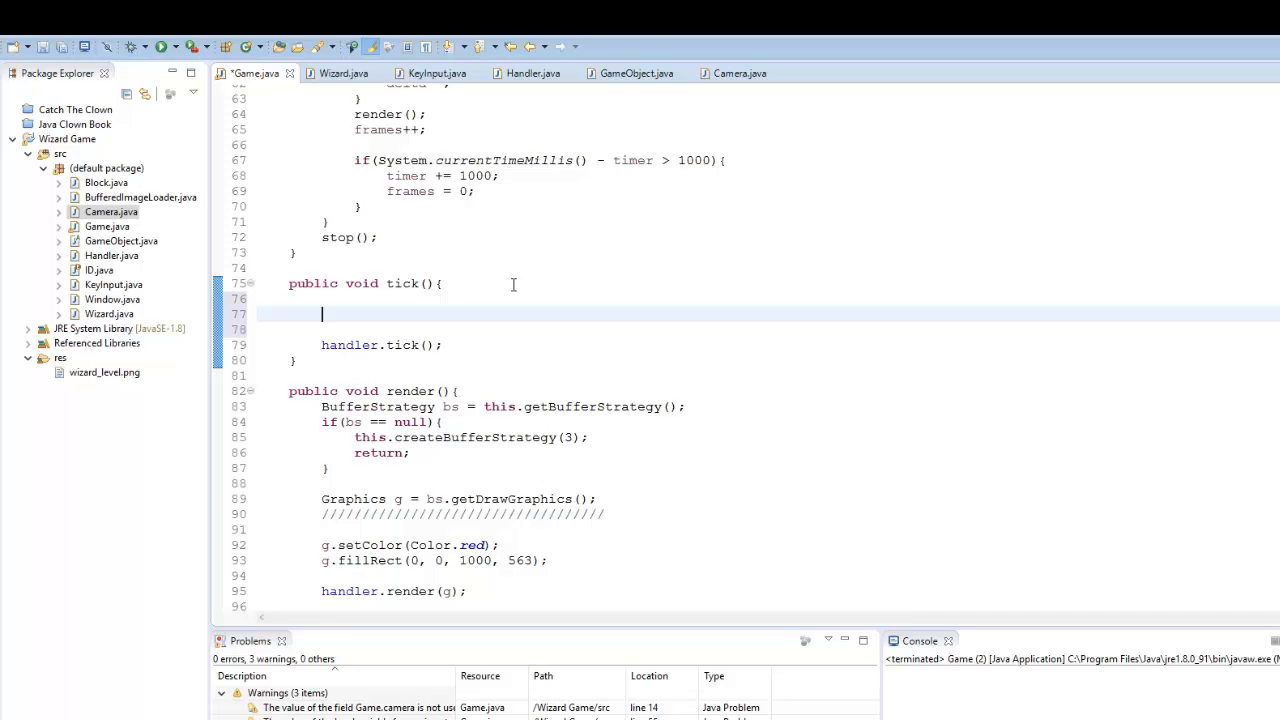
text(for(in ))
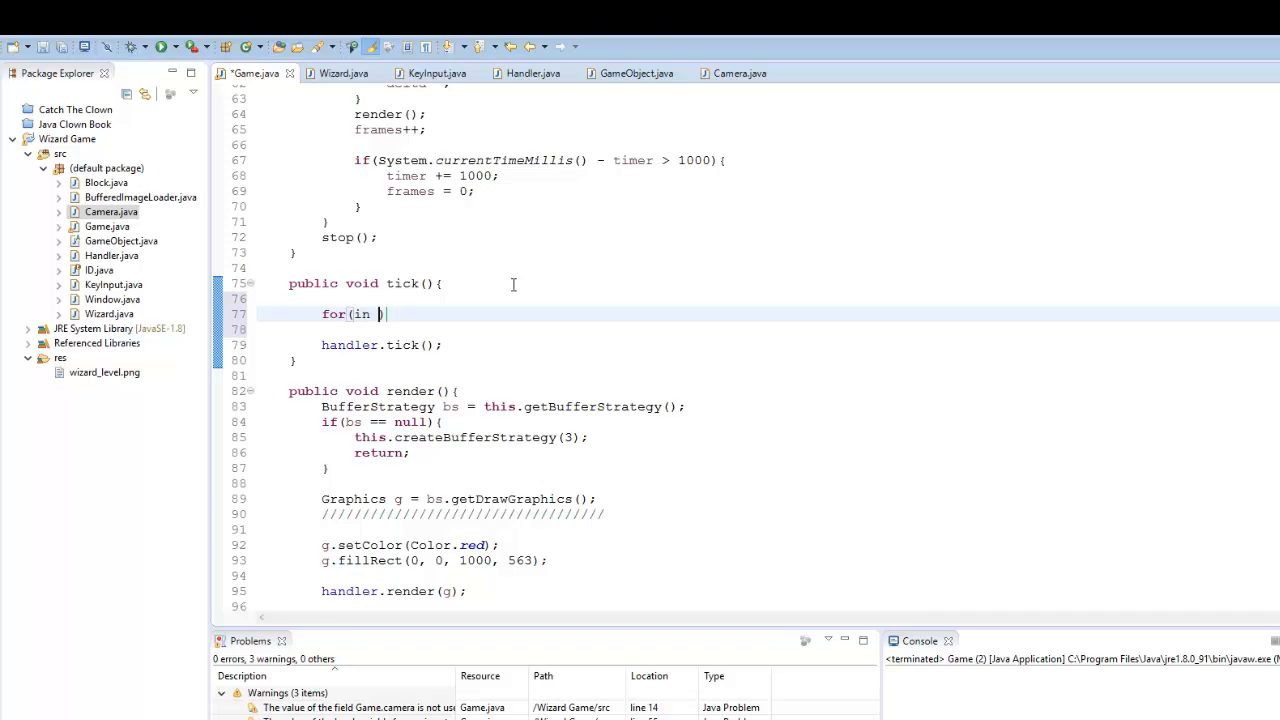
text(t i = 0; i < handler.object.size()
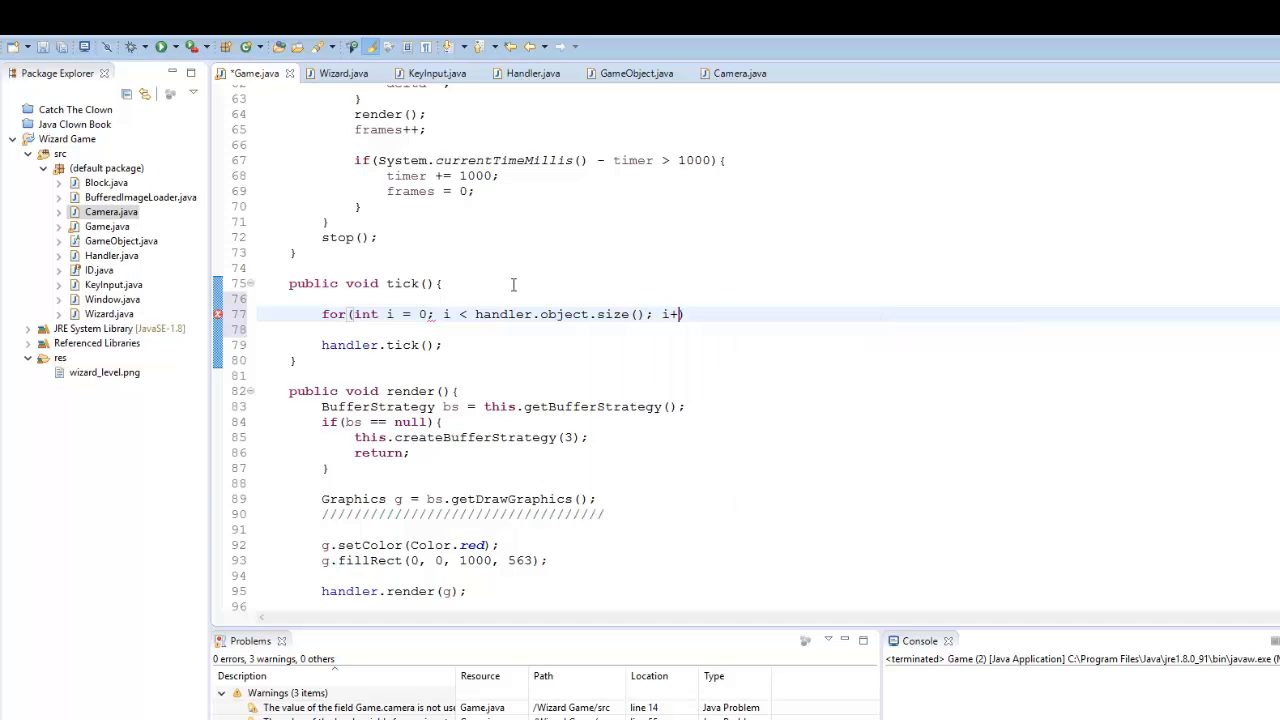
text(+))
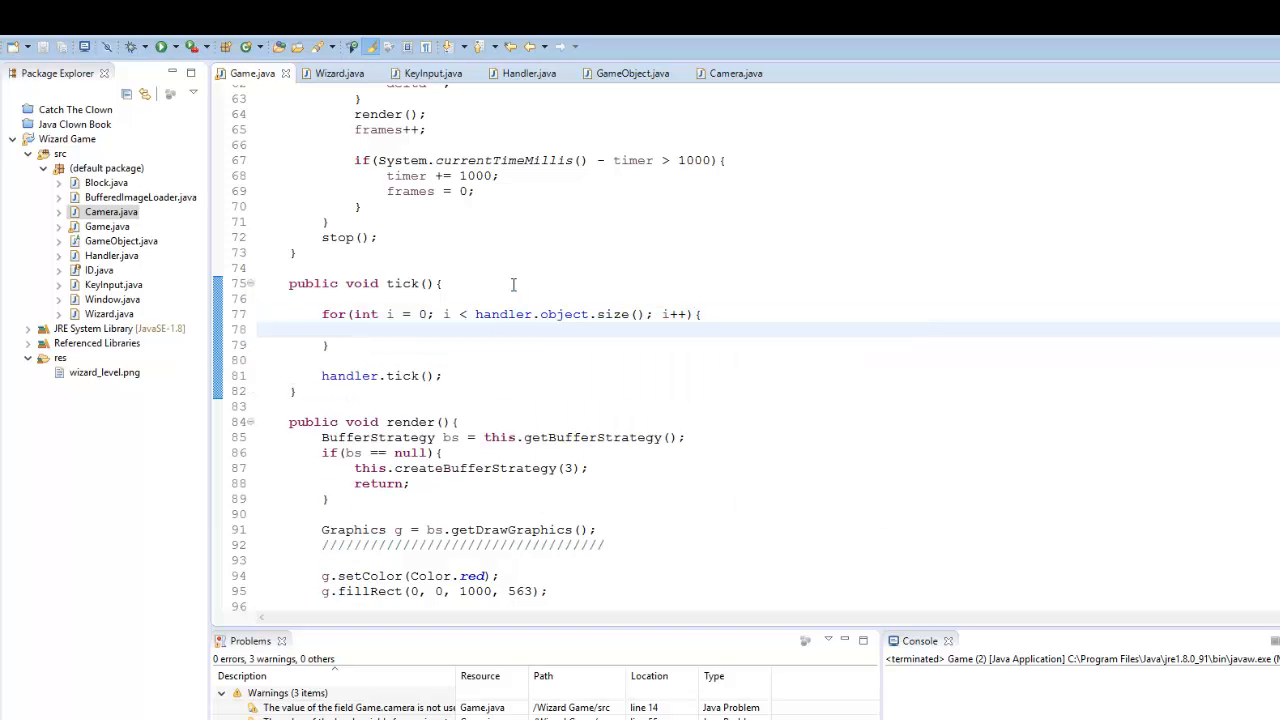
- Inside the loop, call camera.tick on the object whose ID is ID.Player, and save
text(if(hand))
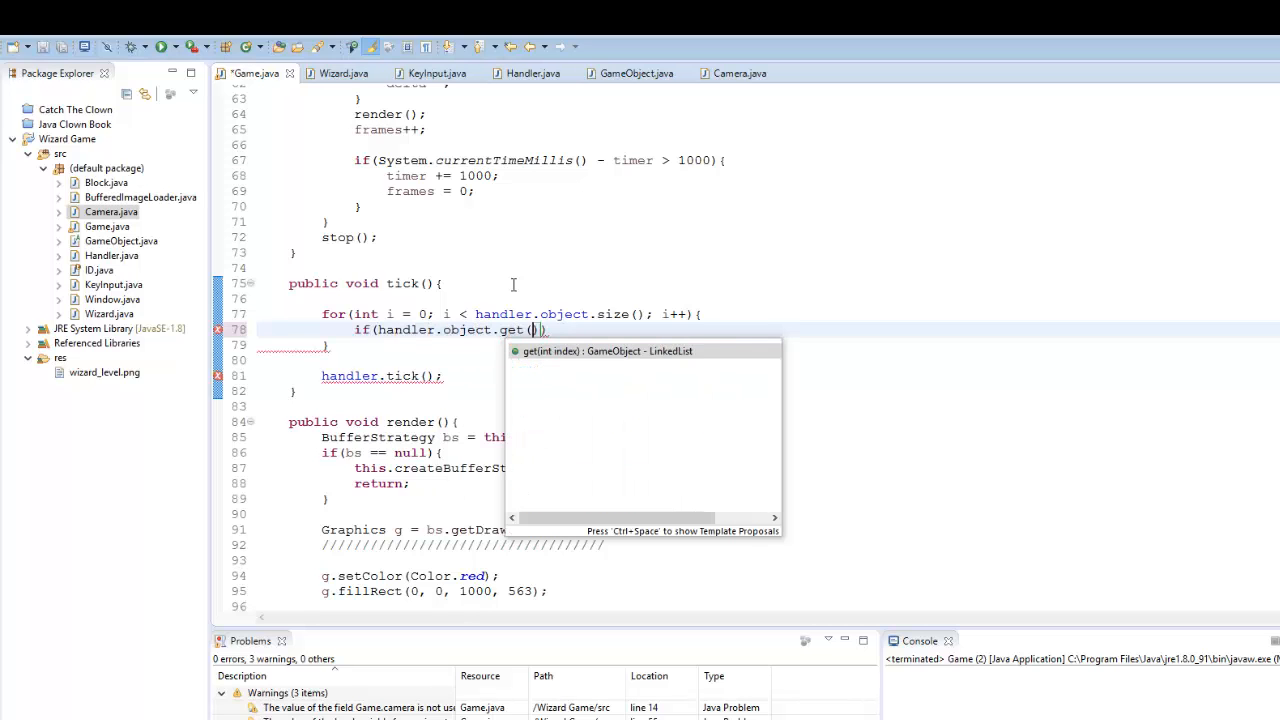
text(i)
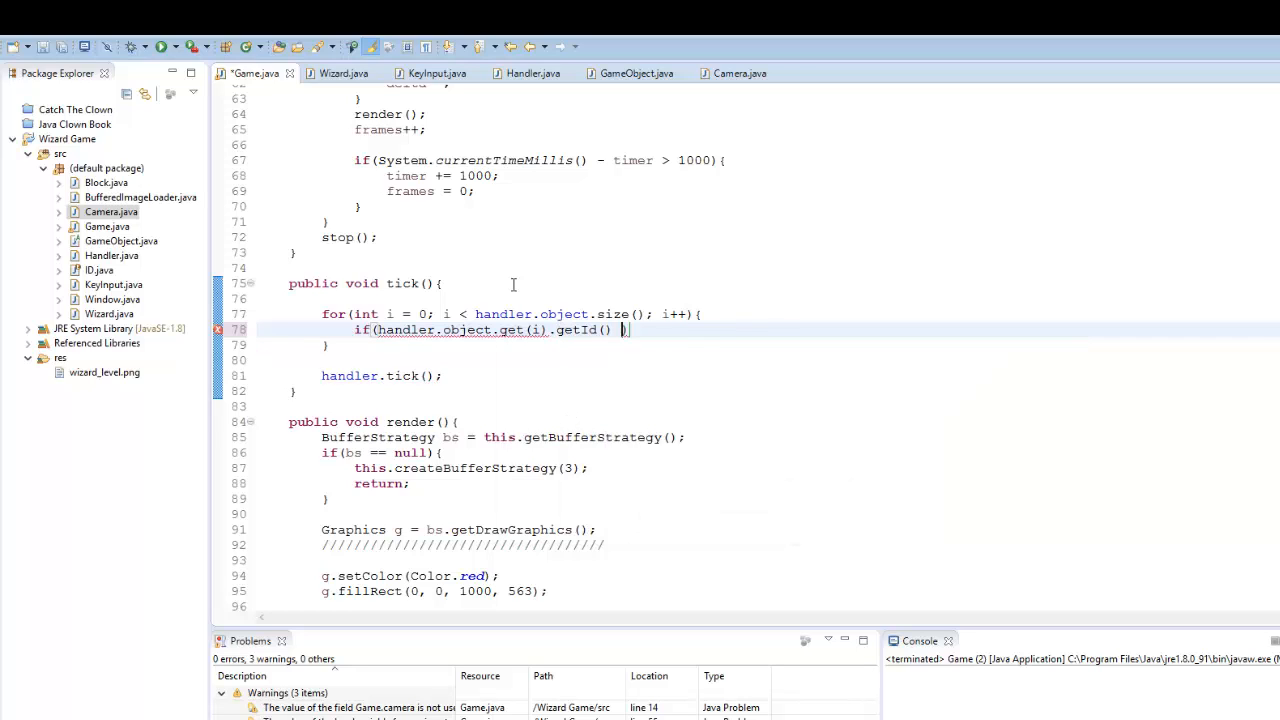
text(== ID.Player)
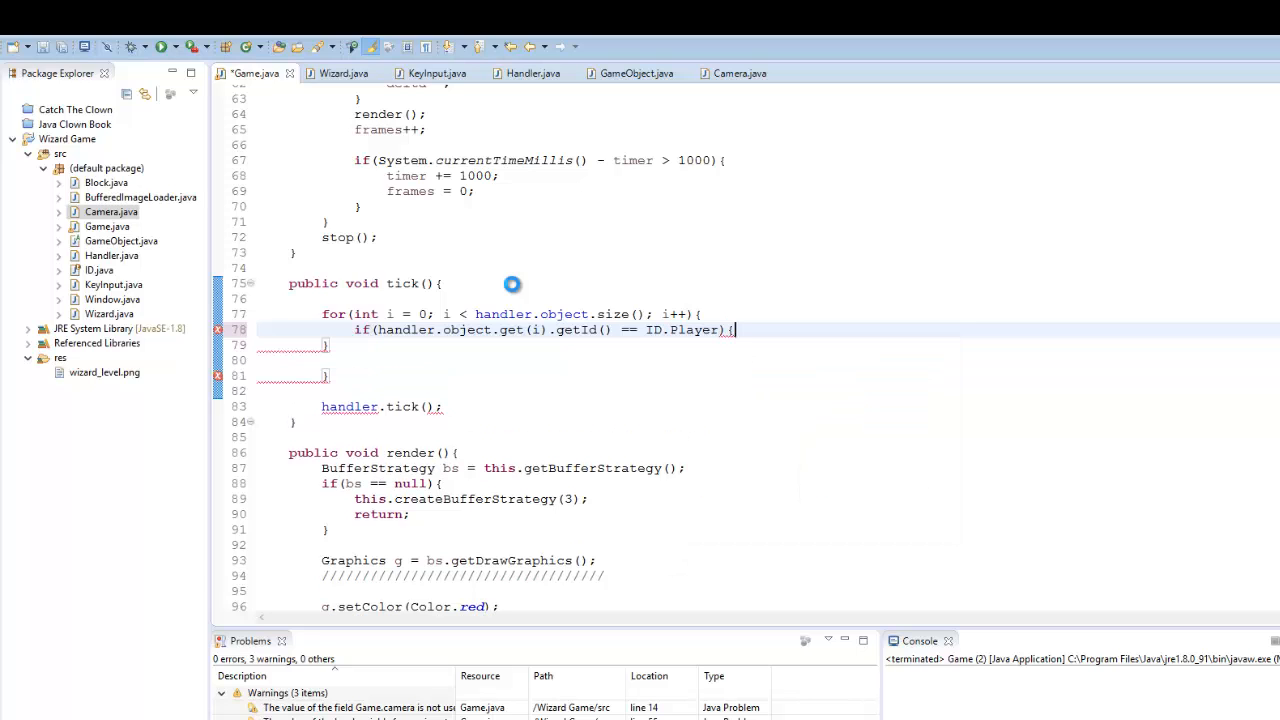
text(camera.tick(handler.object.get(i));)
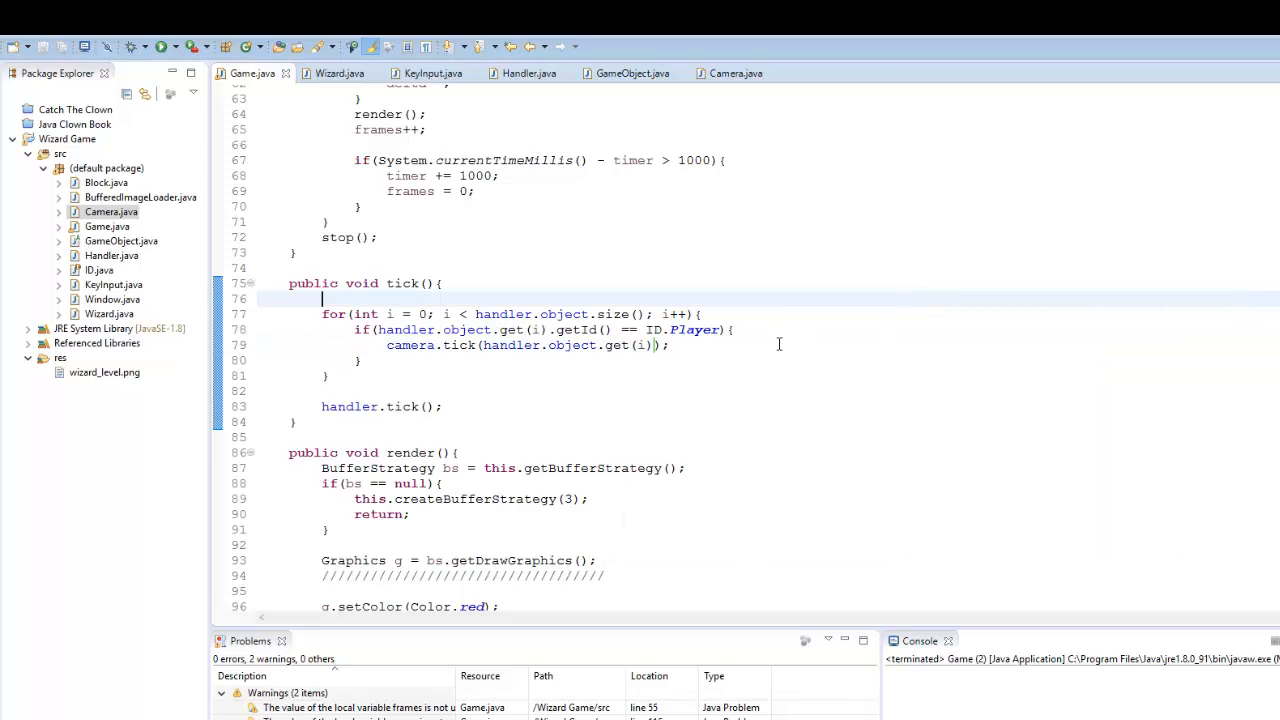
scroll(down, 3)
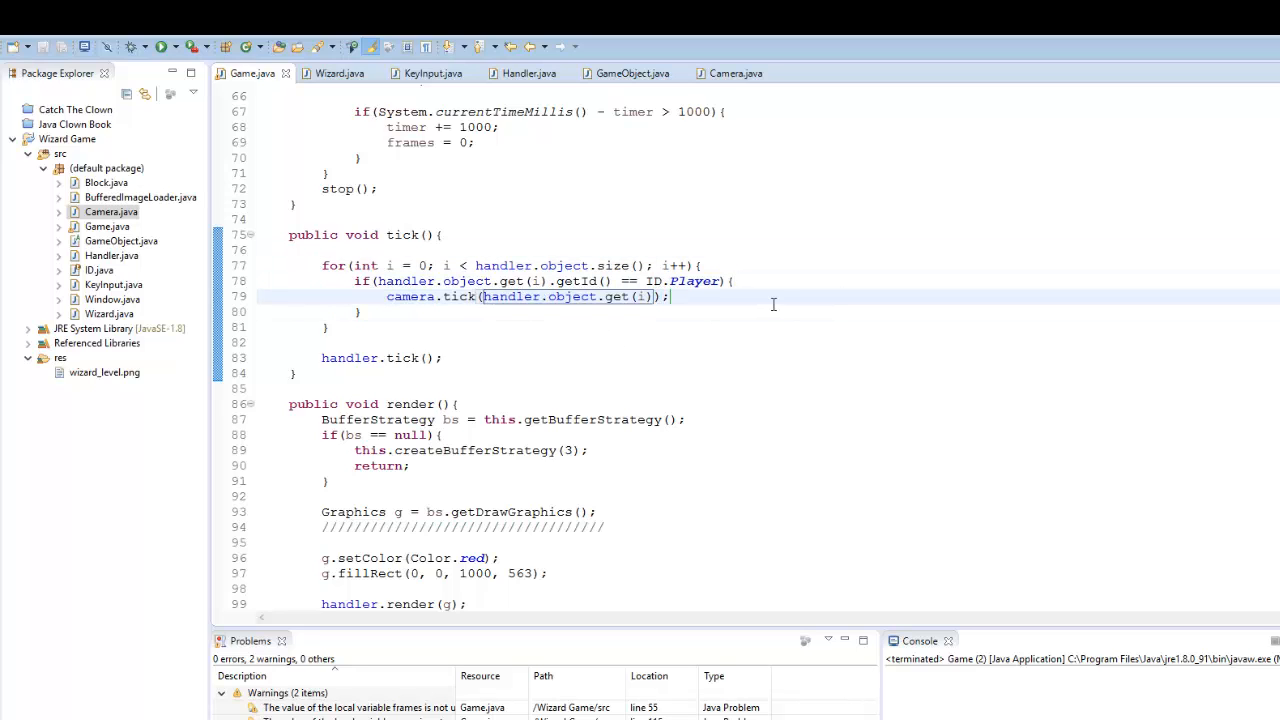
scroll(down, 3)
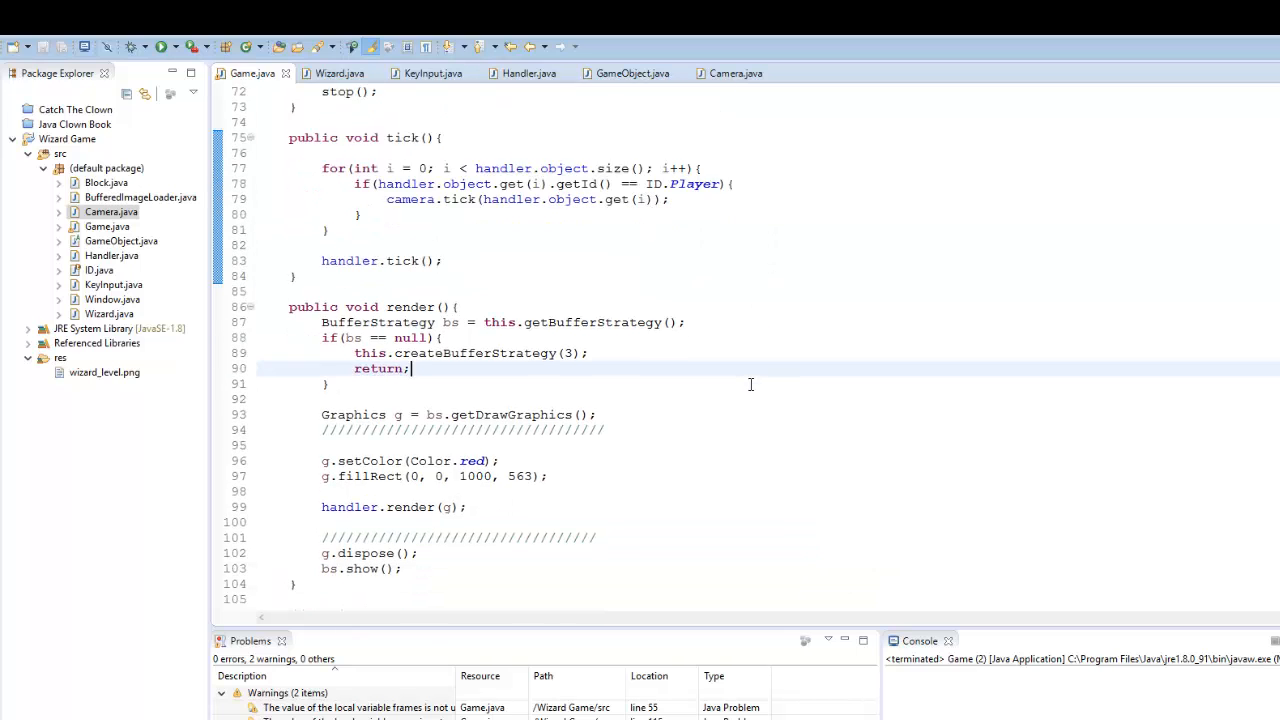
- In render(), declare Graphics2D g2d = (Graphics2D) g; after getting the draw graphics
scroll(down, 3)
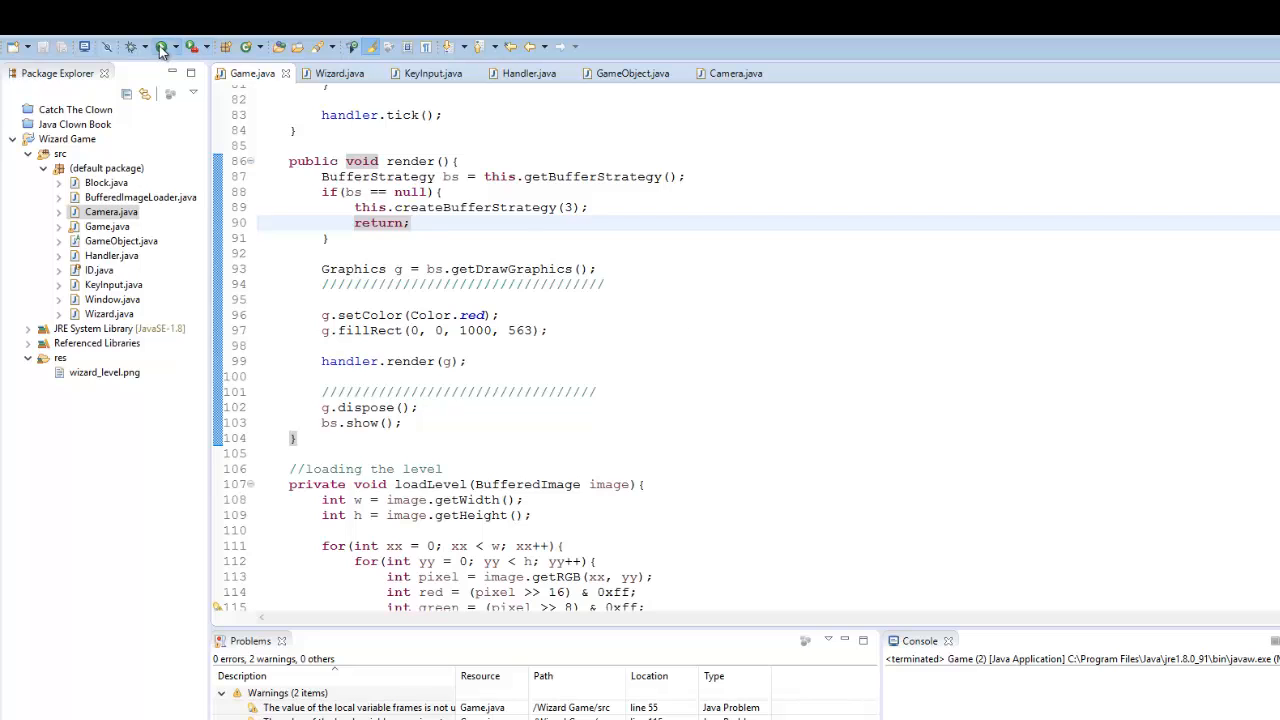
click(160, 46)
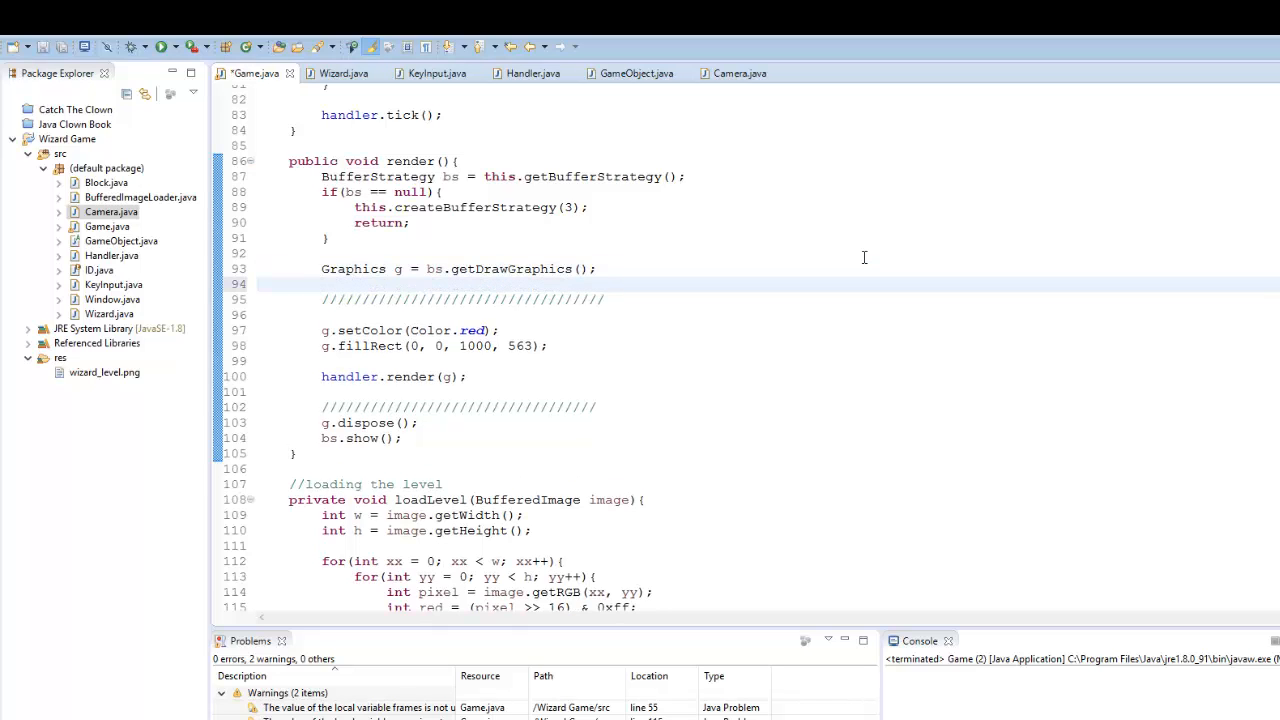
text(GRAPHI)
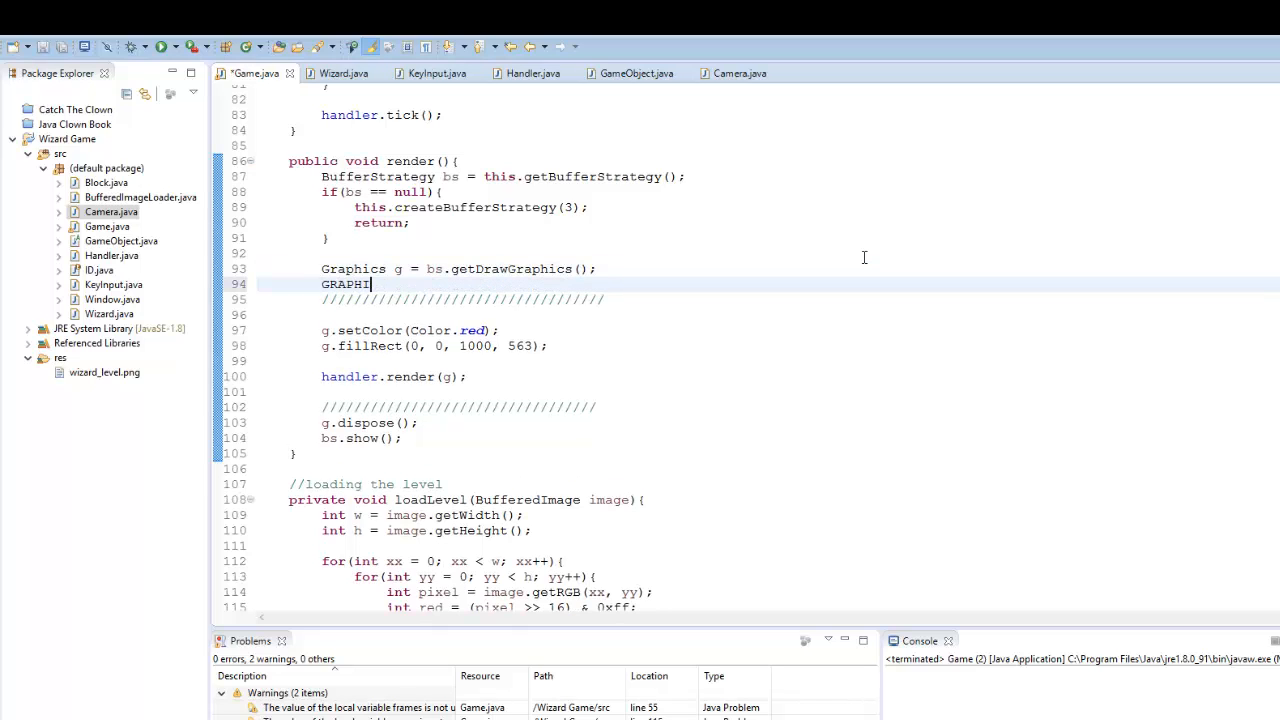
key(ctrl+z)
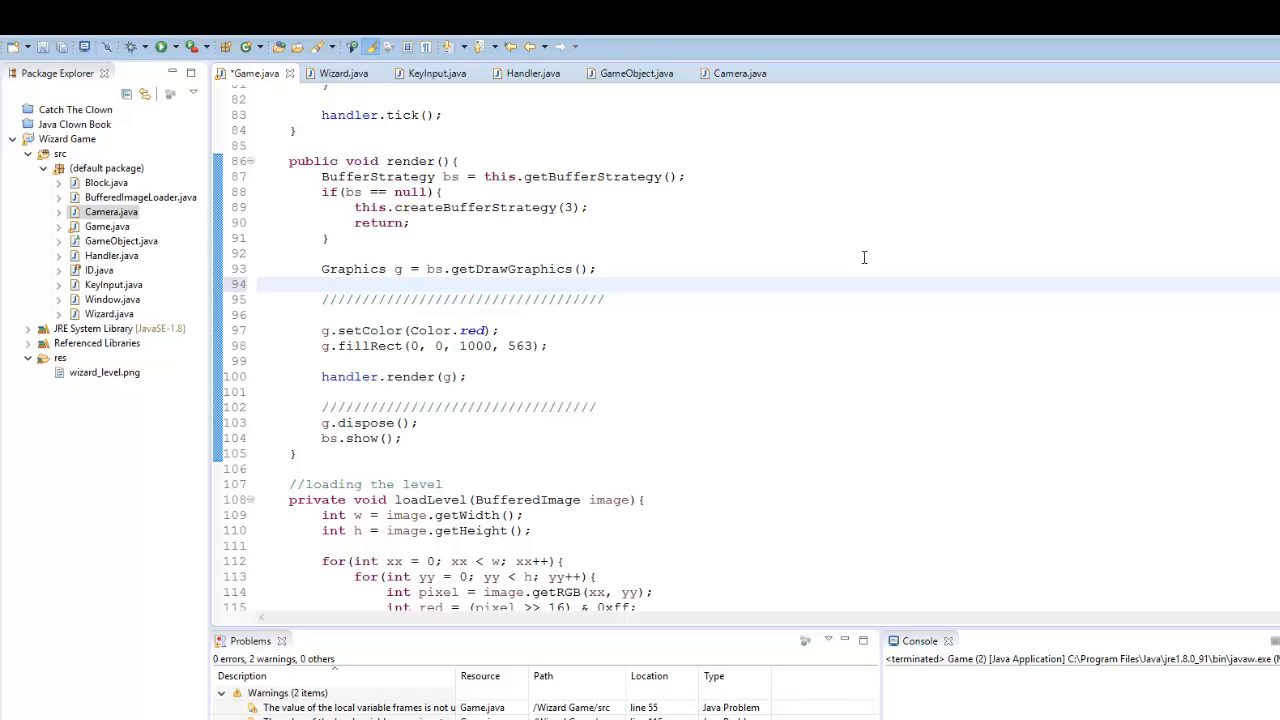
text(Graphics2)
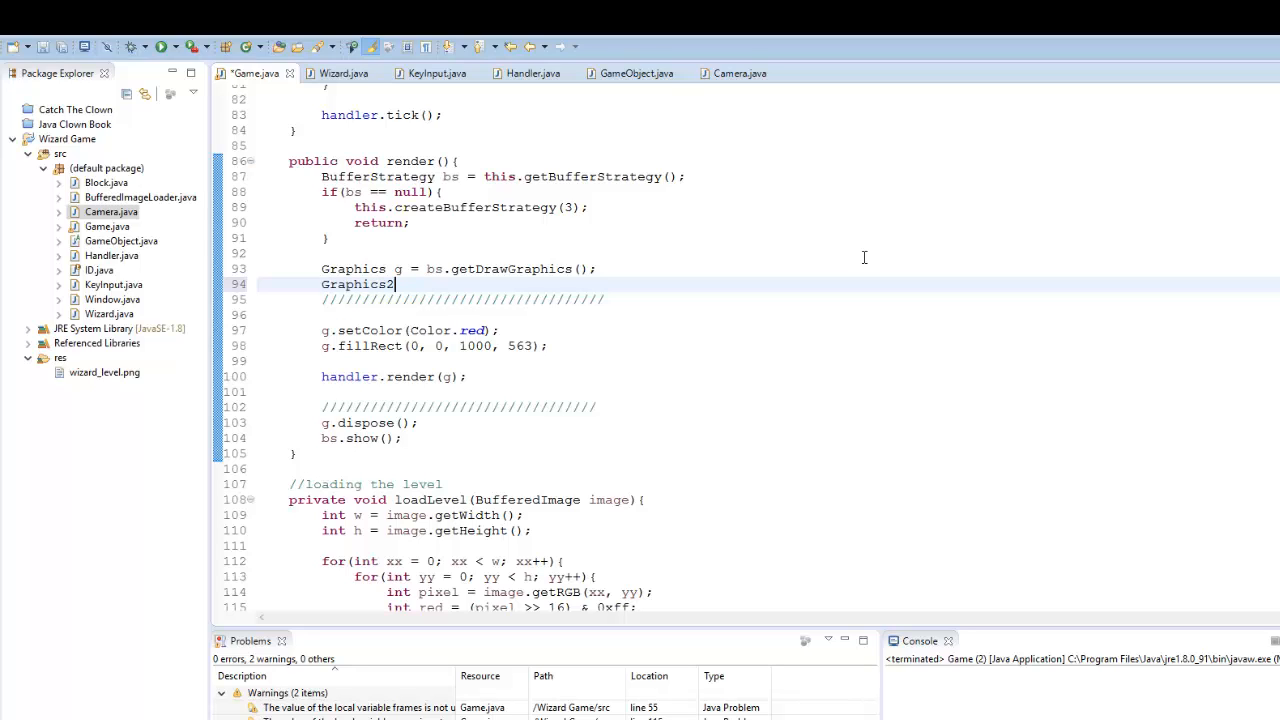
text(D h)
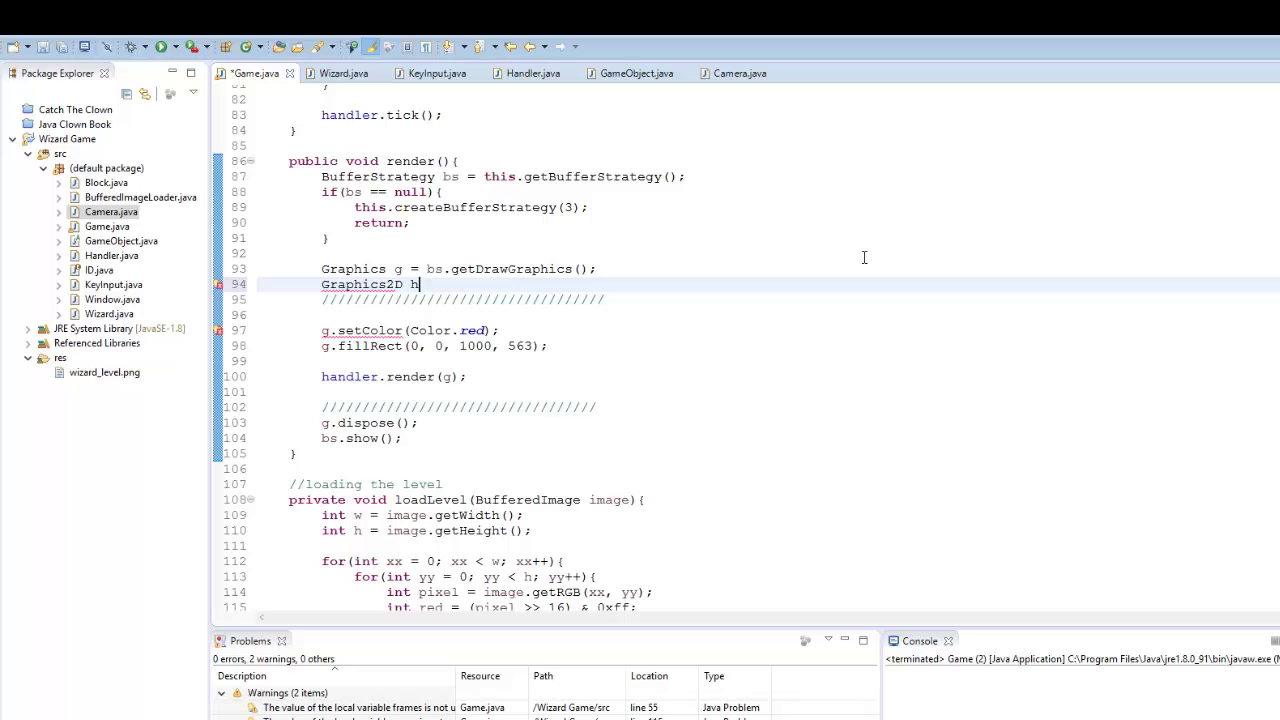
text(g2d)
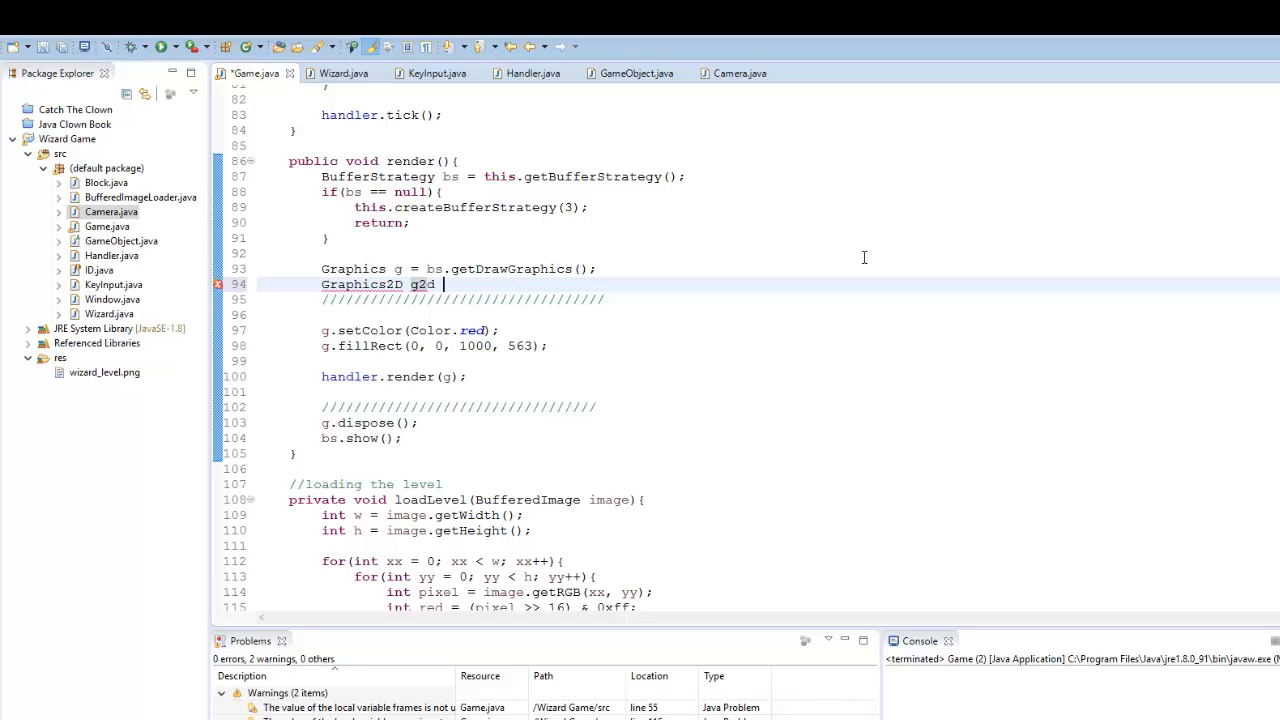
text(= (Grta))
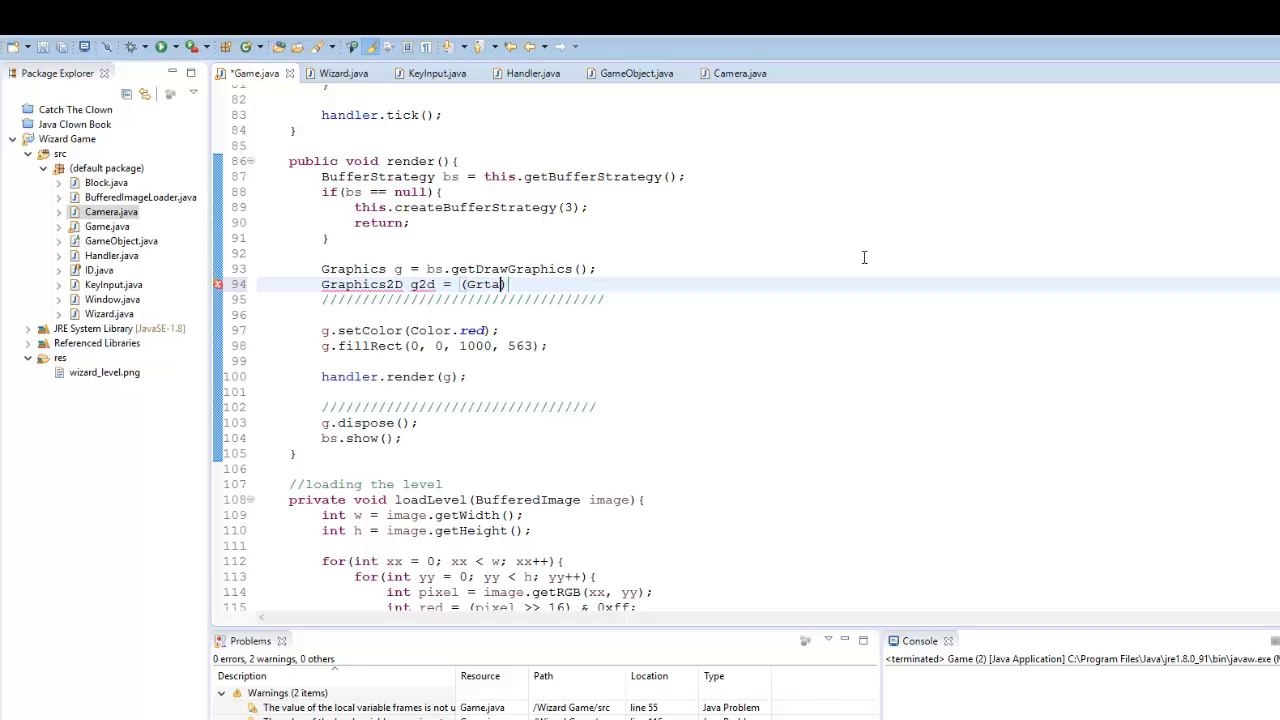
text(Graphics2D))
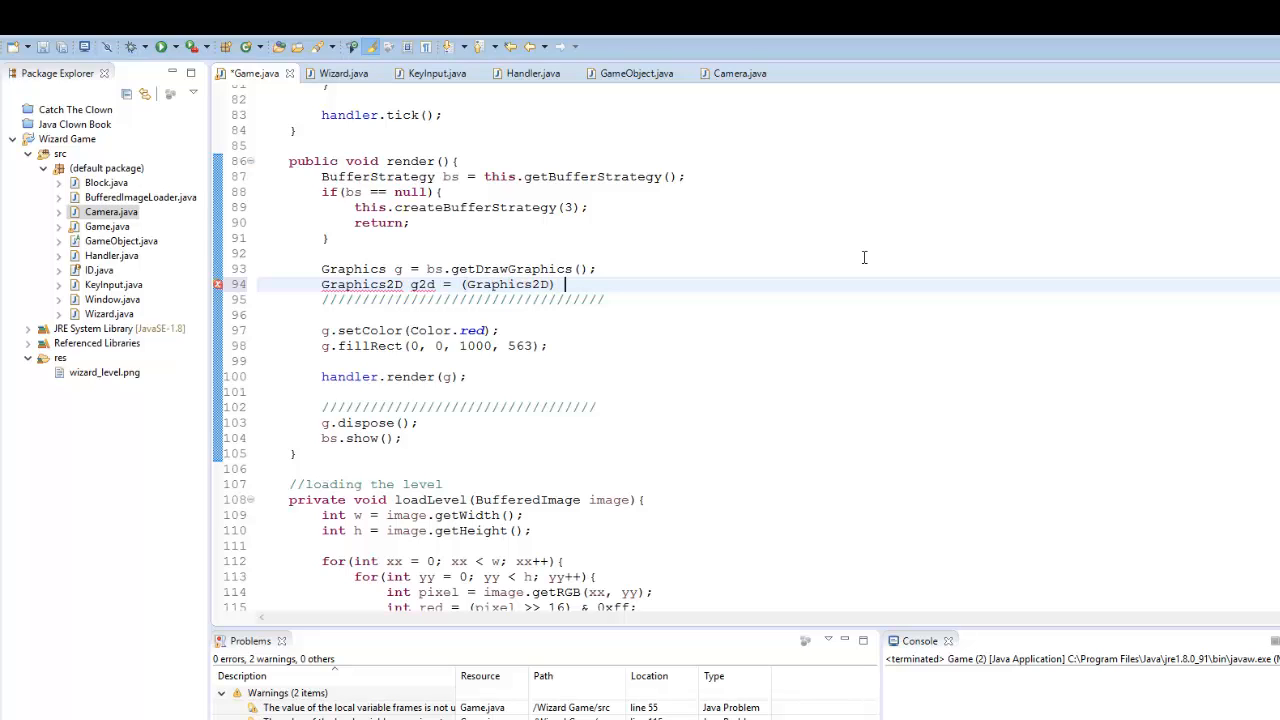
text(g;)
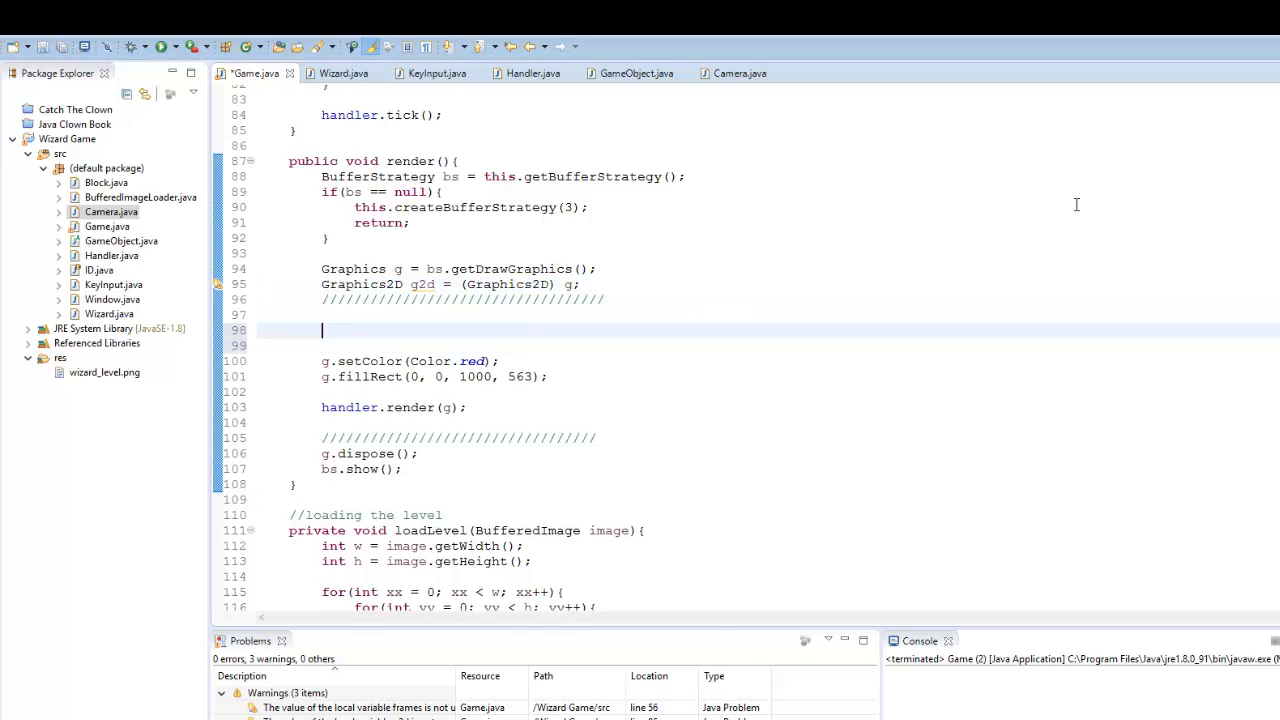
- Translate g2d by -camera.getX(), -camera.getY() around handler.render and run the game
text(g2d.translate(tx, ty);)
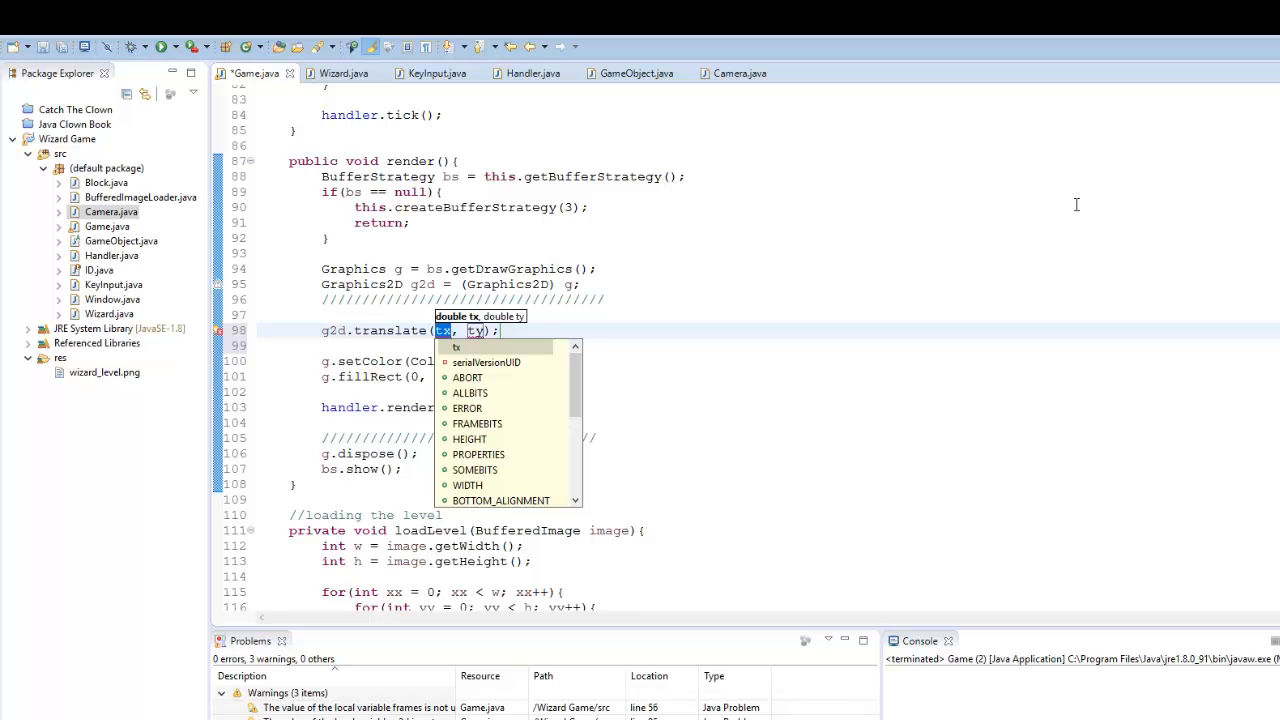
text(-camera.get)
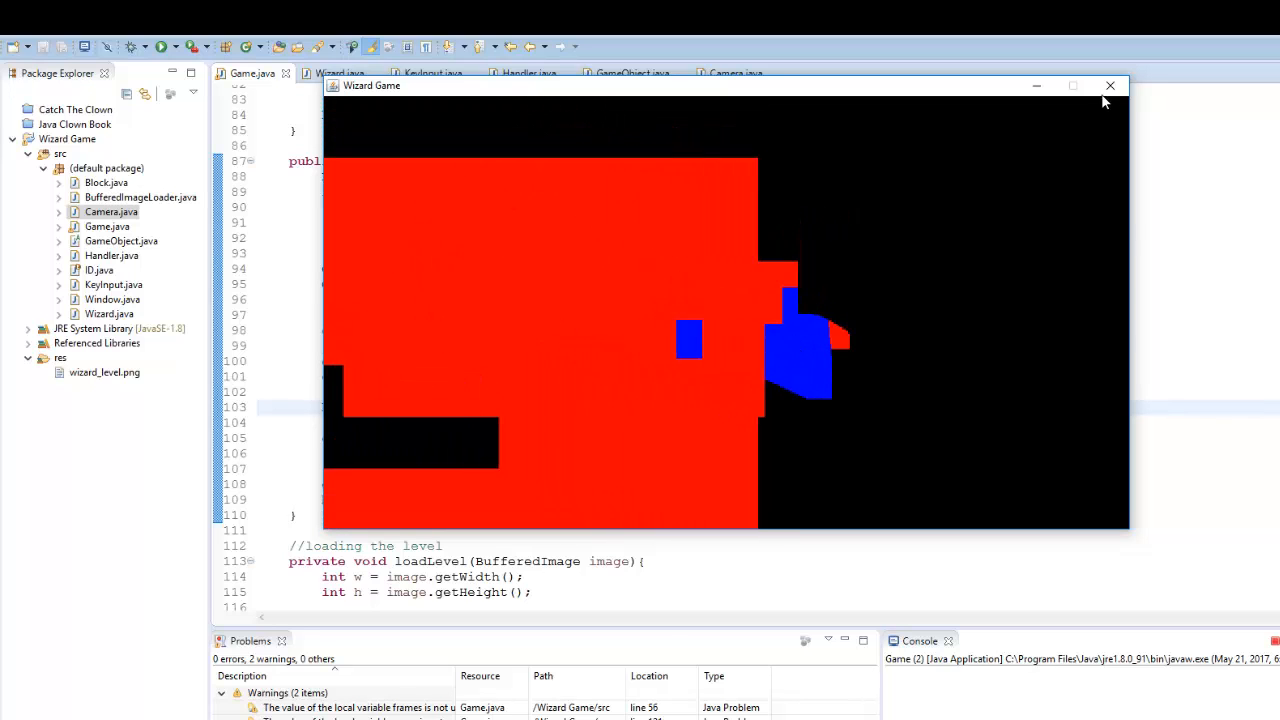
- Close the game and move the red setColor/fillRect lines above the g2d.translate call
click(1110, 86)
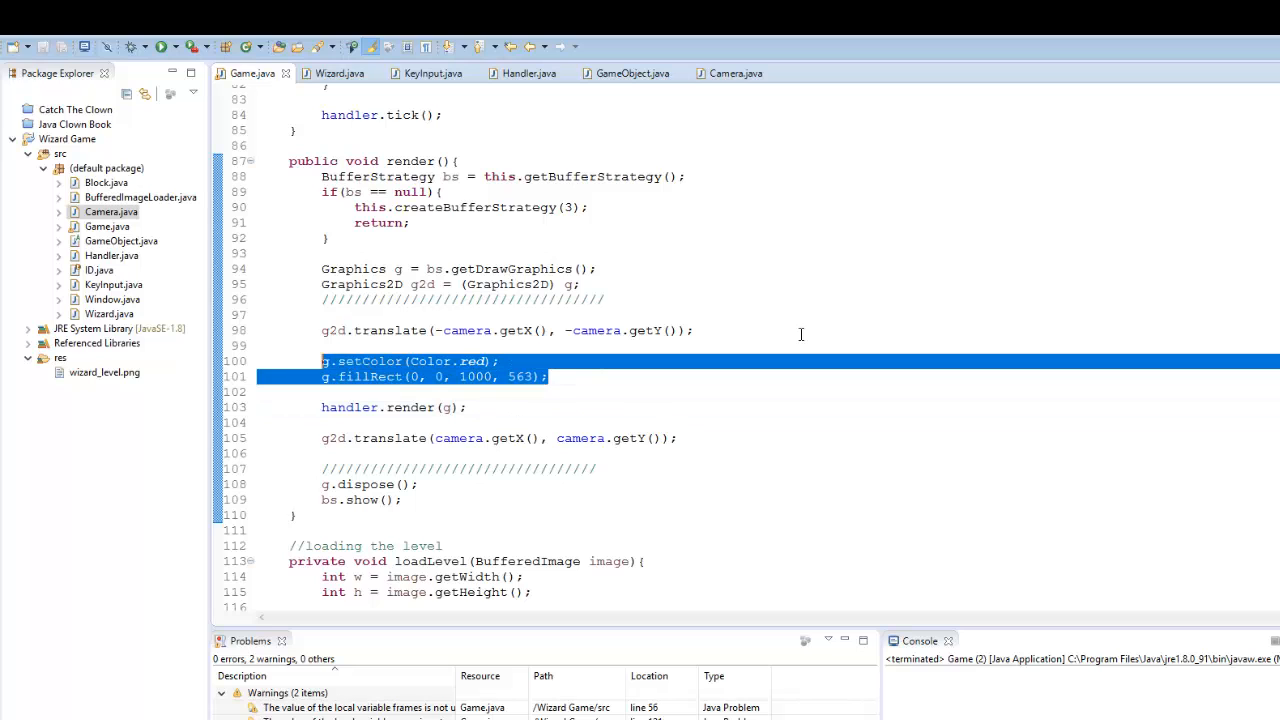
key(Delete)
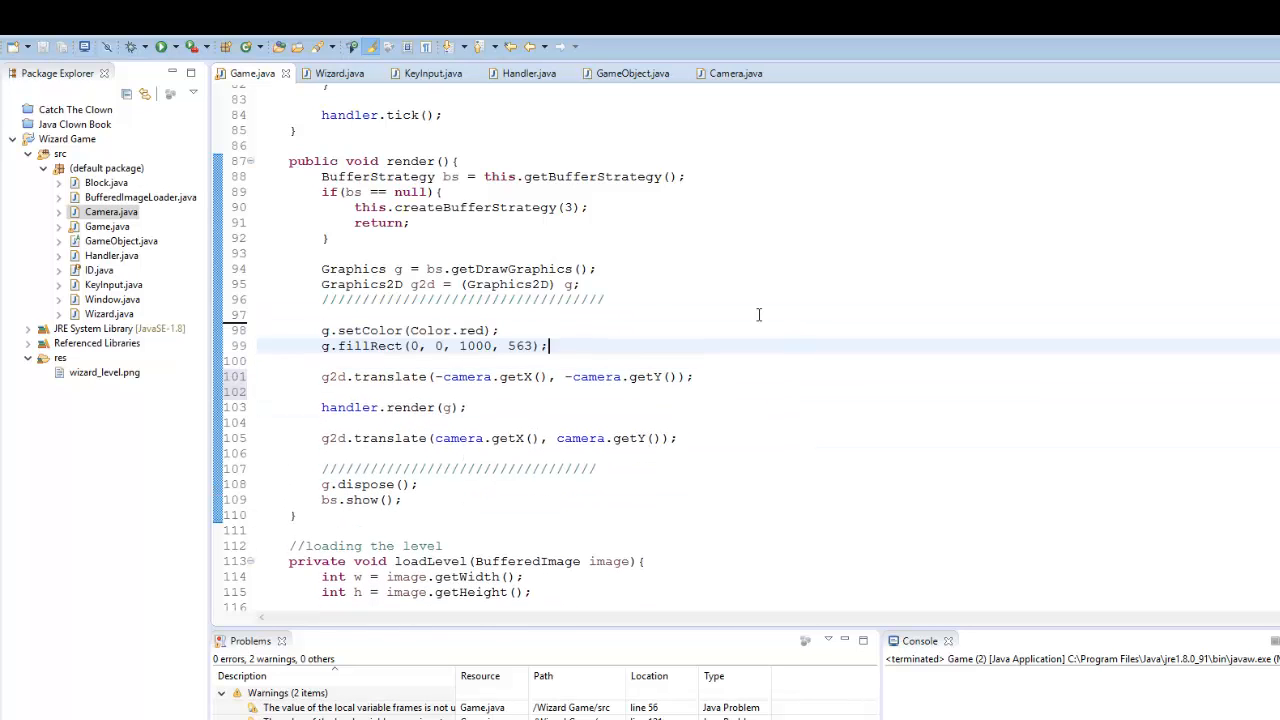
click(160, 48)
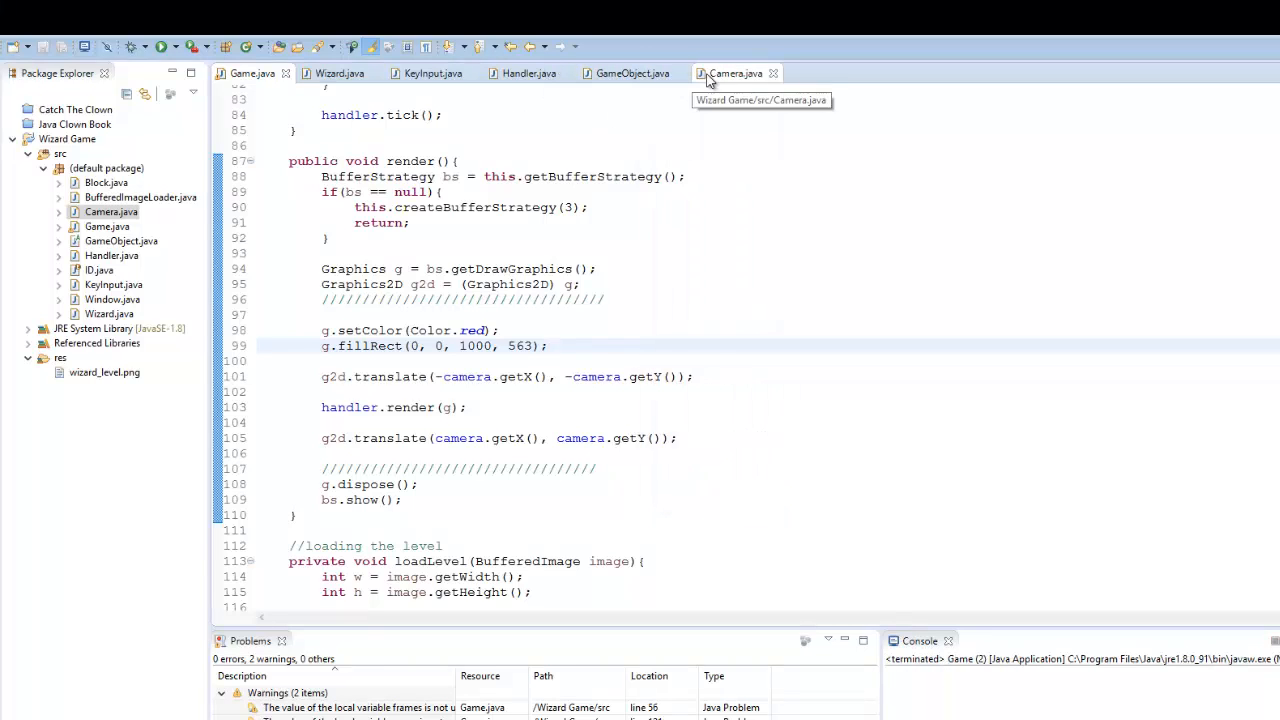
- In Camera.tick, clamp x between 0 and 1032
click(736, 72)
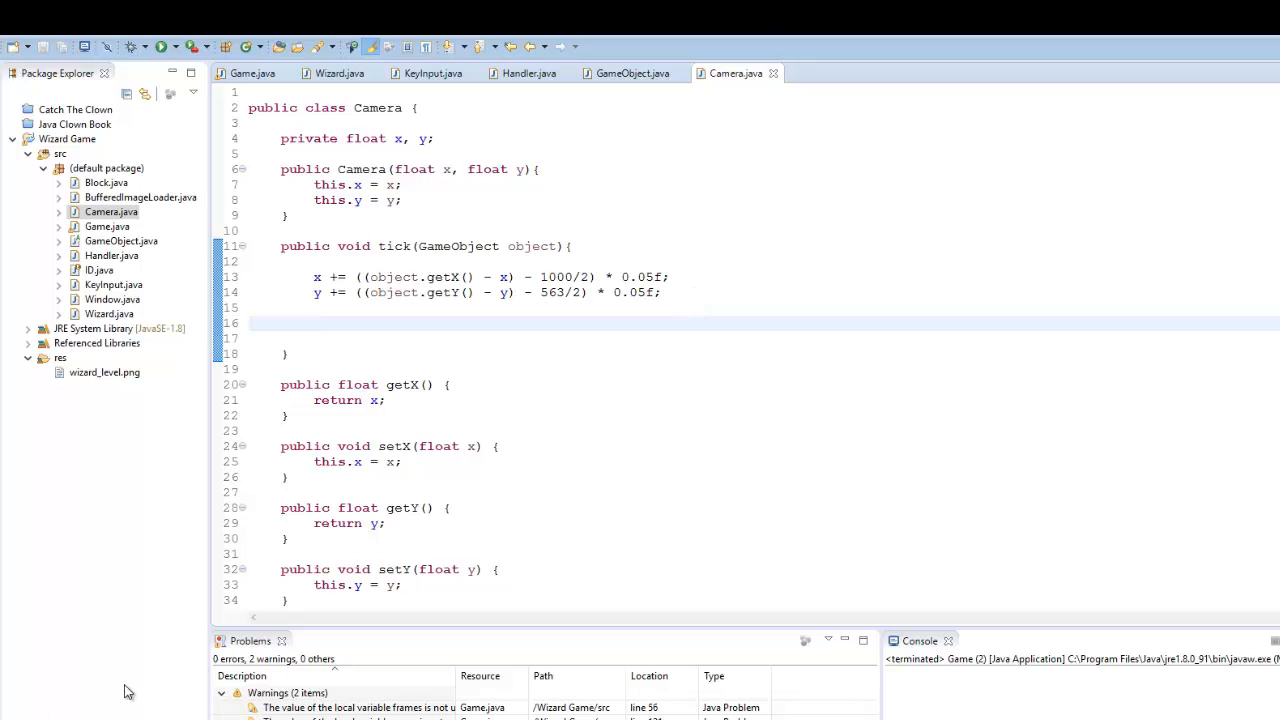
mouse_move(404, 344)
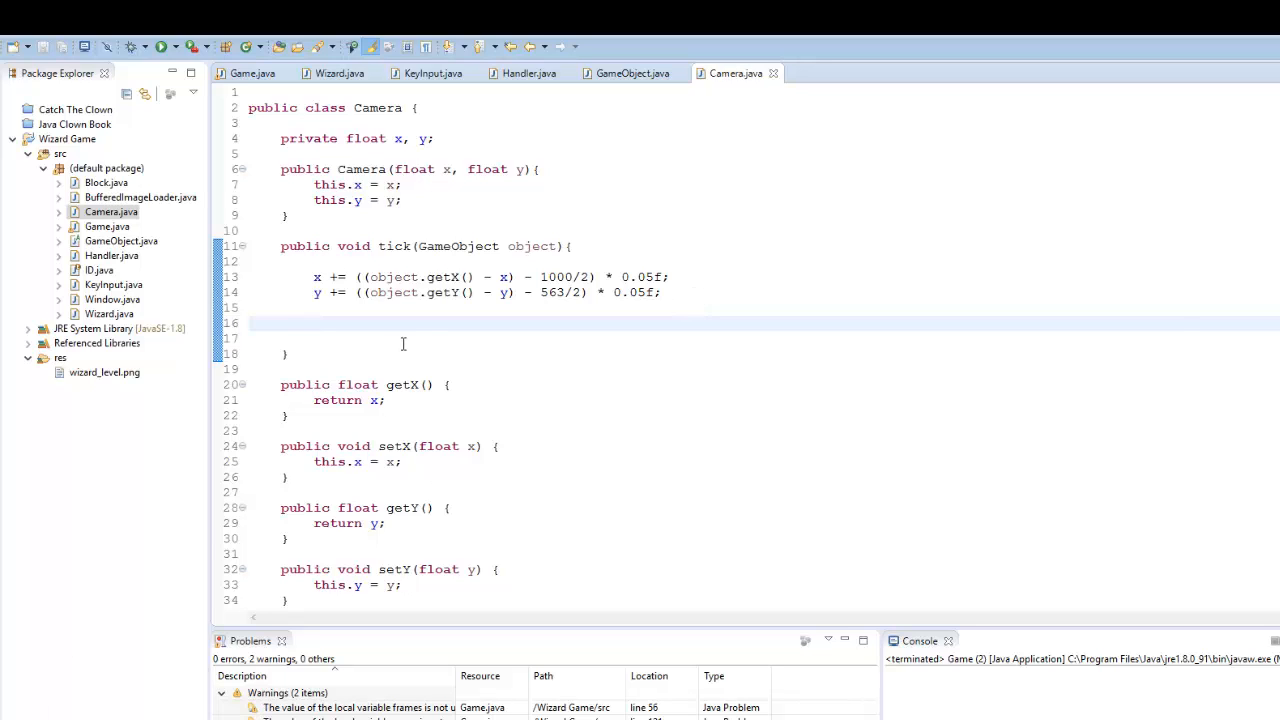
text(if(x ))
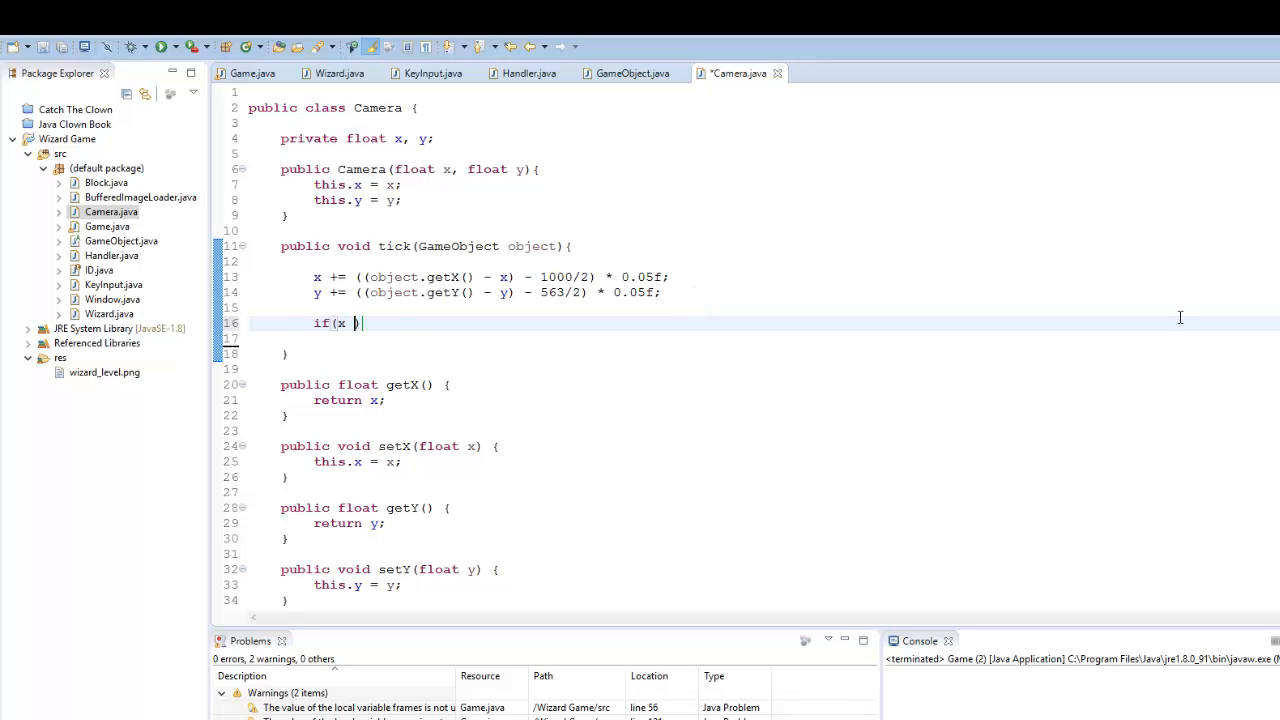
text(<= 0) x = 0;)
click(764, 338)
text(if(x >= )
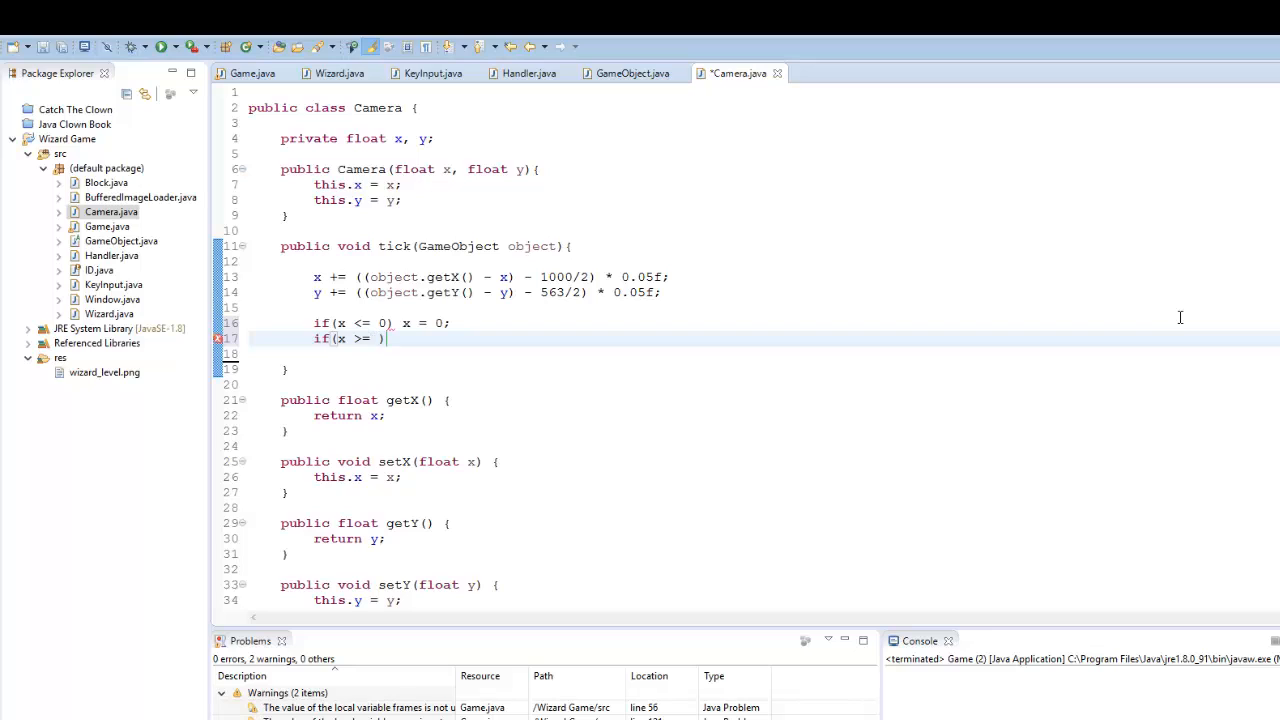
text(1032) x)
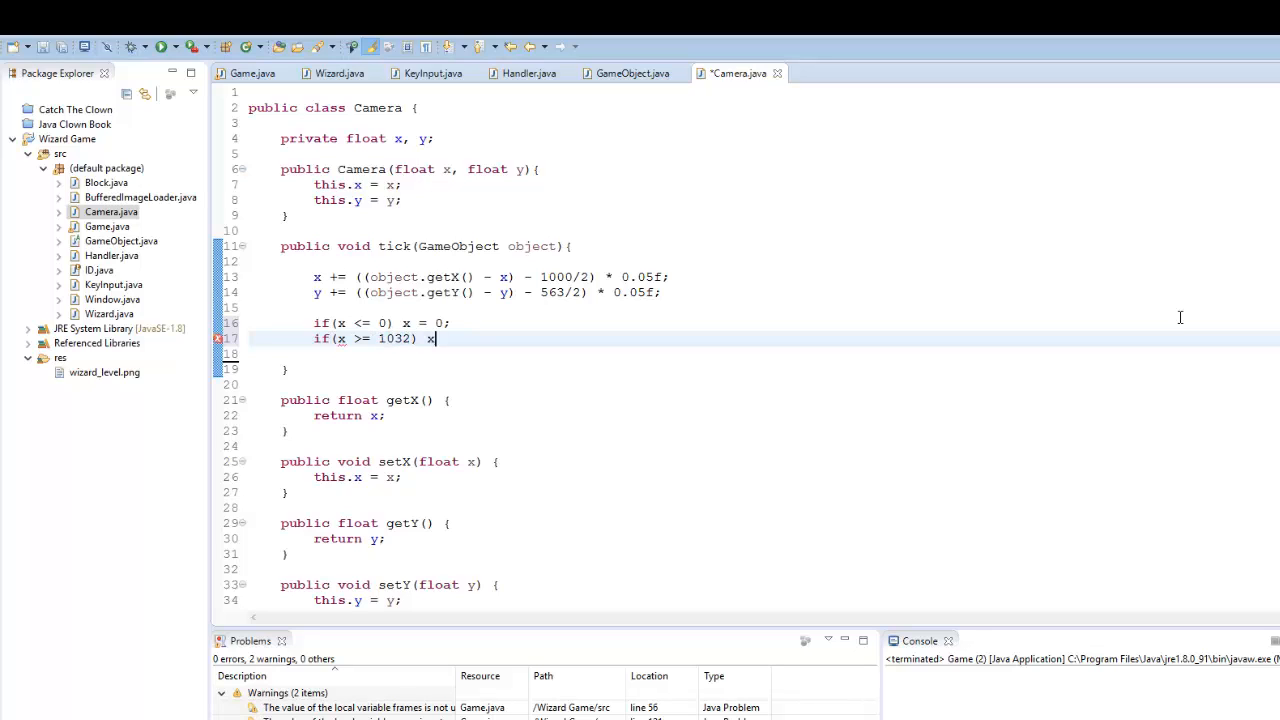
text(= 1032;)
click(764, 354)
text(if(y <= )
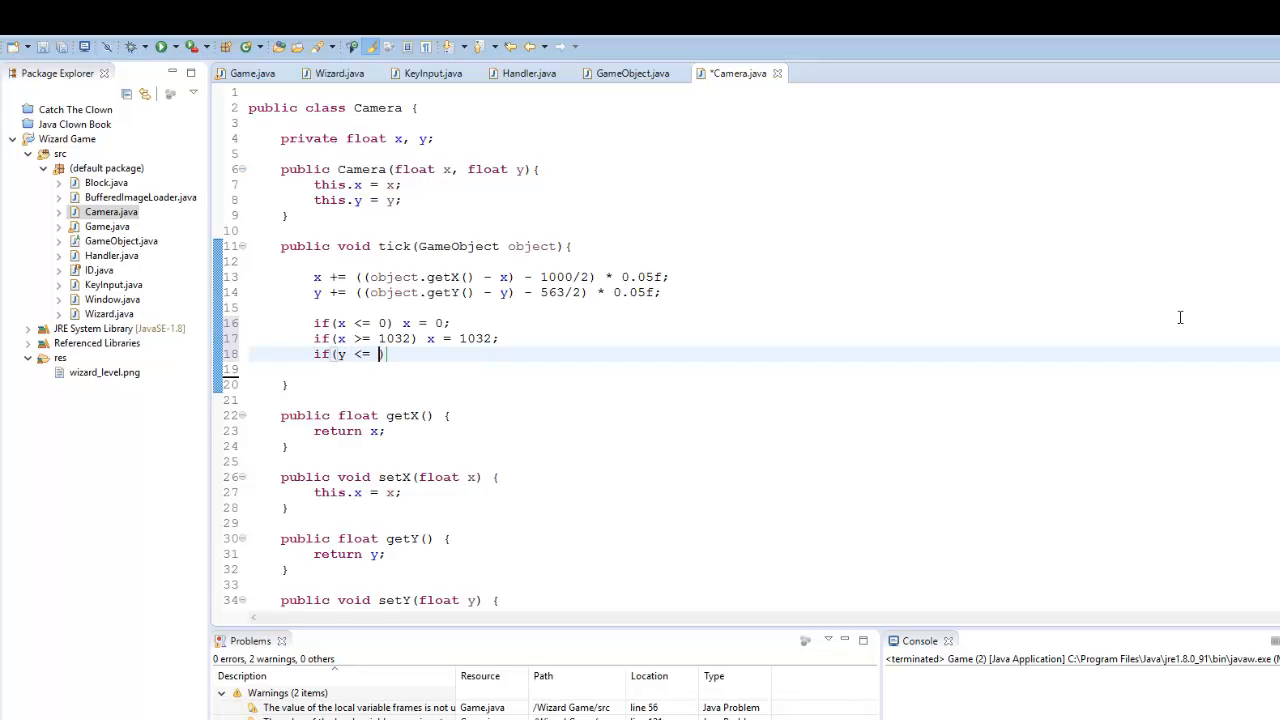
- Clamp y between 0 and 563+16, then run the game to test the camera limits
text(0) y = 0;)
click(764, 368)
text(if(y >= )
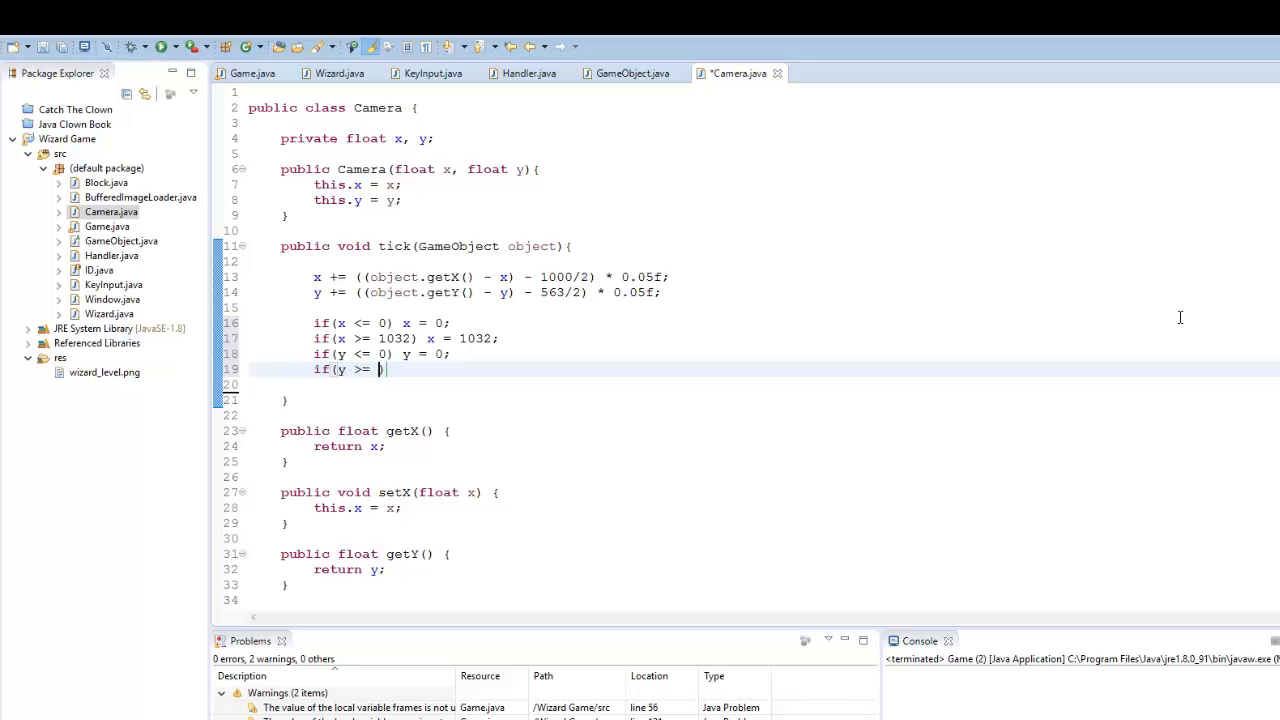
text(56)
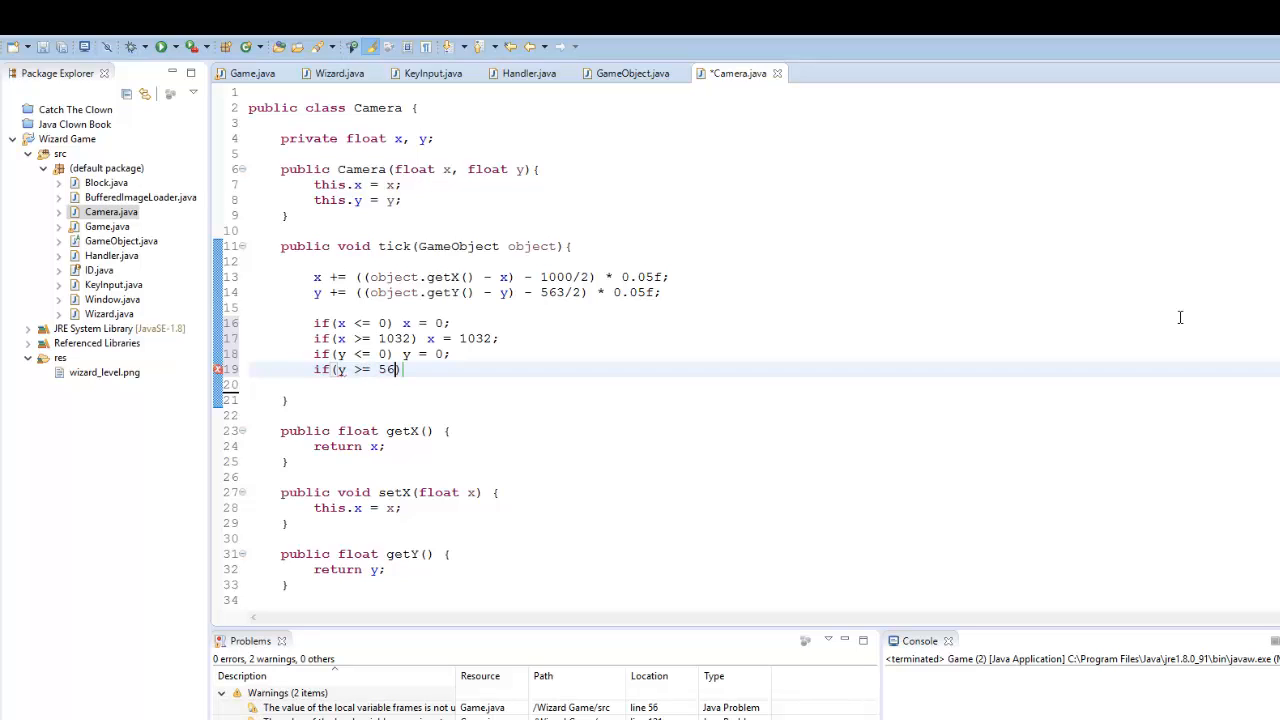
text(3+16))
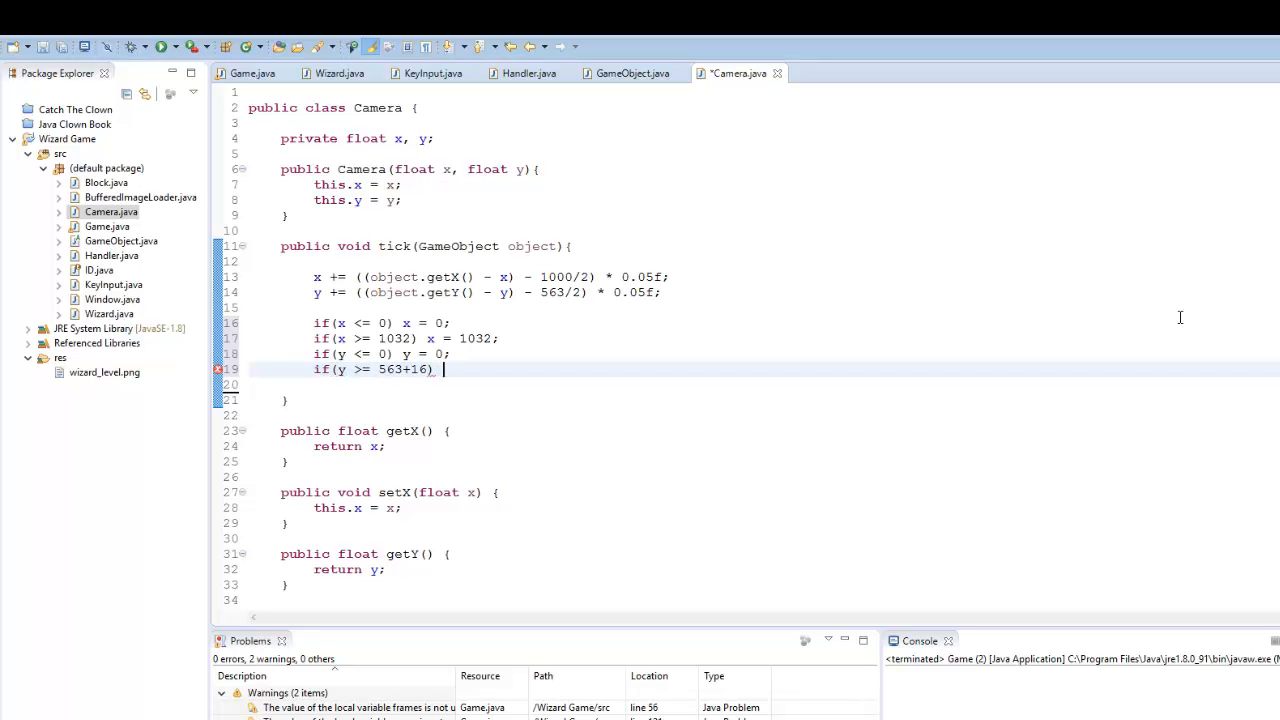
text(y = 563)
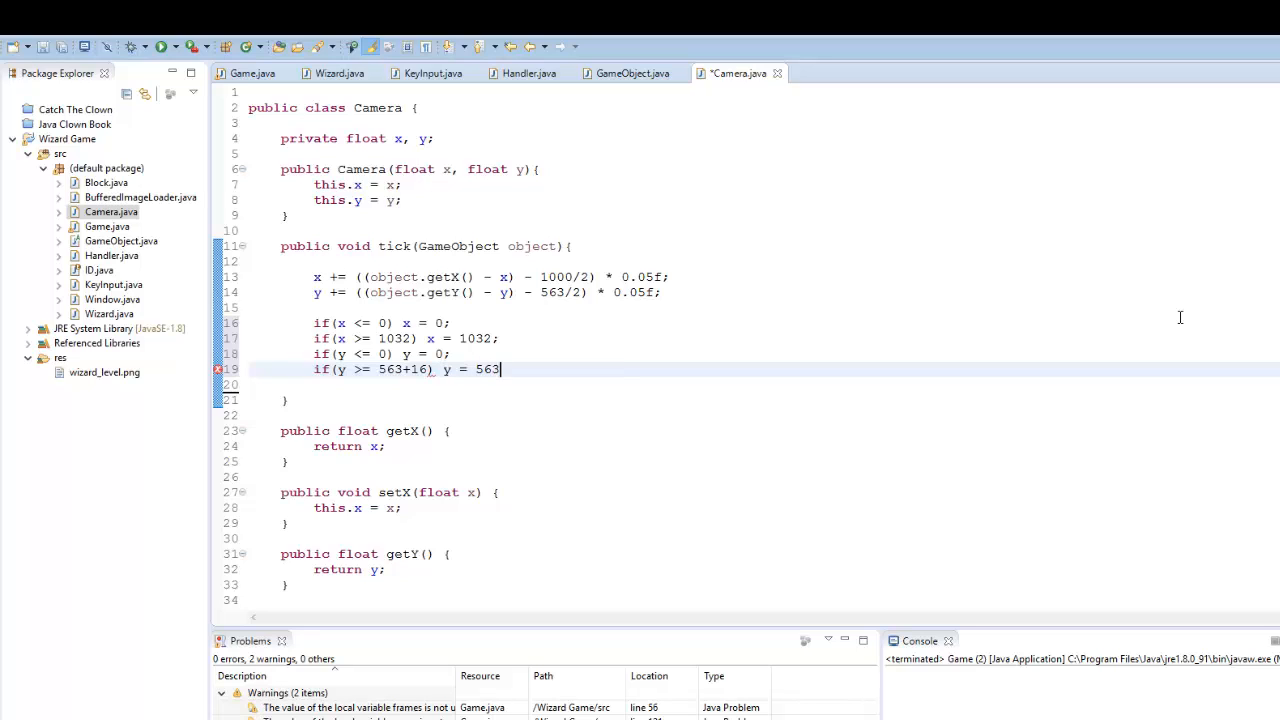
text(+16;)
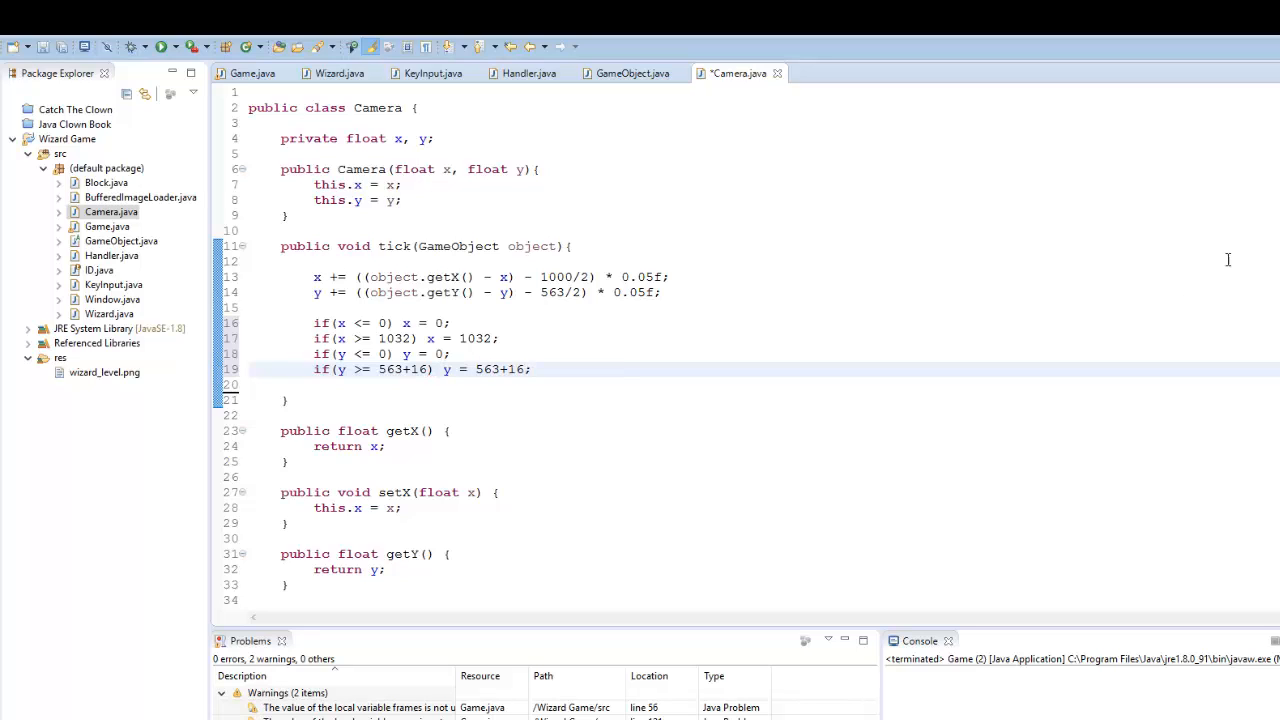
click(556, 368)
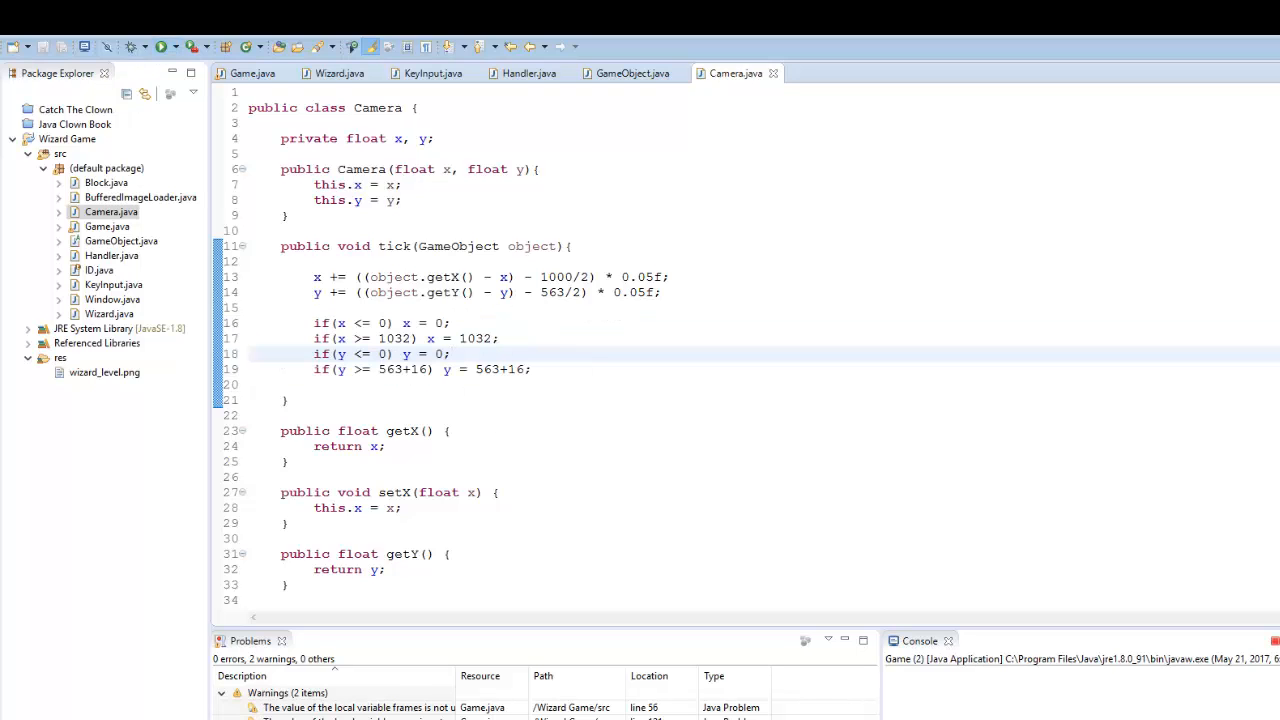
- Change the y clamp's lower limit from 563+16 to 563+48 and rerun the Wizard Game
click(156, 48)
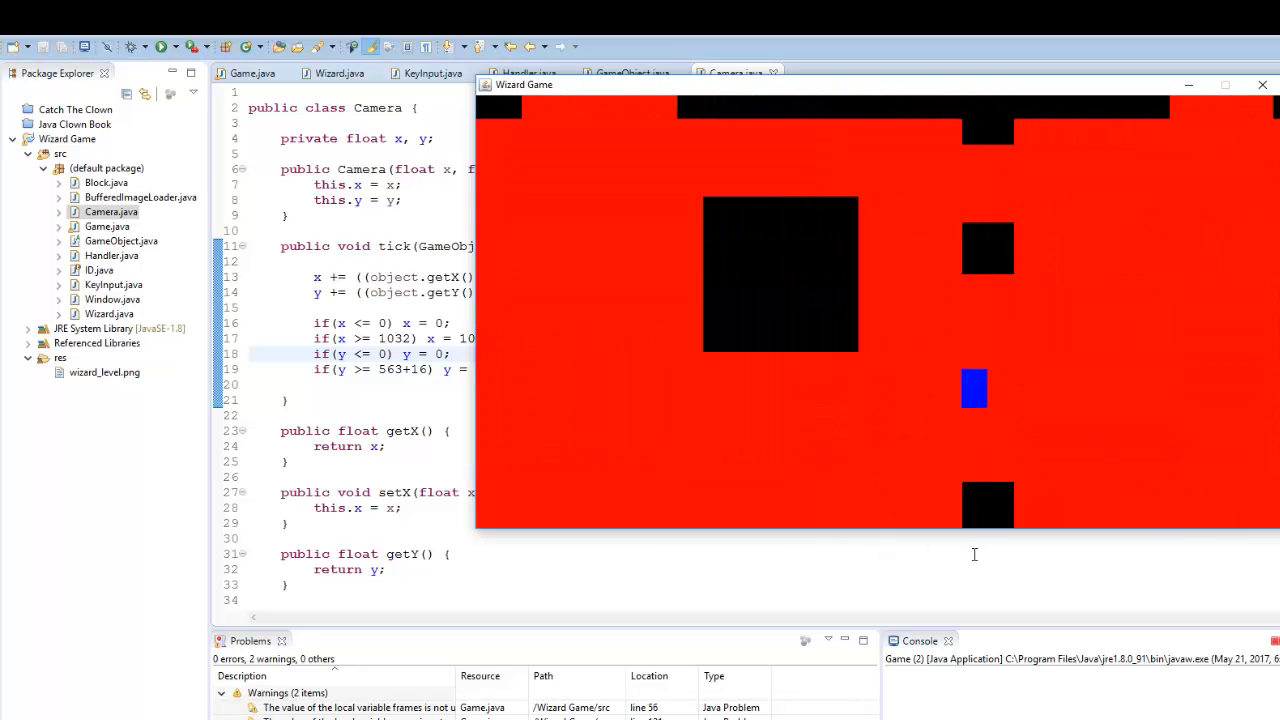
click(1262, 84)
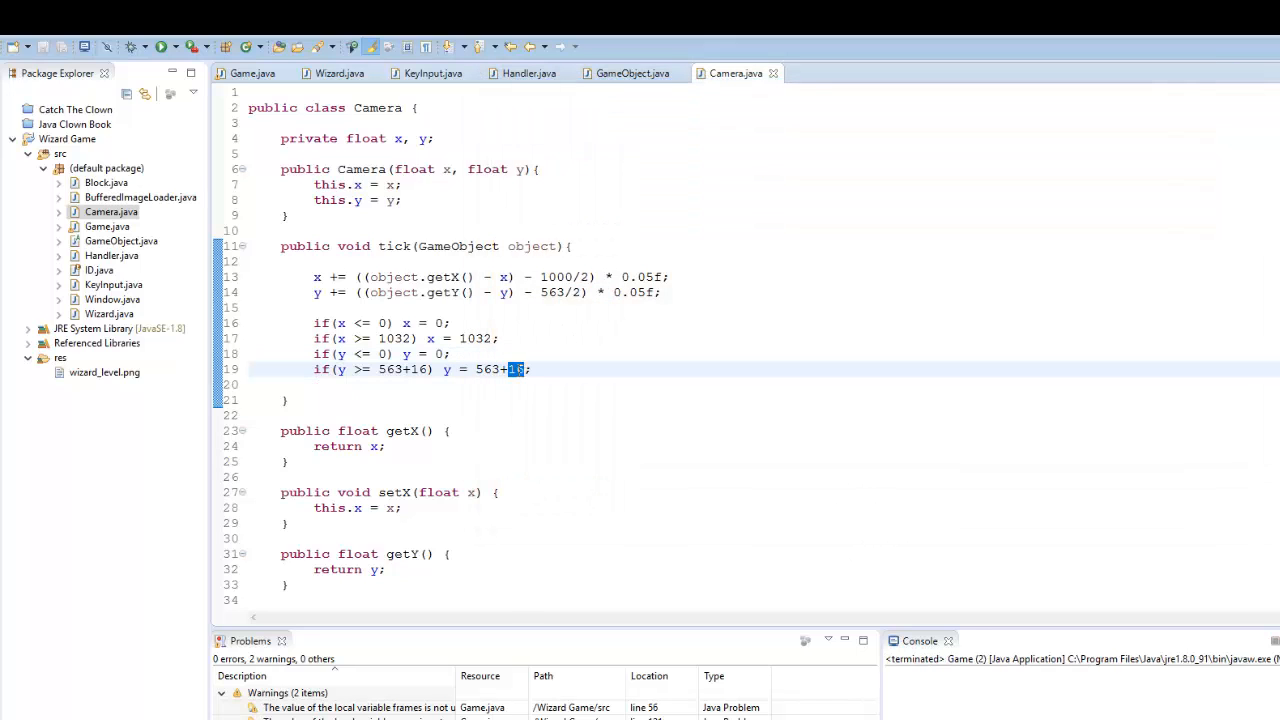
text(48)
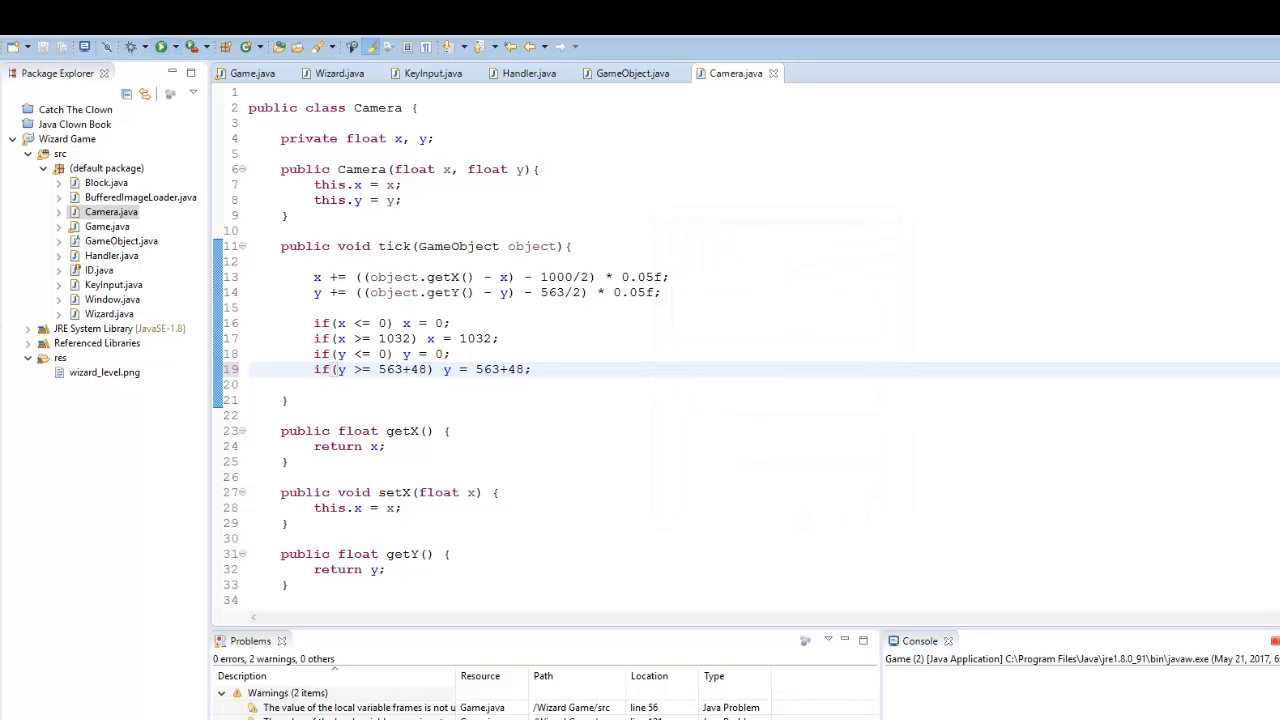
click(160, 46)
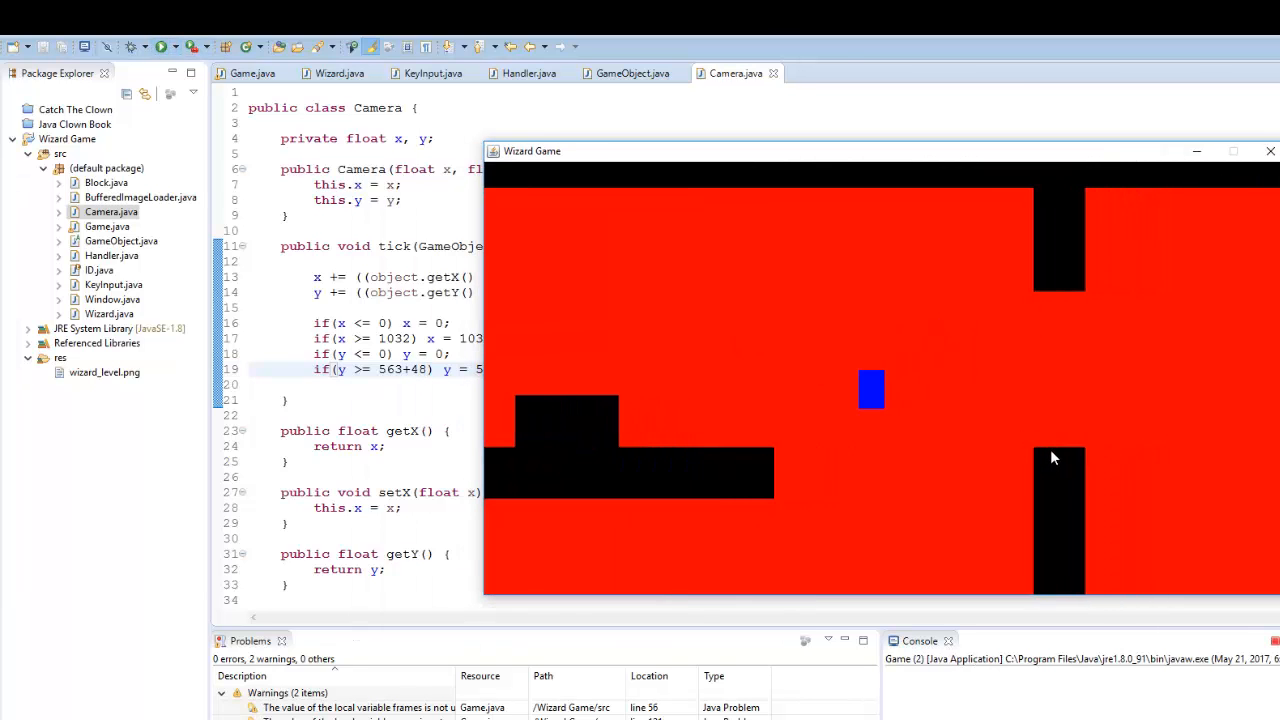